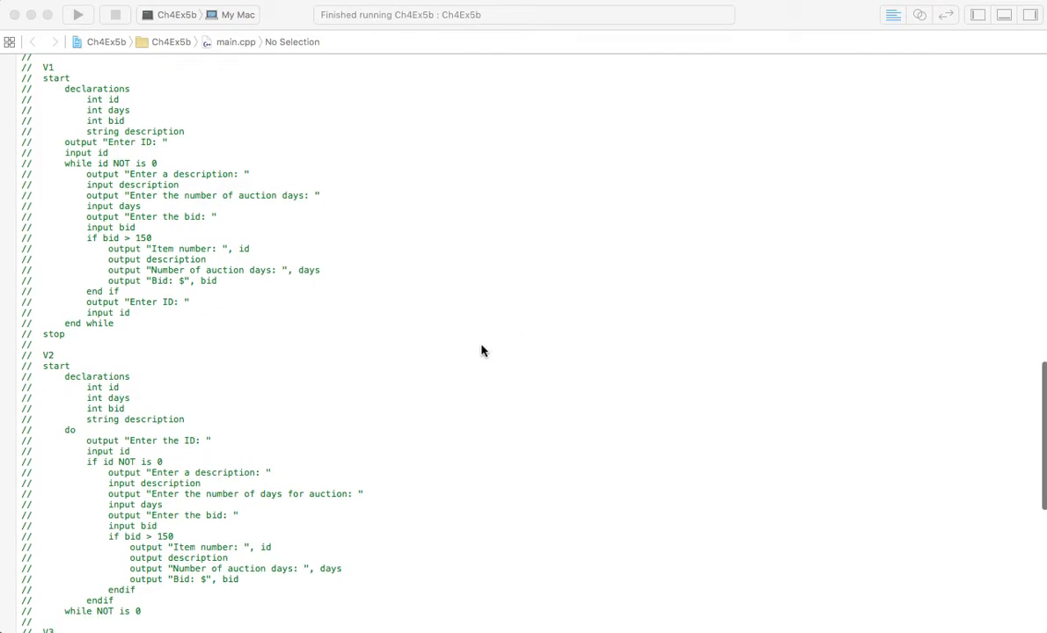
pyautogui.moveTo(227, 361)
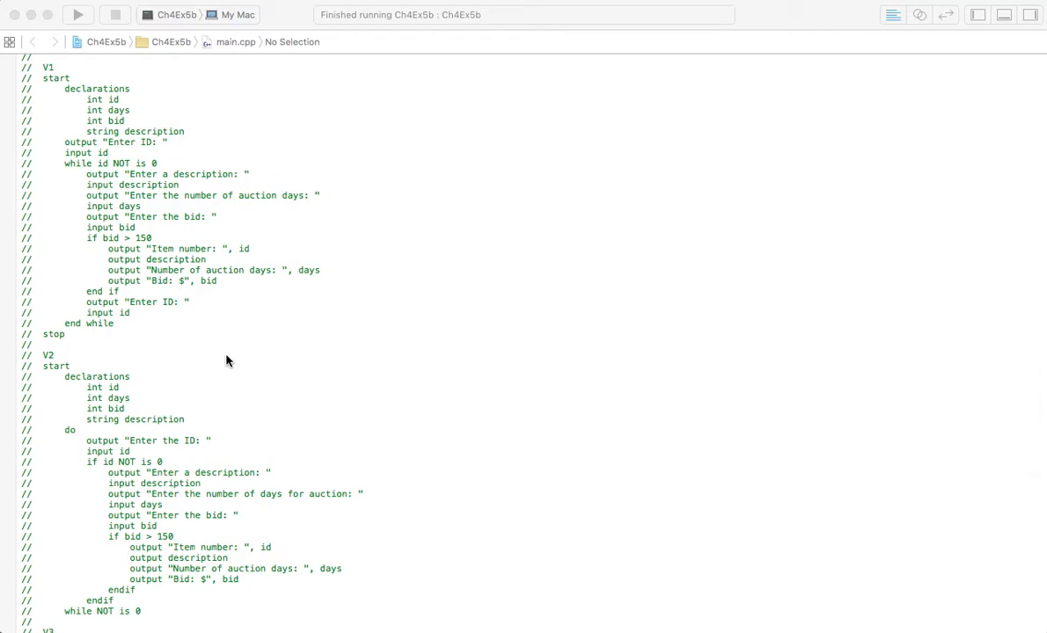
pyautogui.moveTo(207, 394)
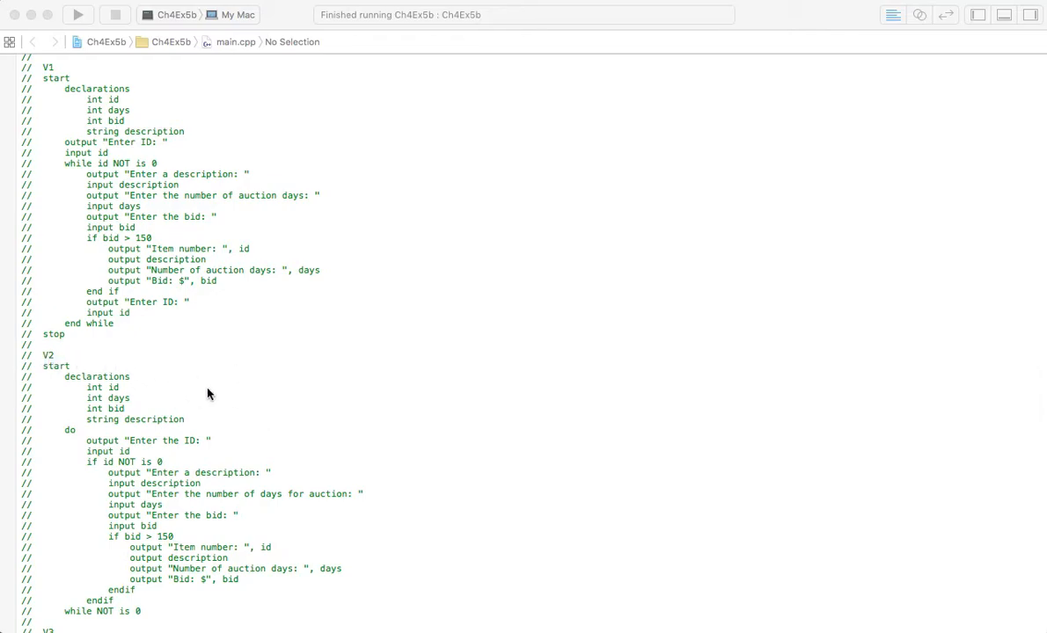
# - Scroll through the Ch4Ex5b C++ source to review the auction code before launching it
pyautogui.scroll(-3)
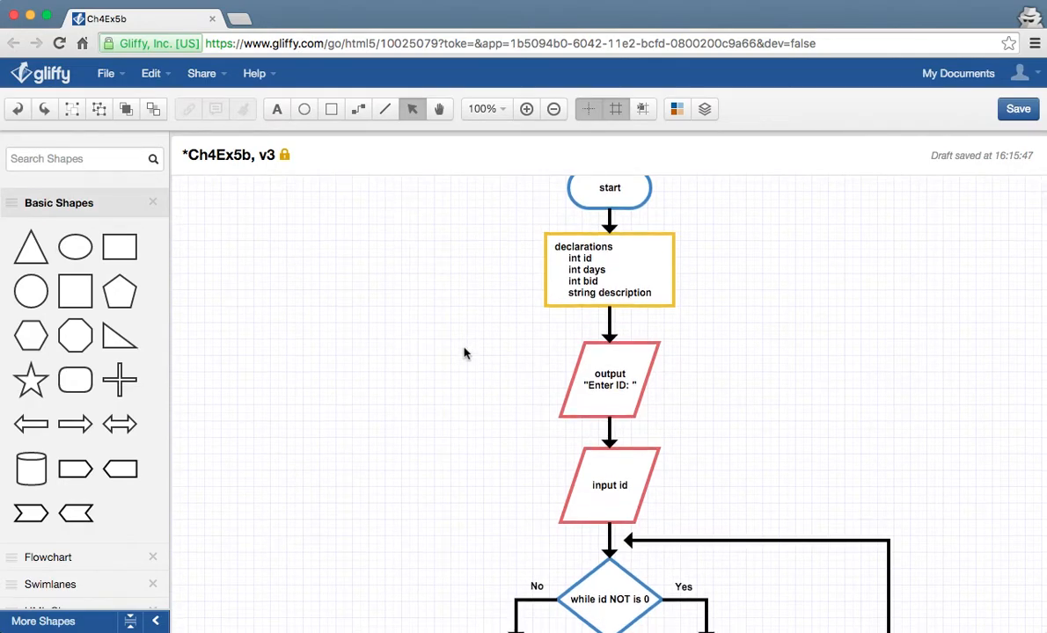
pyautogui.scroll(-3)
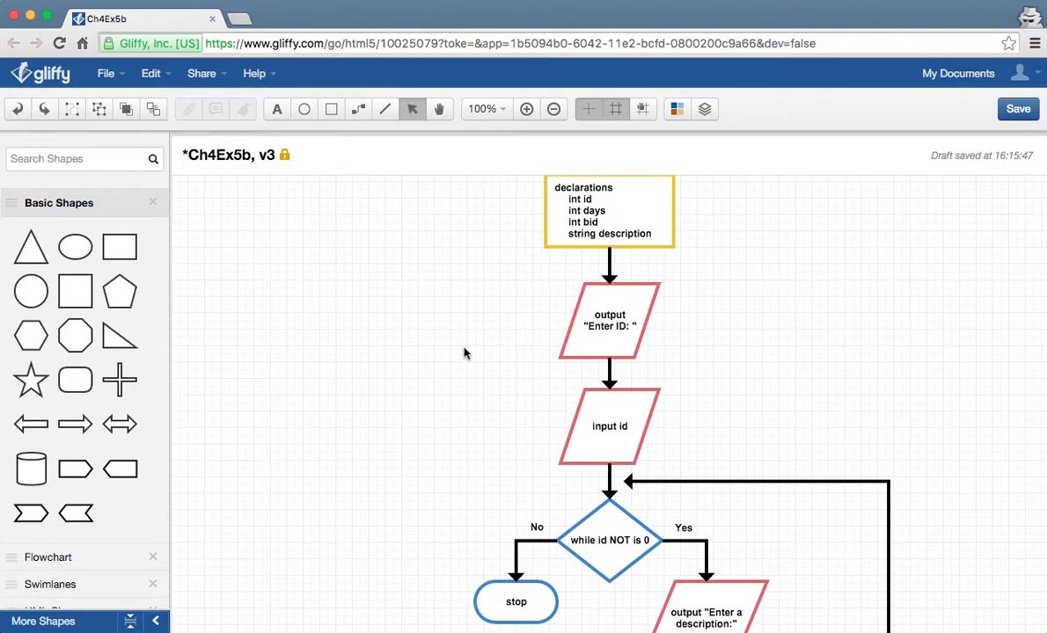
pyautogui.scroll(-3)
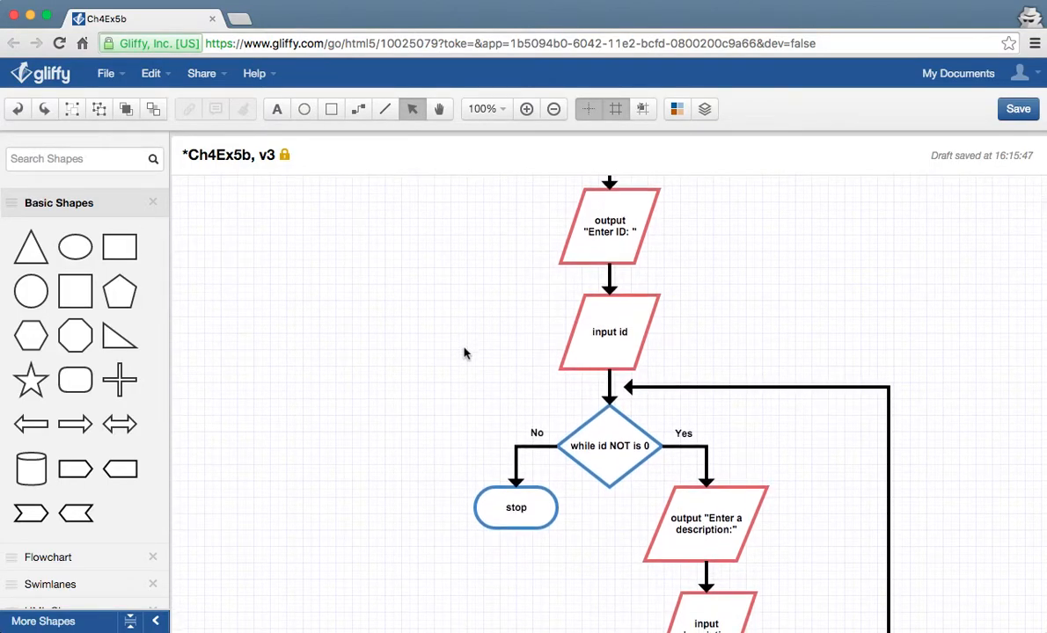
pyautogui.scroll(-3)
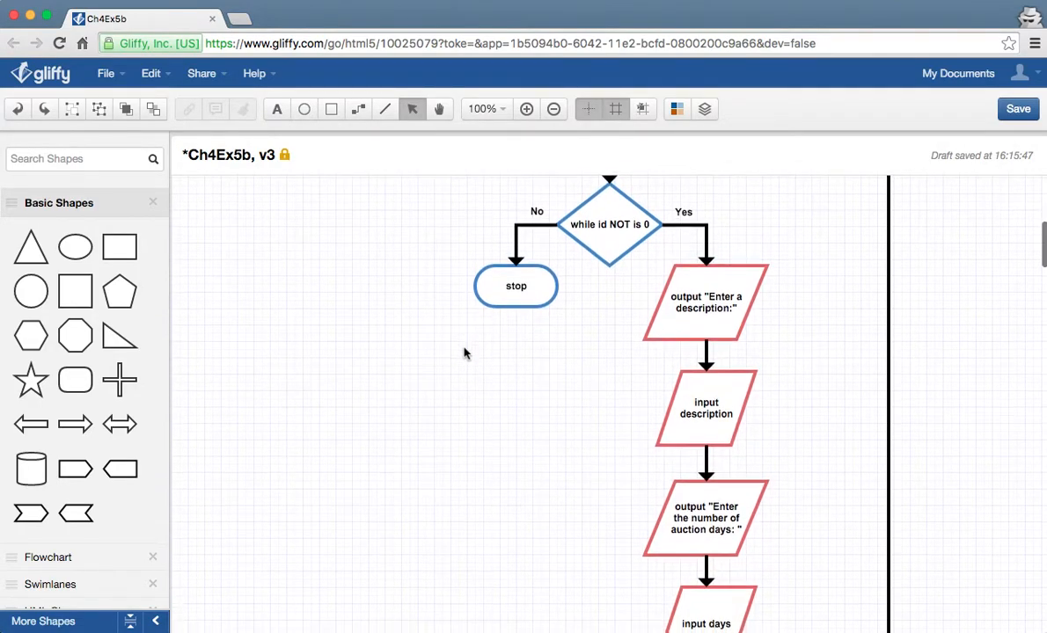
pyautogui.scroll(-3)
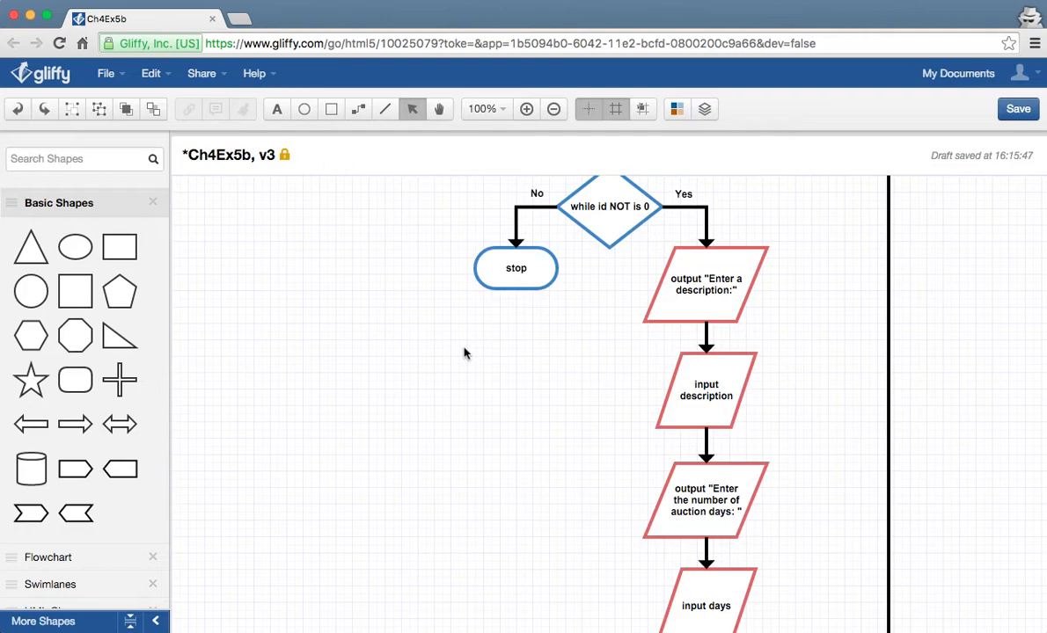
pyautogui.scroll(-3)
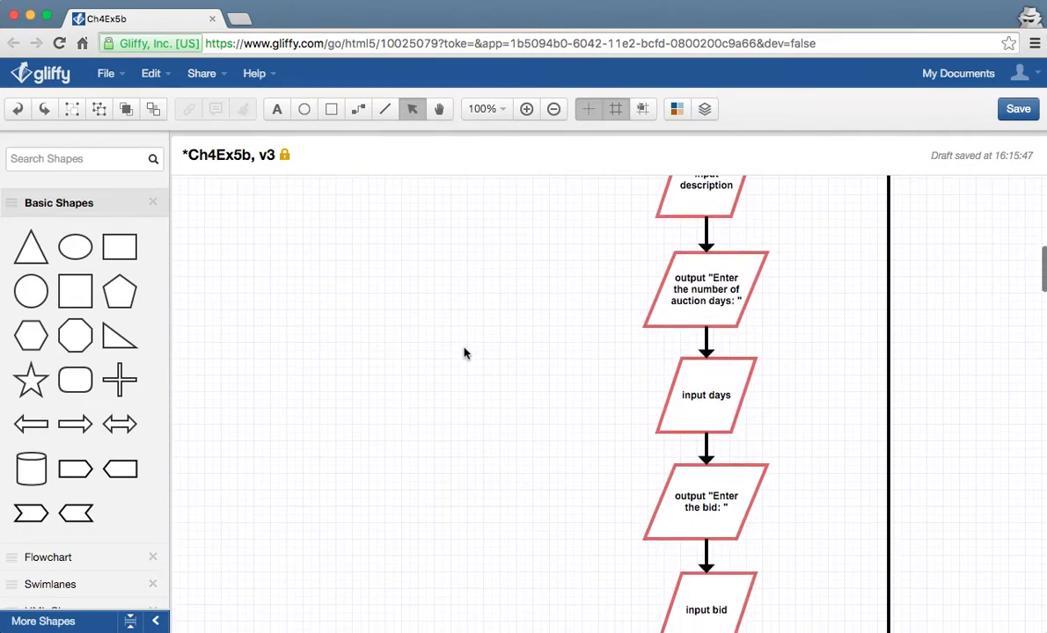
pyautogui.scroll(-3)
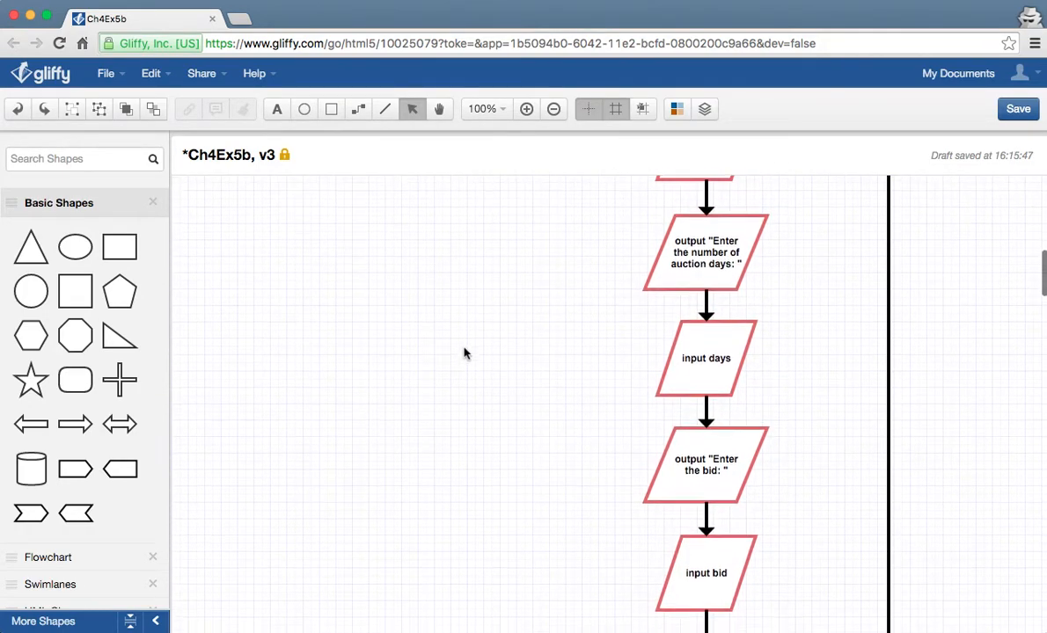
pyautogui.scroll(-3)
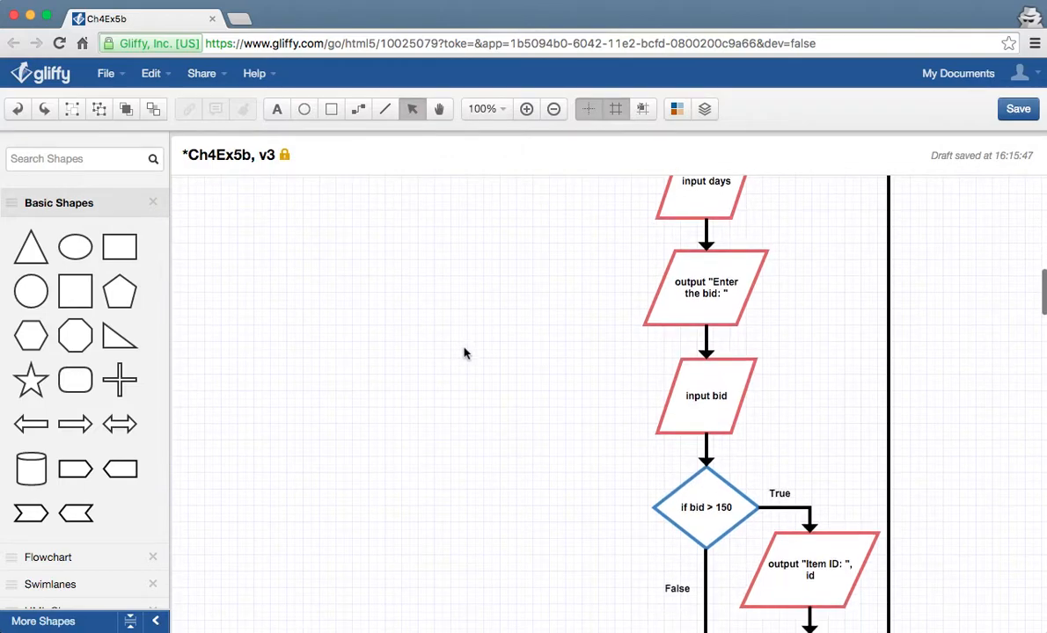
pyautogui.scroll(-3)
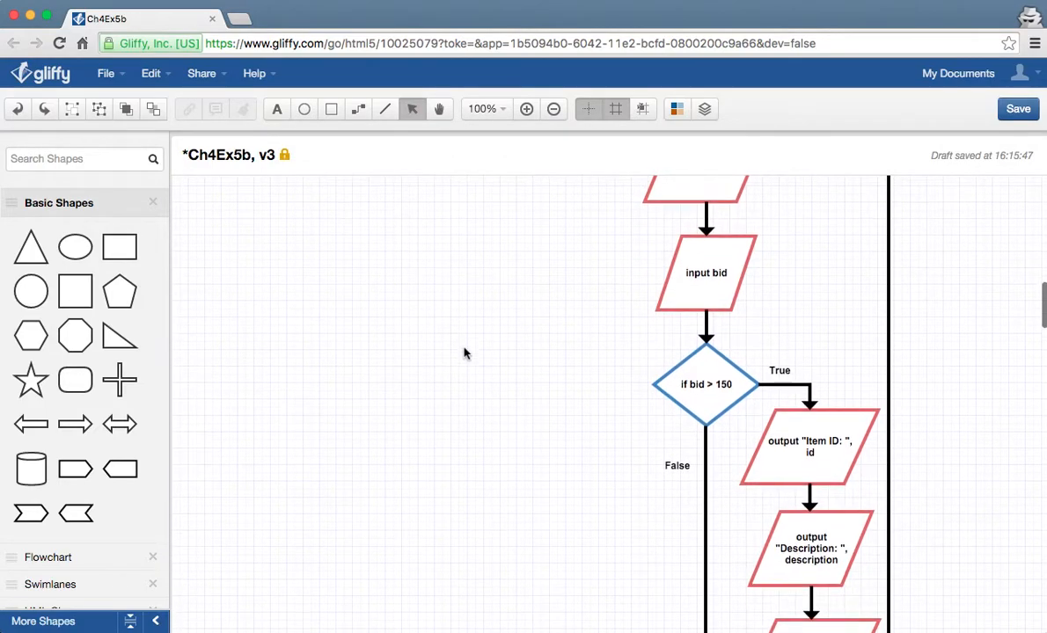
pyautogui.scroll(-3)
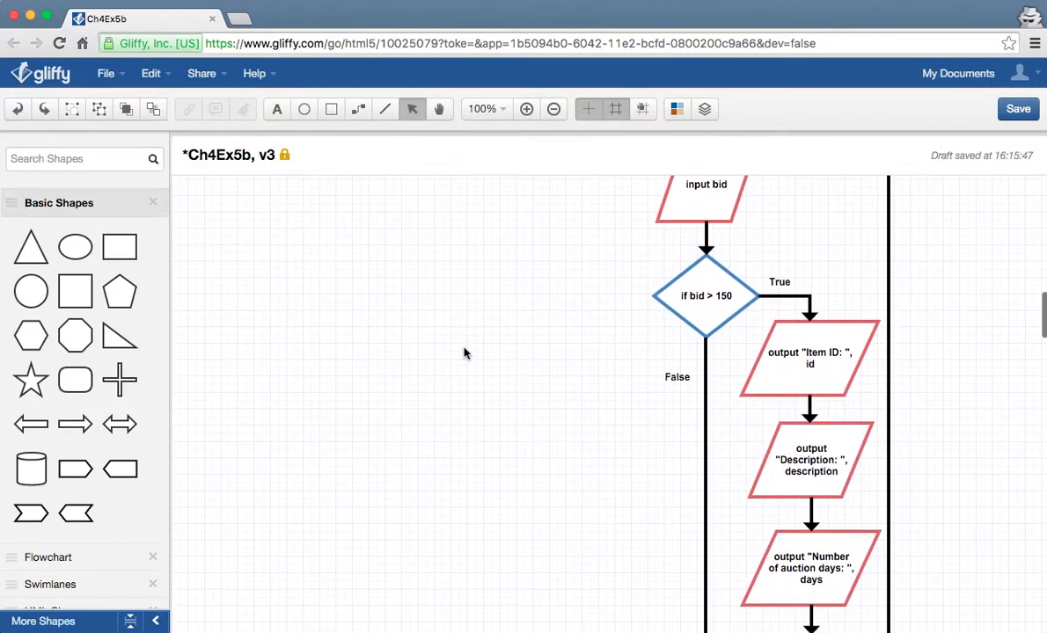
pyautogui.scroll(-3)
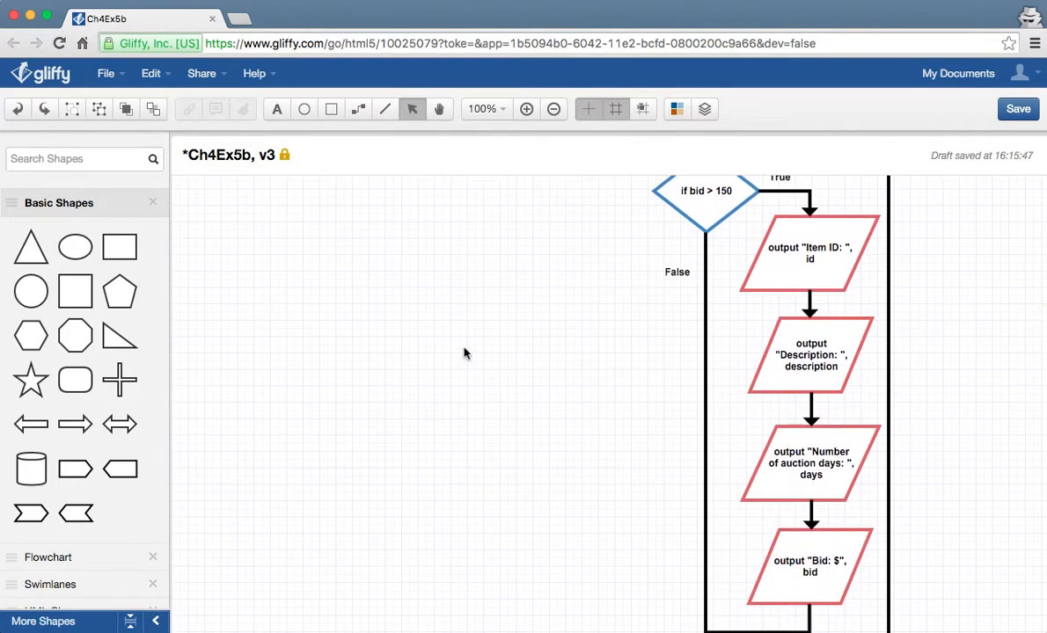
pyautogui.scroll(-3)
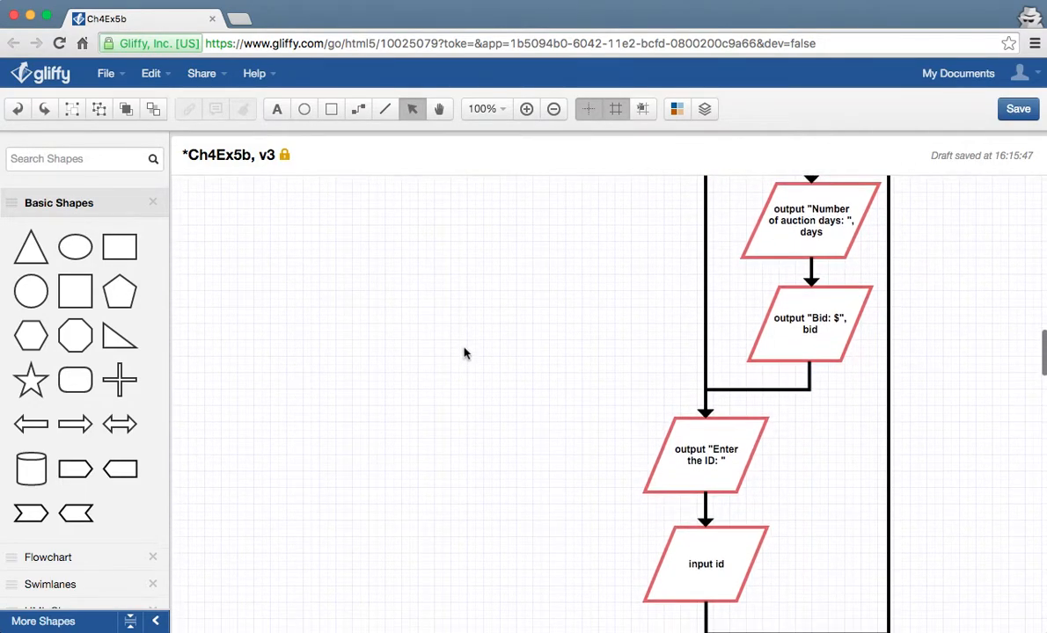
pyautogui.hscroll(-3)
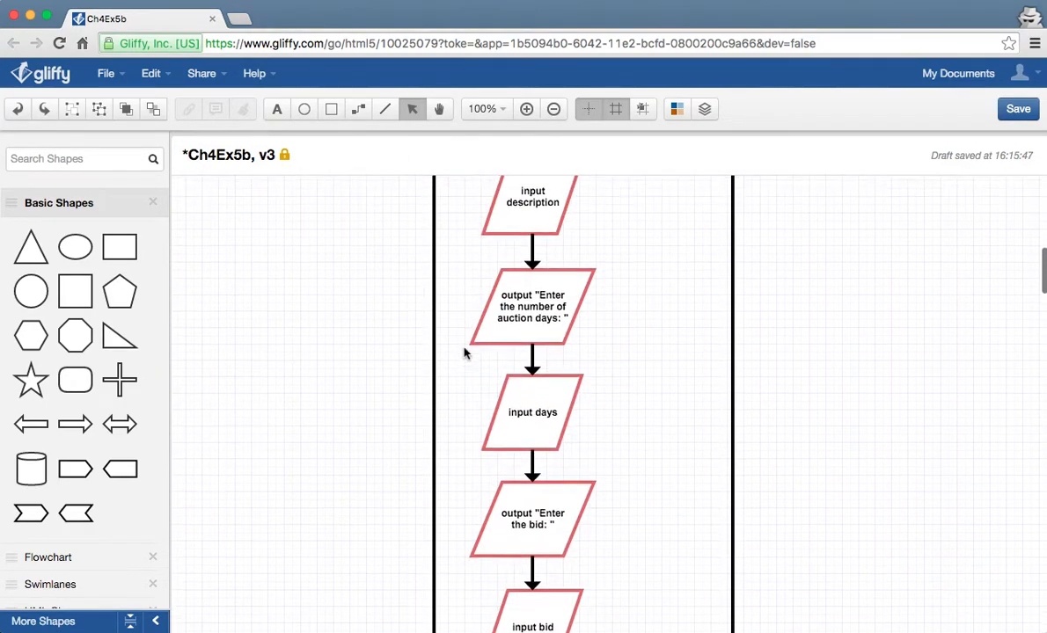
pyautogui.scroll(3)
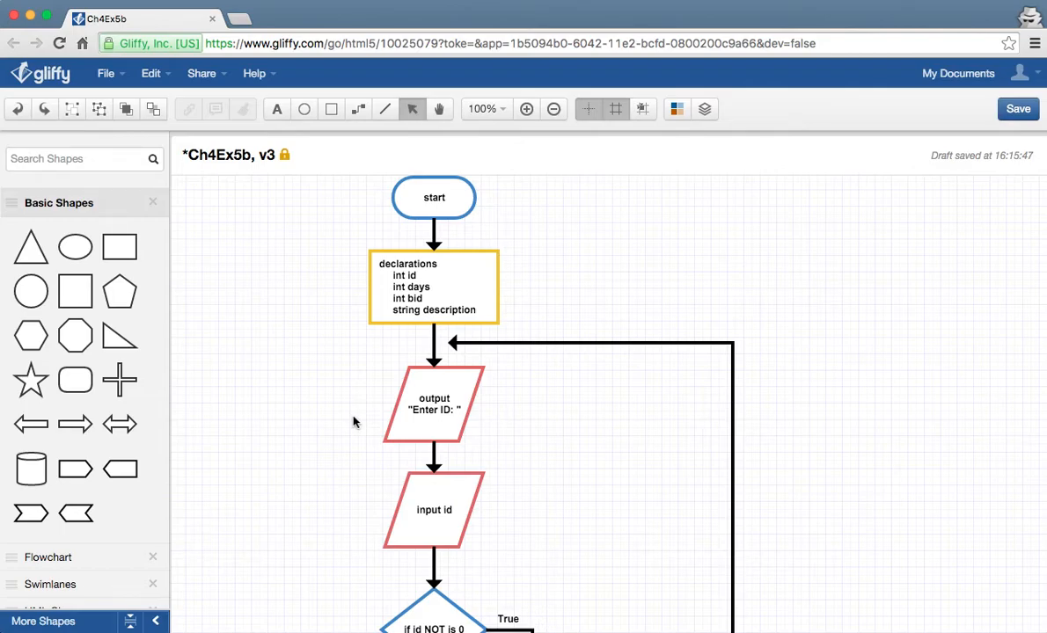
pyautogui.scroll(-3)
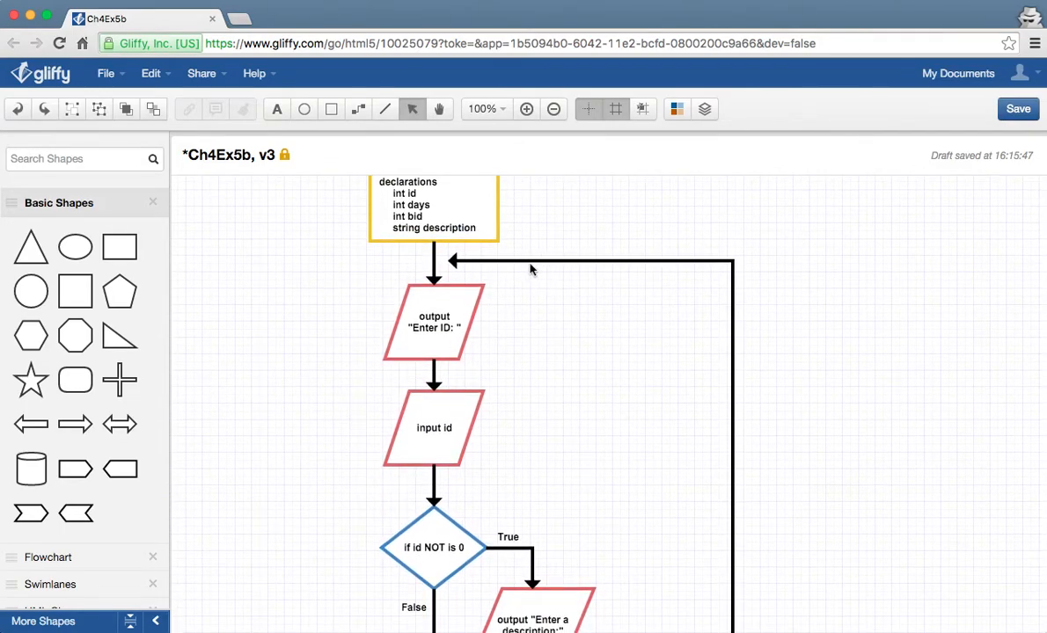
pyautogui.scroll(-3)
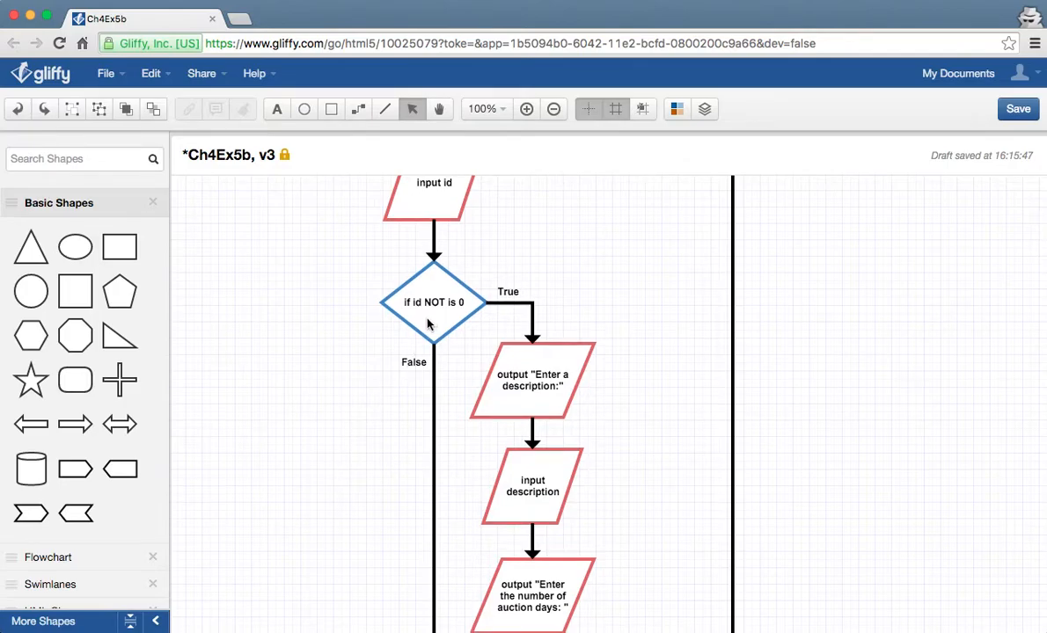
pyautogui.moveTo(342, 352)
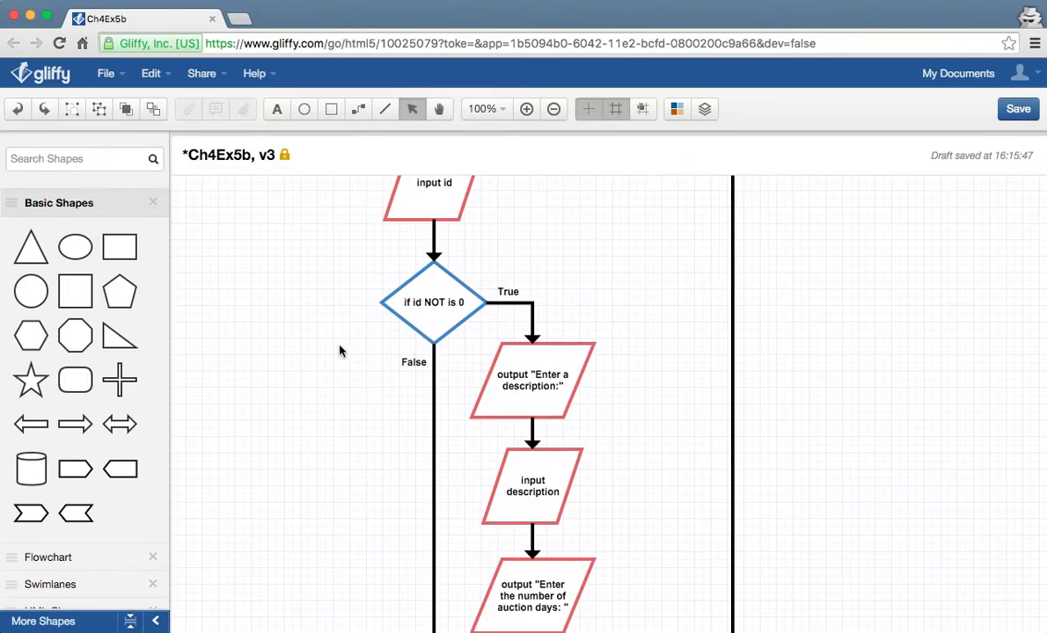
pyautogui.scroll(-3)
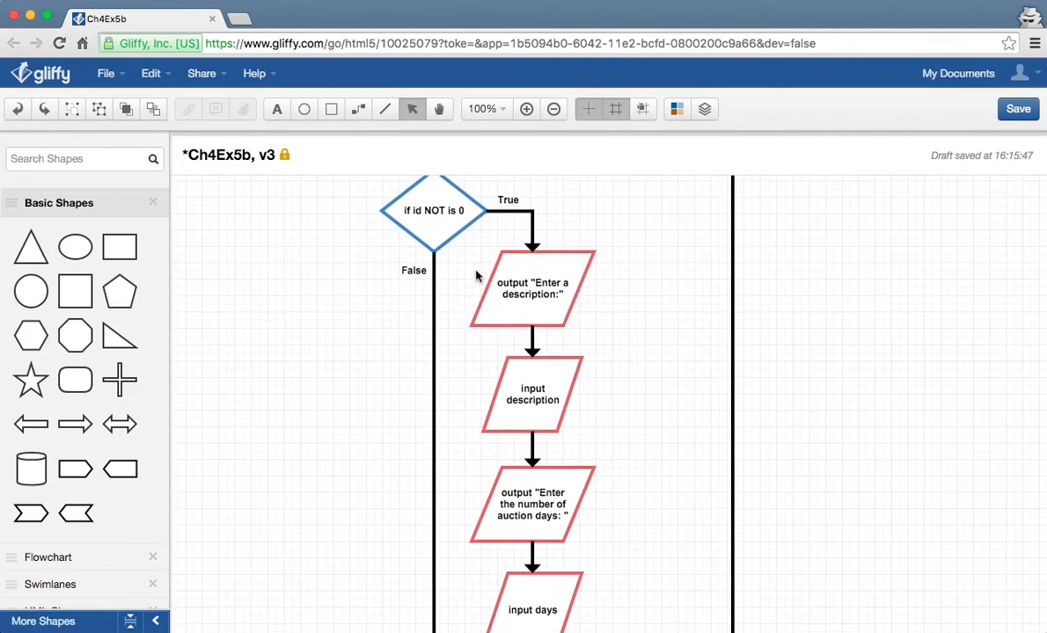
pyautogui.moveTo(432, 465)
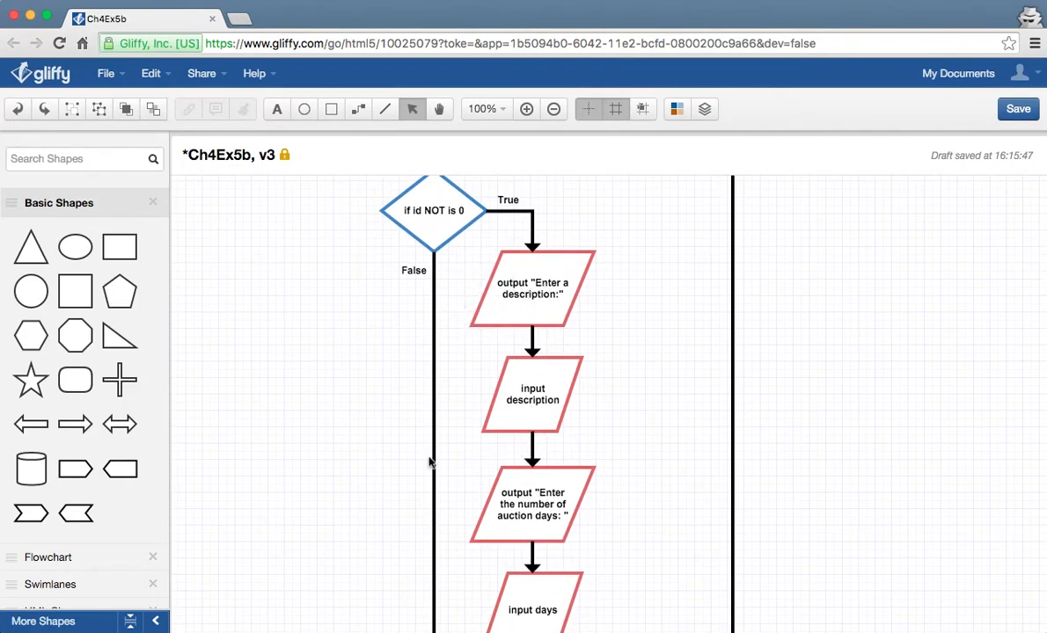
pyautogui.scroll(-3)
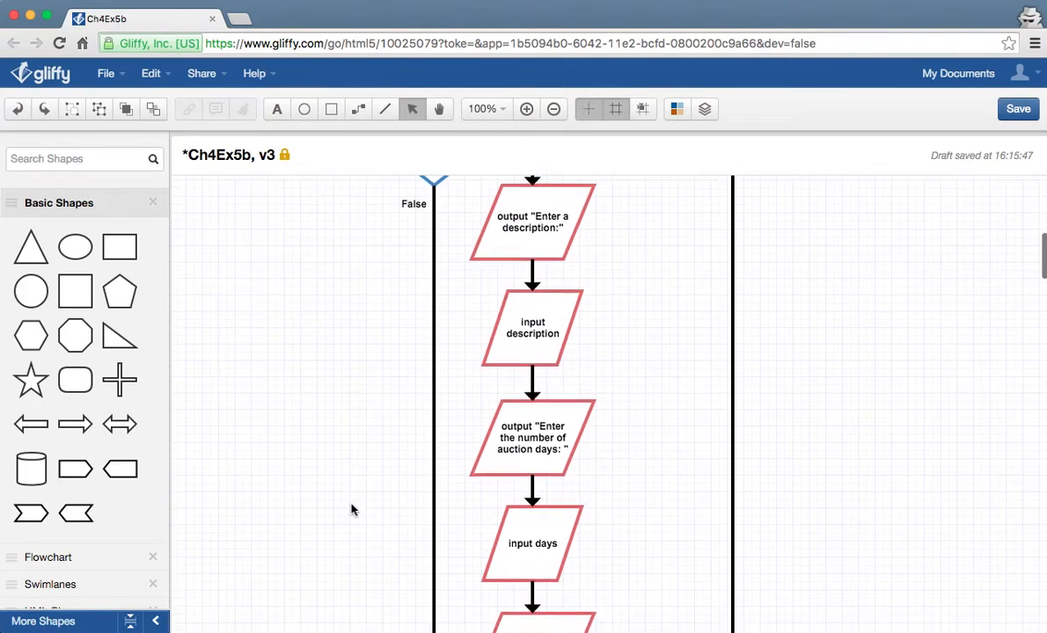
pyautogui.scroll(-3)
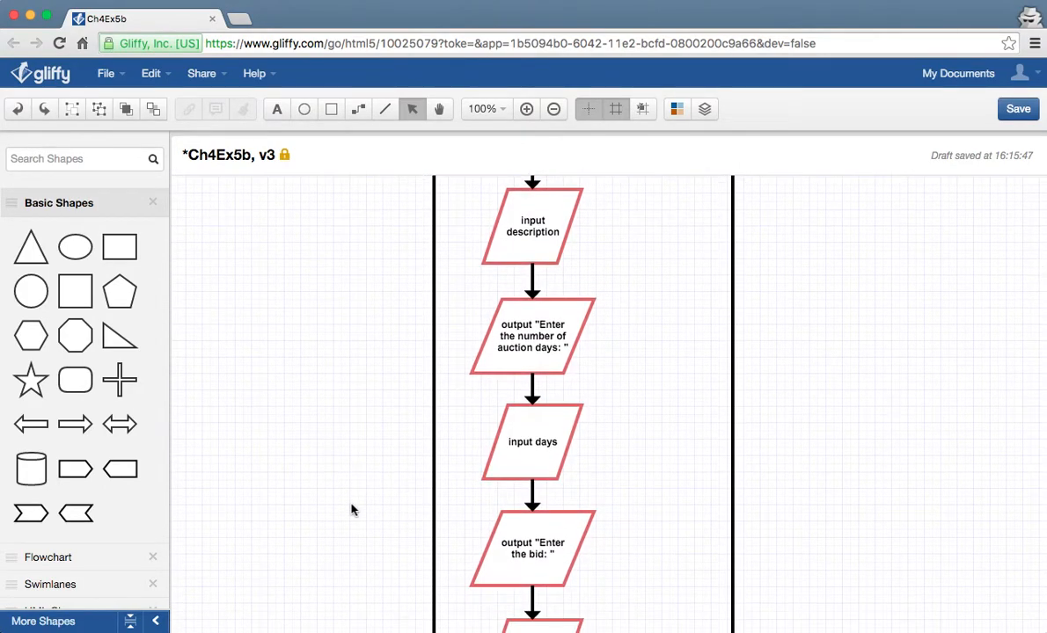
pyautogui.scroll(-3)
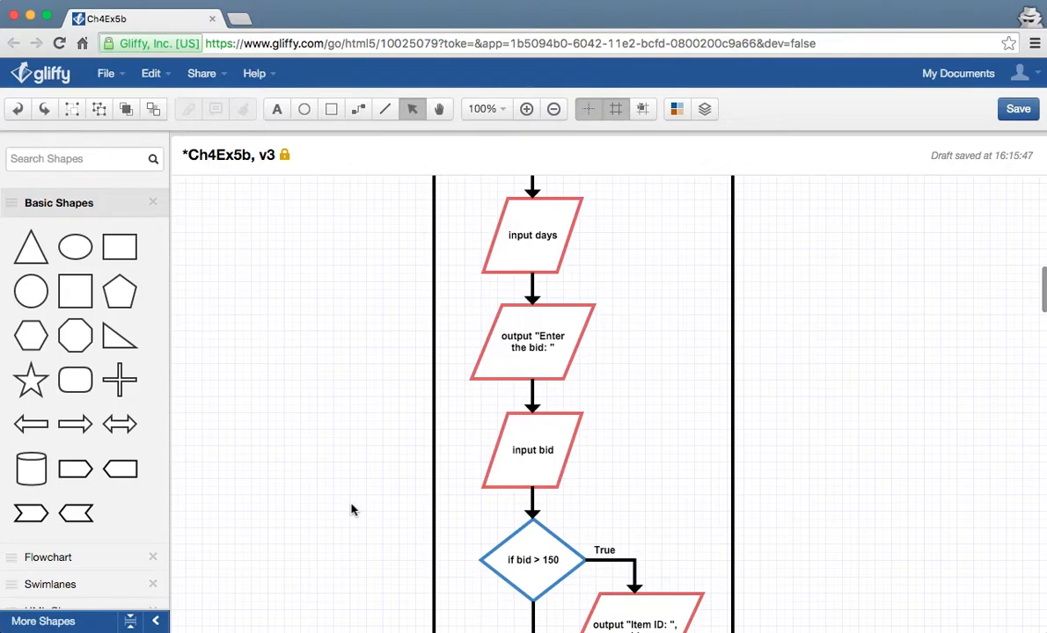
pyautogui.scroll(-3)
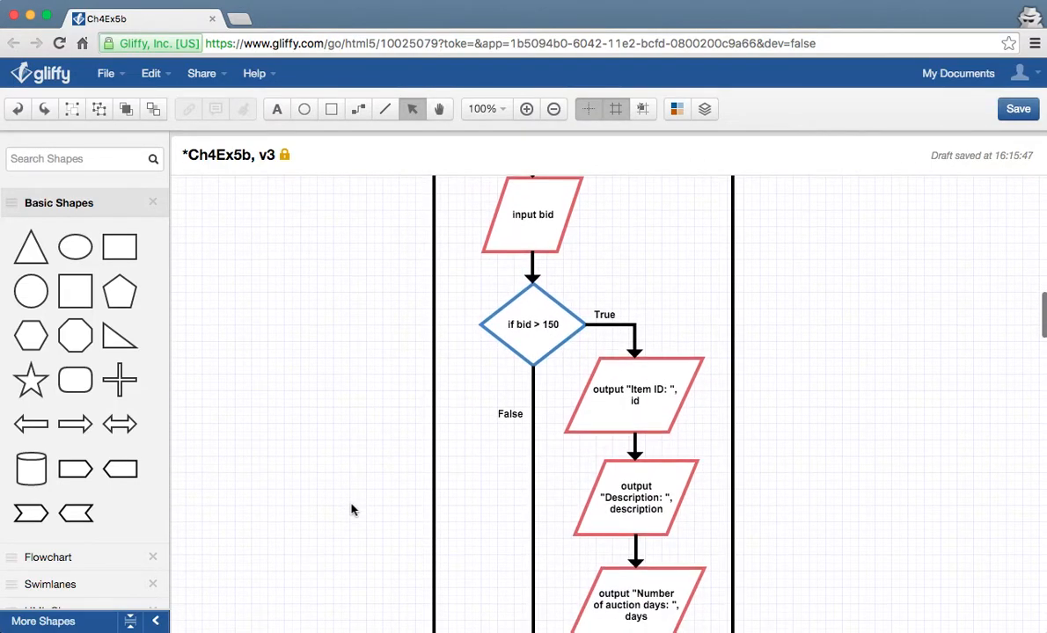
pyautogui.scroll(-3)
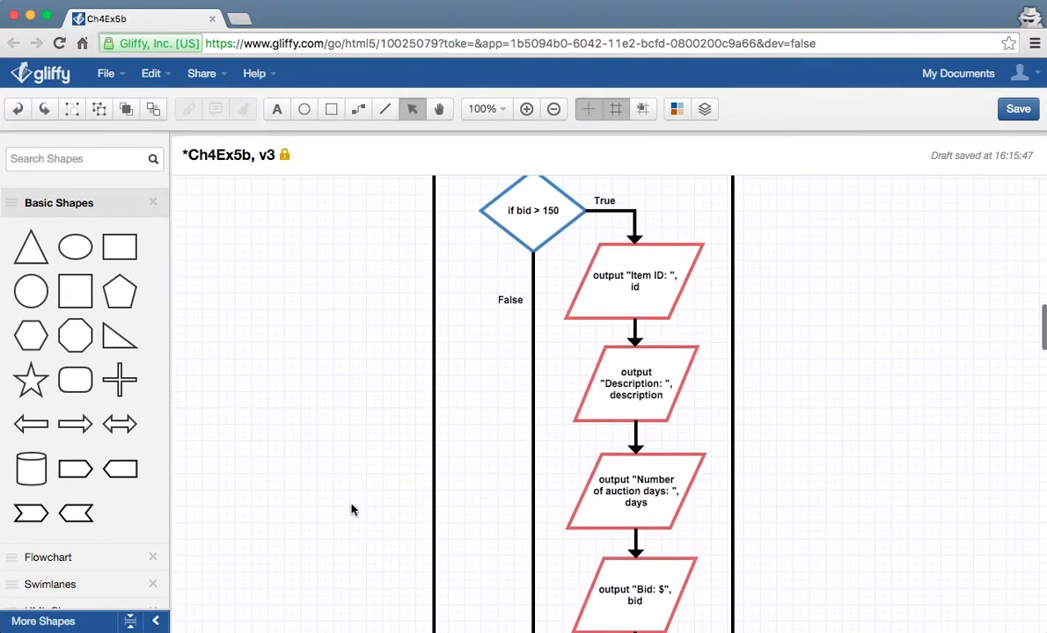
pyautogui.scroll(-3)
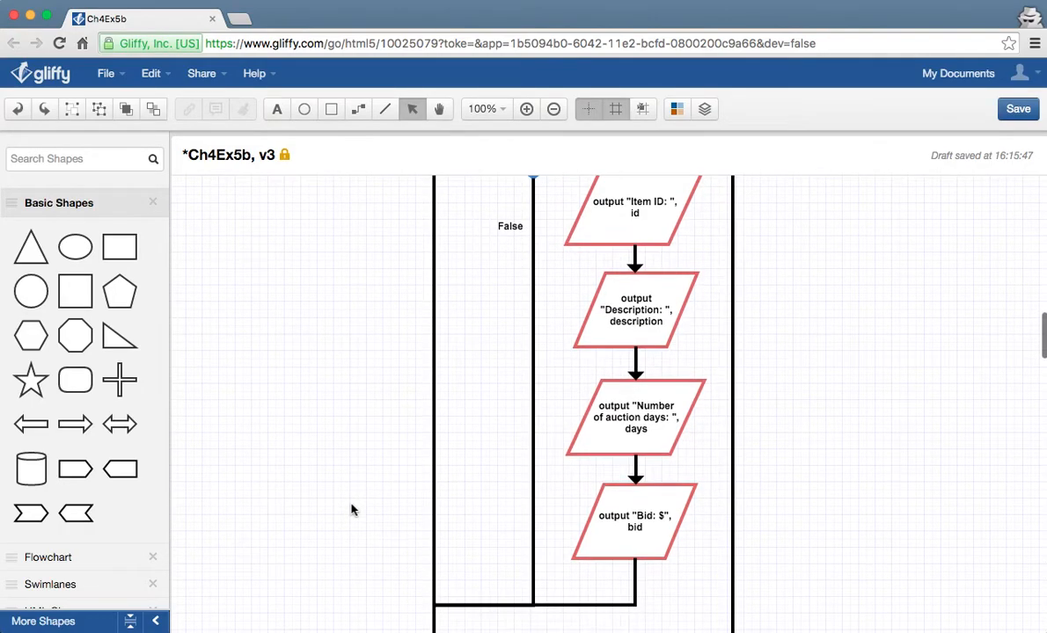
pyautogui.scroll(-3)
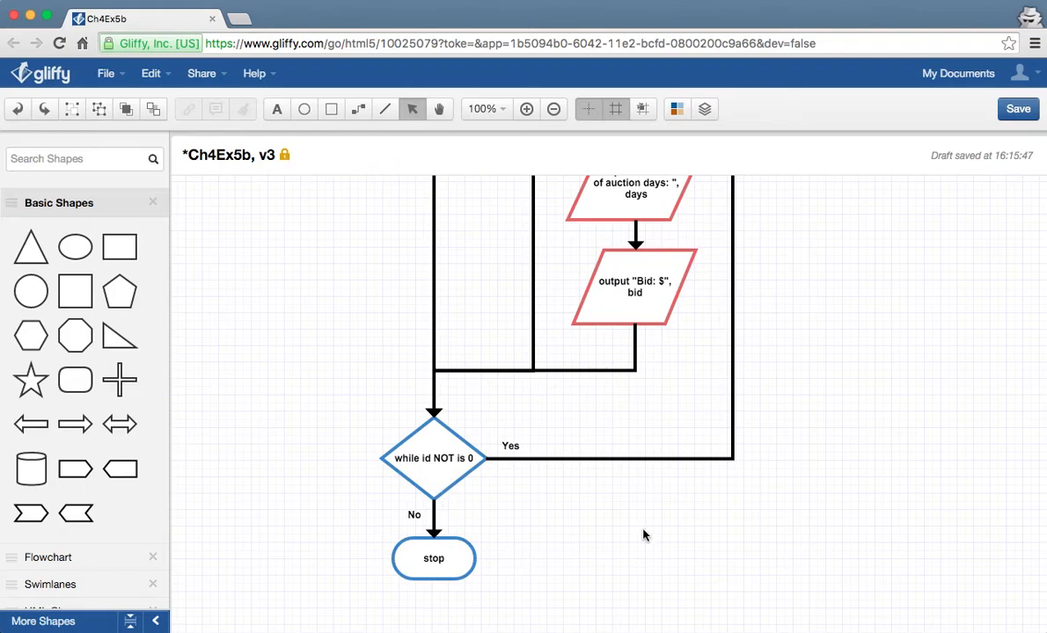
pyautogui.scroll(3)
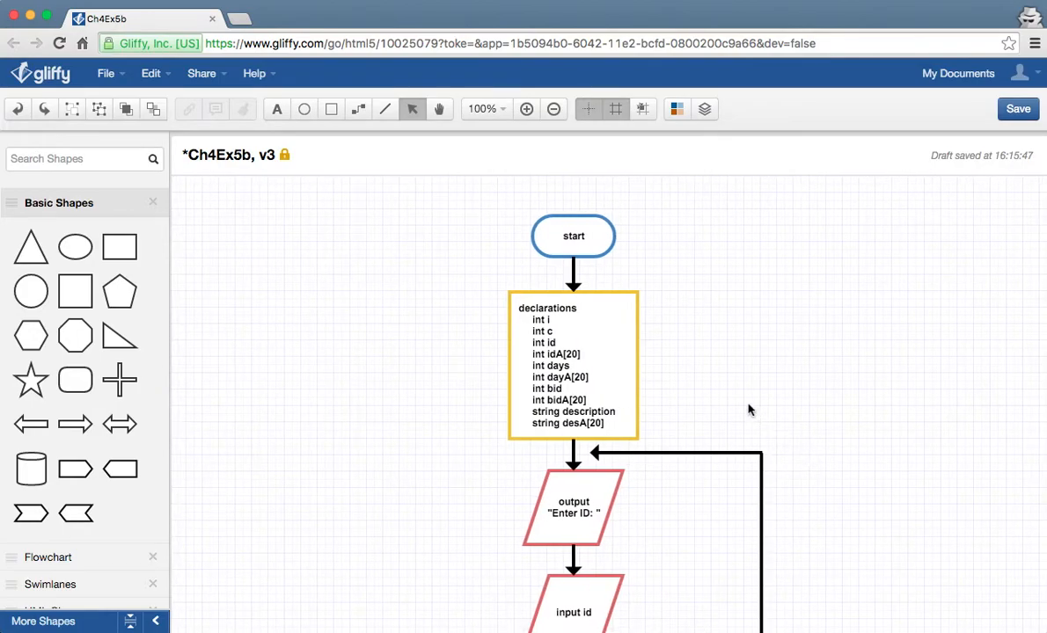
pyautogui.moveTo(566, 320)
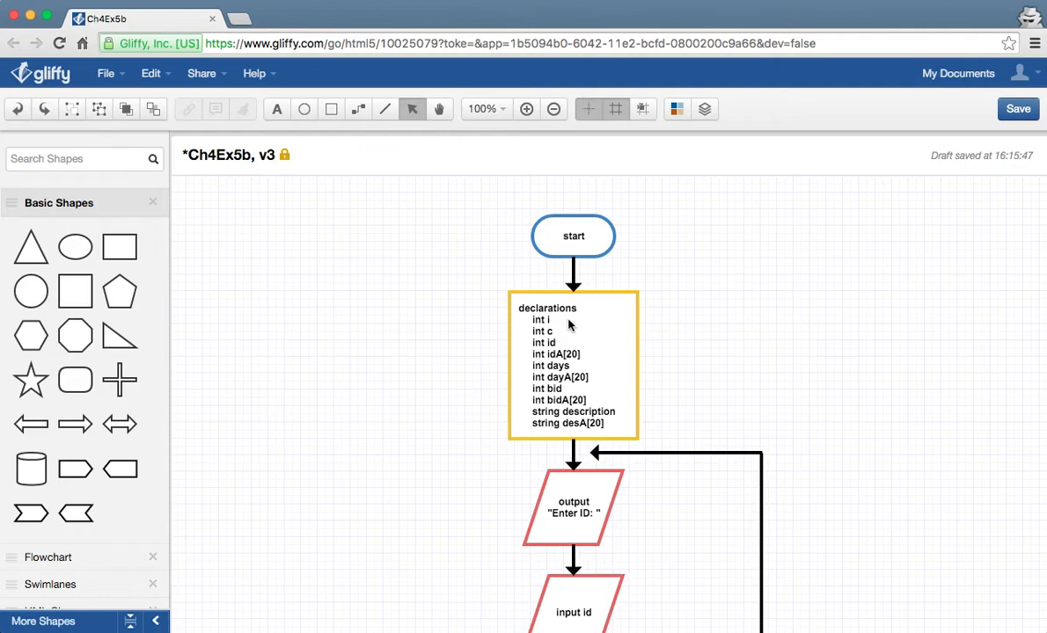
pyautogui.moveTo(489, 445)
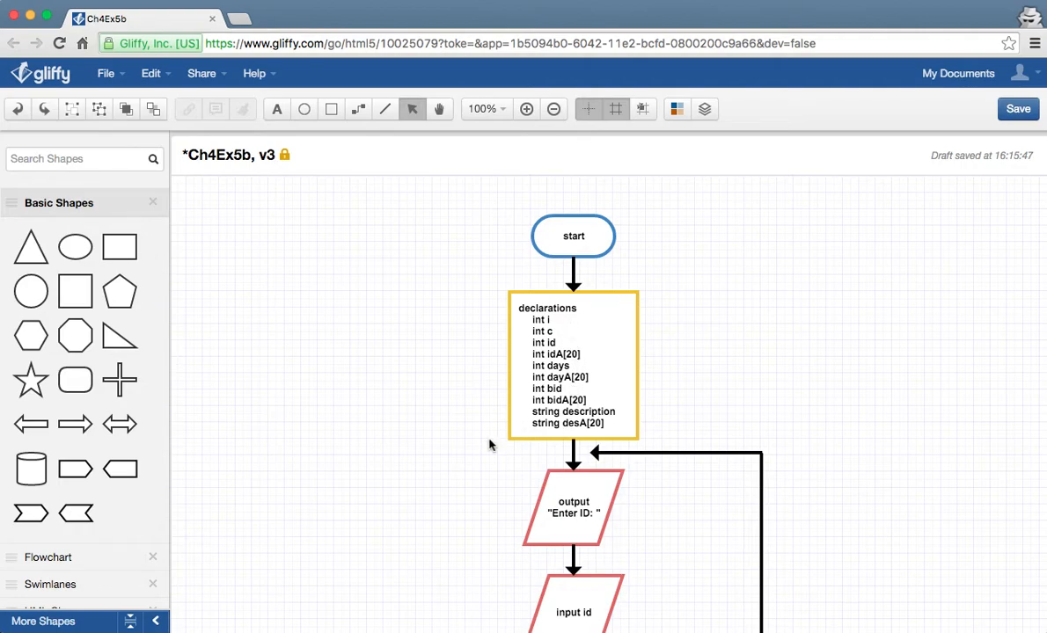
pyautogui.scroll(-3)
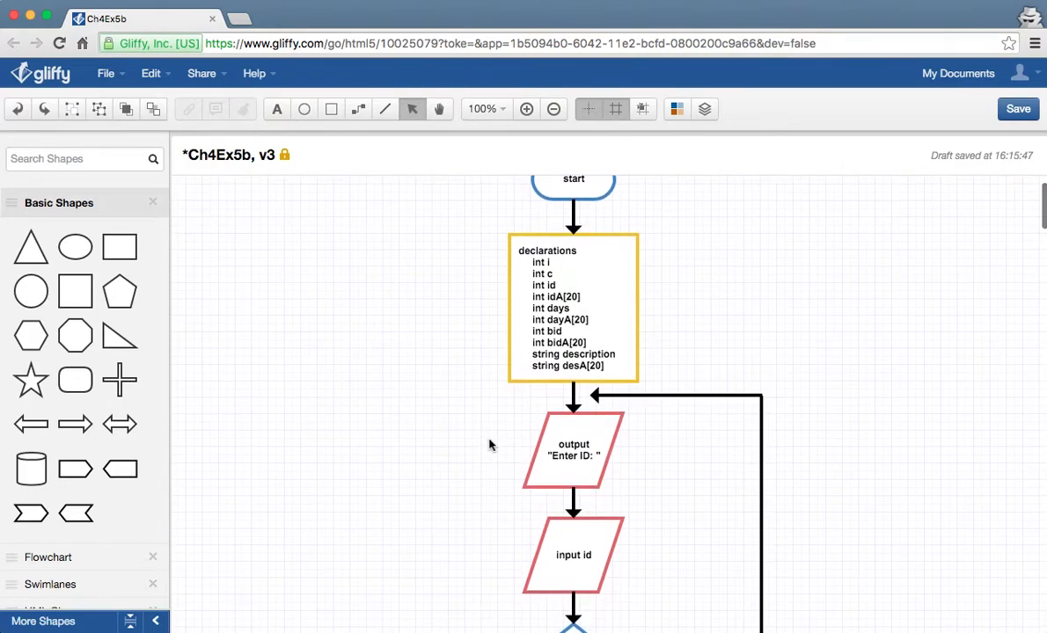
pyautogui.scroll(-3)
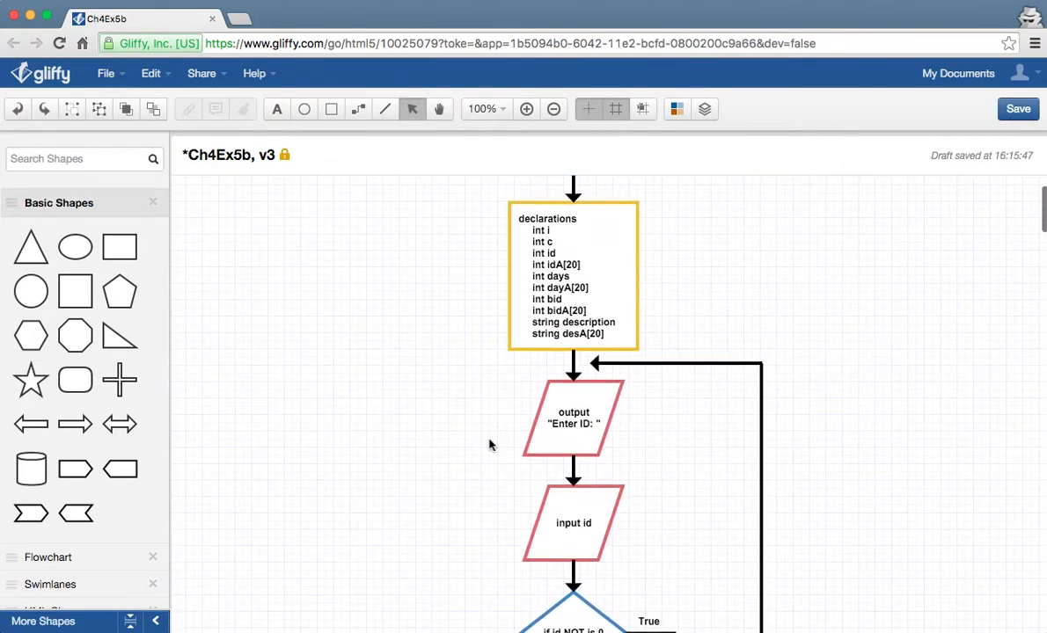
pyautogui.scroll(-3)
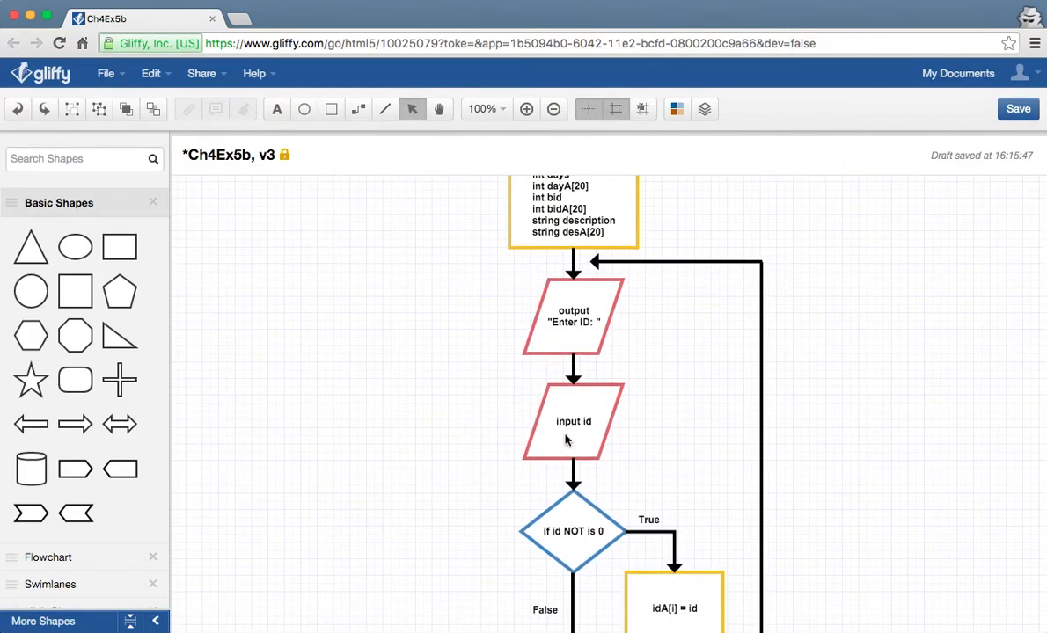
pyautogui.scroll(-3)
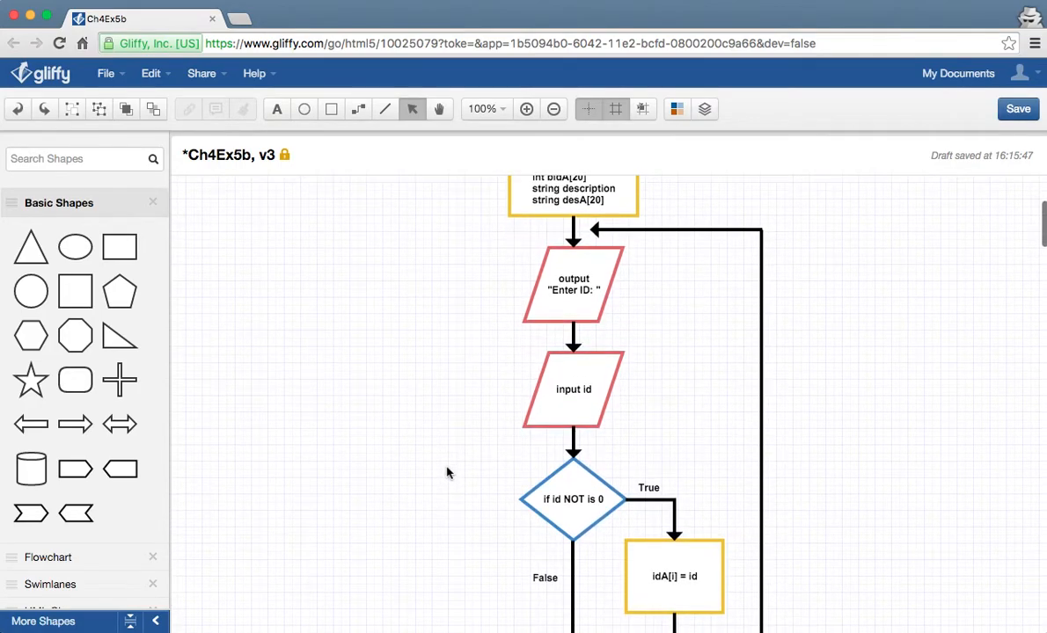
pyautogui.scroll(-3)
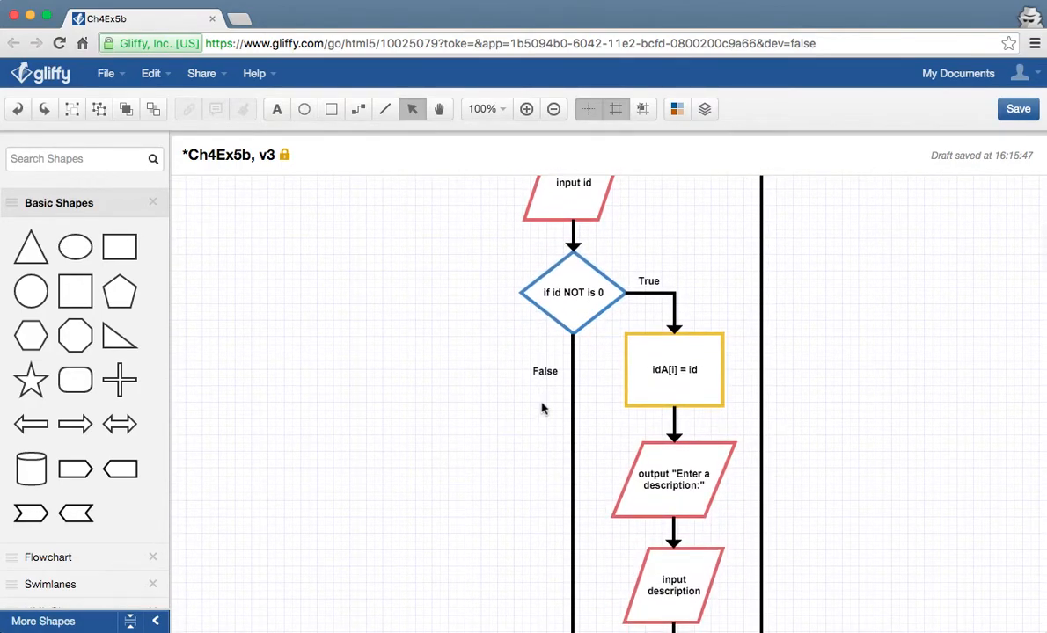
pyautogui.scroll(-3)
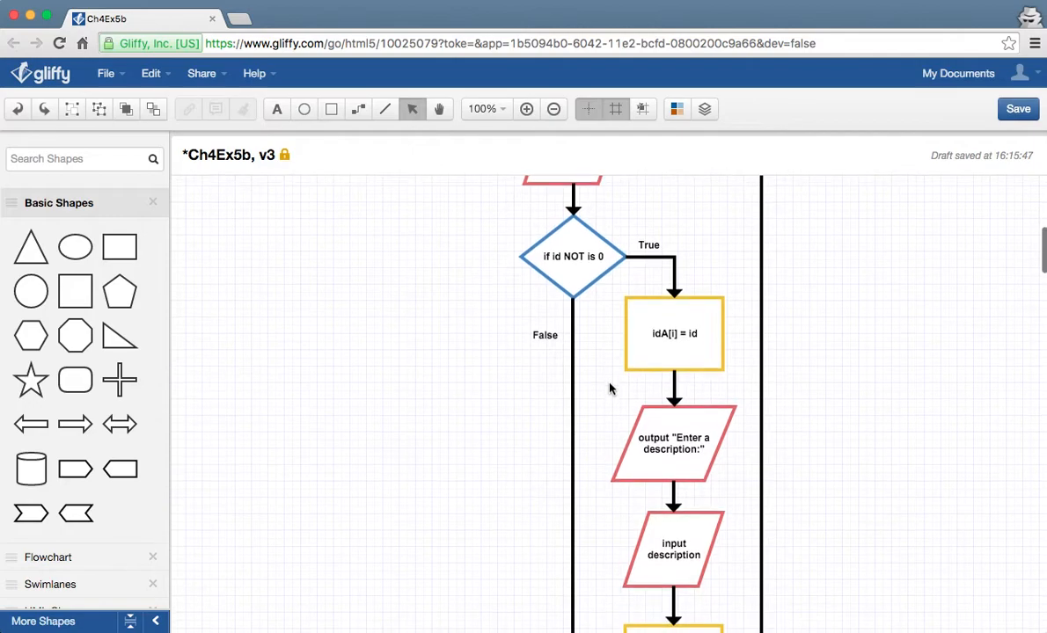
pyautogui.scroll(-3)
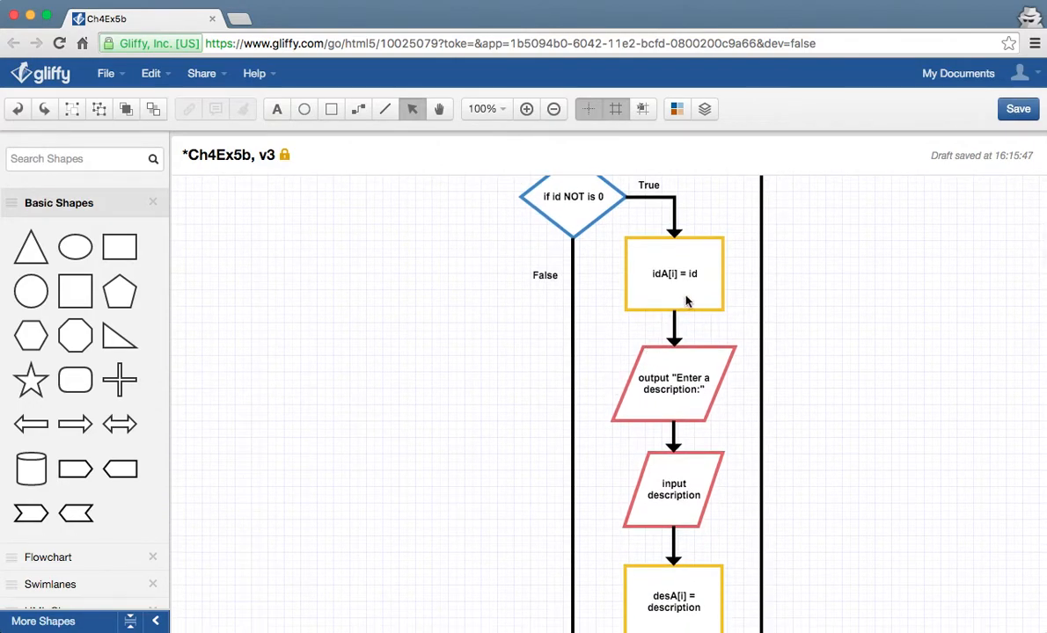
pyautogui.moveTo(683, 296)
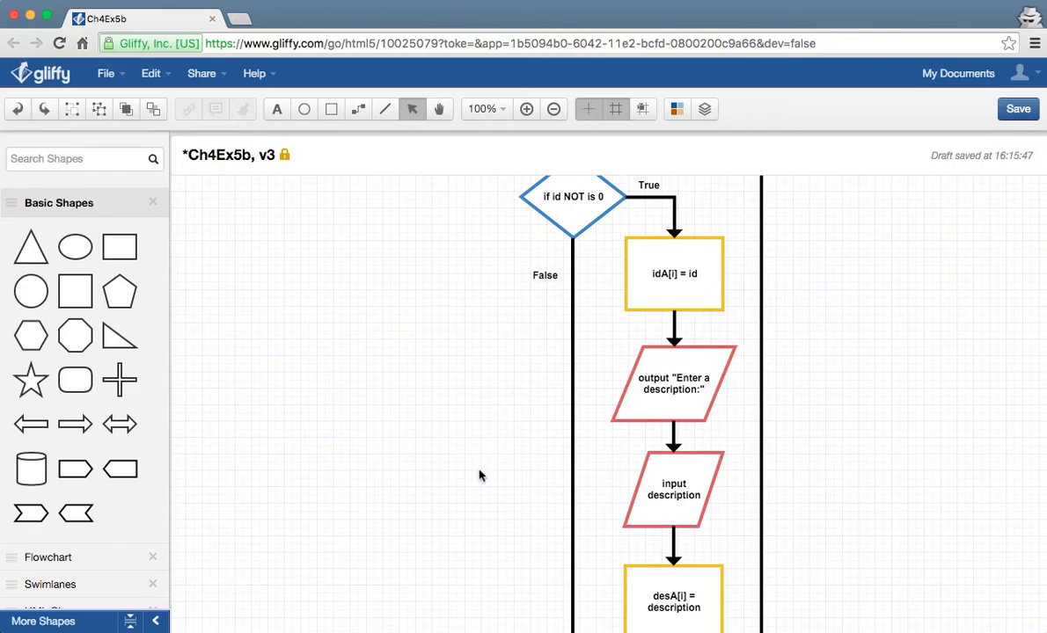
pyautogui.scroll(-3)
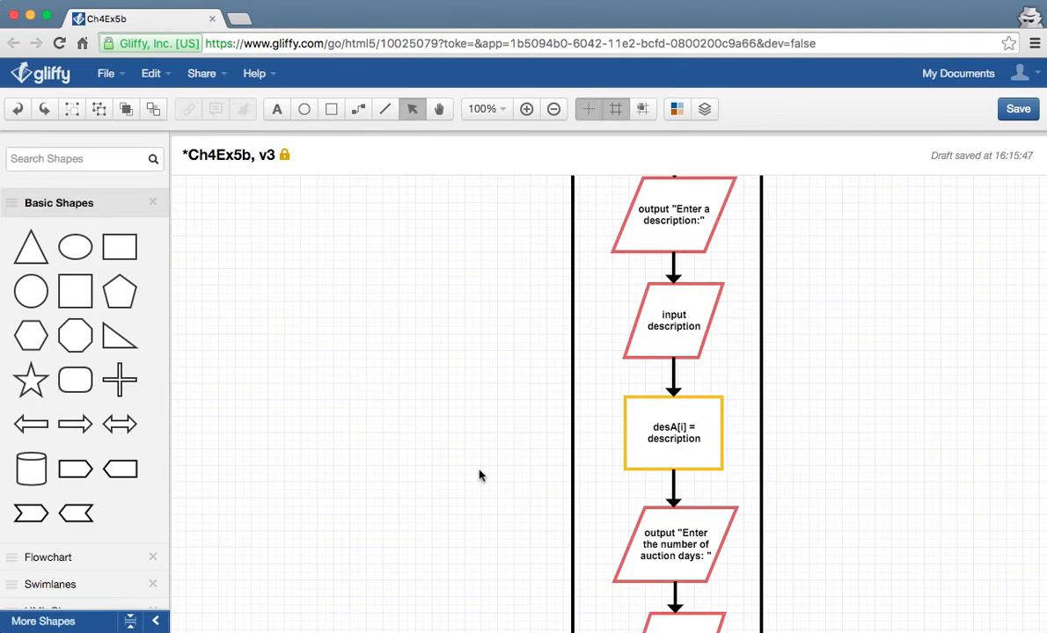
pyautogui.scroll(-3)
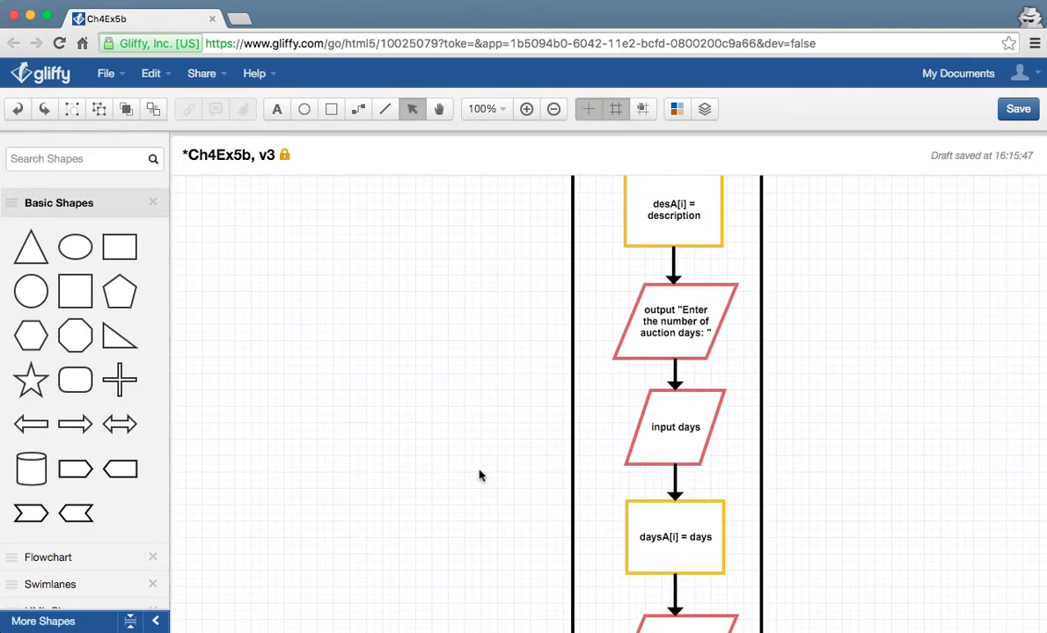
pyautogui.scroll(-3)
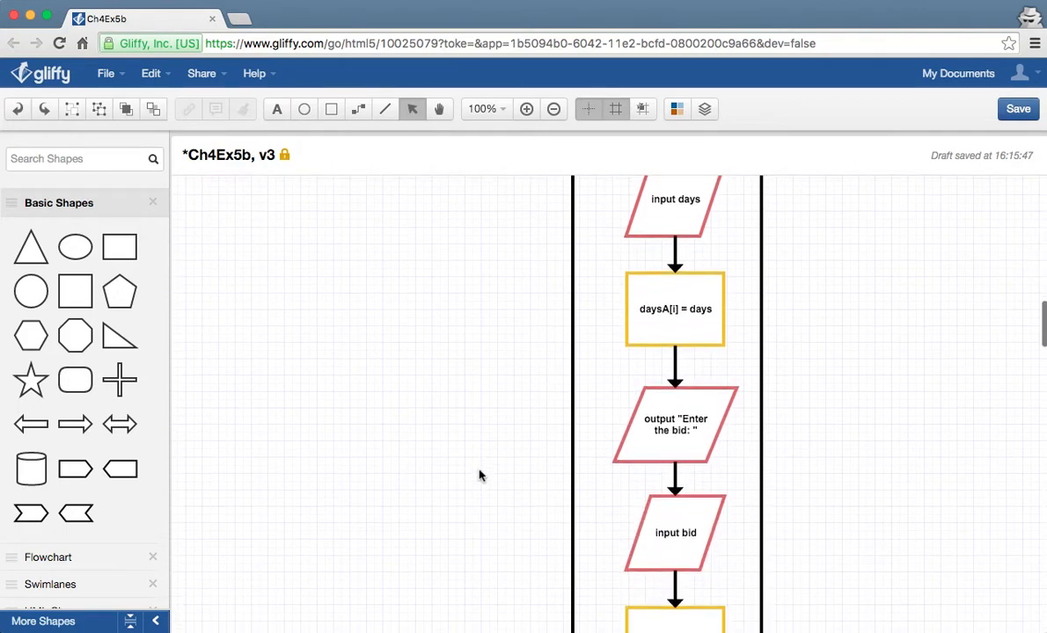
pyautogui.scroll(-3)
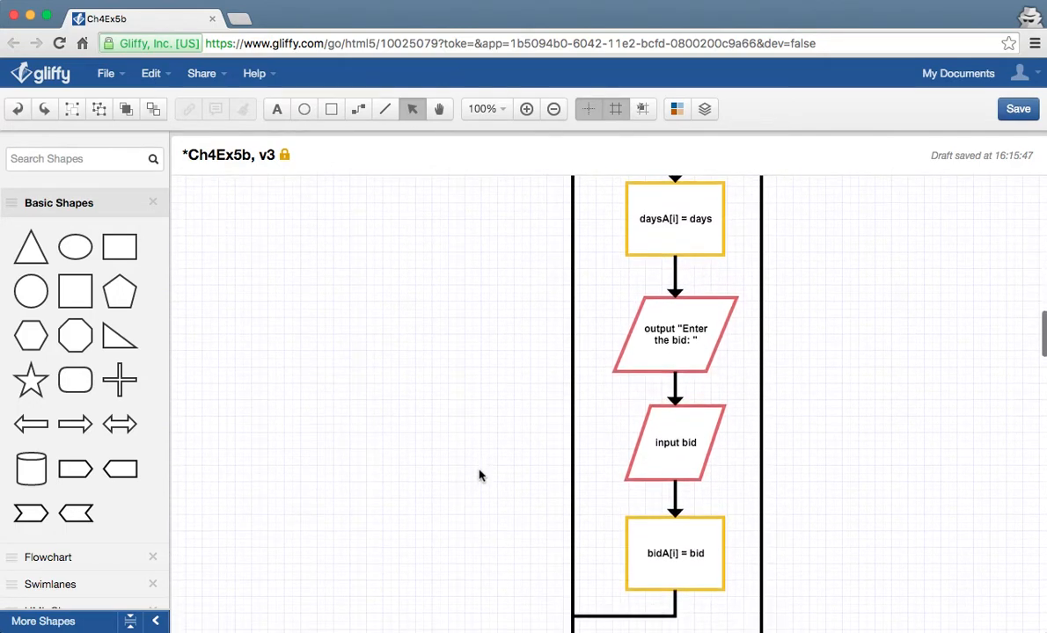
pyautogui.scroll(-3)
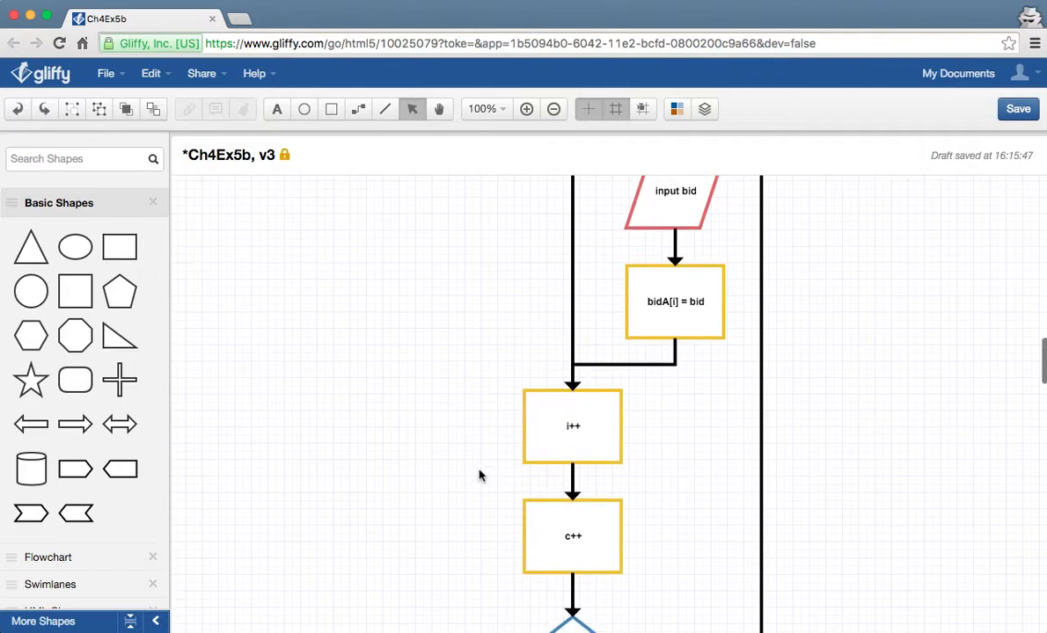
pyautogui.scroll(-3)
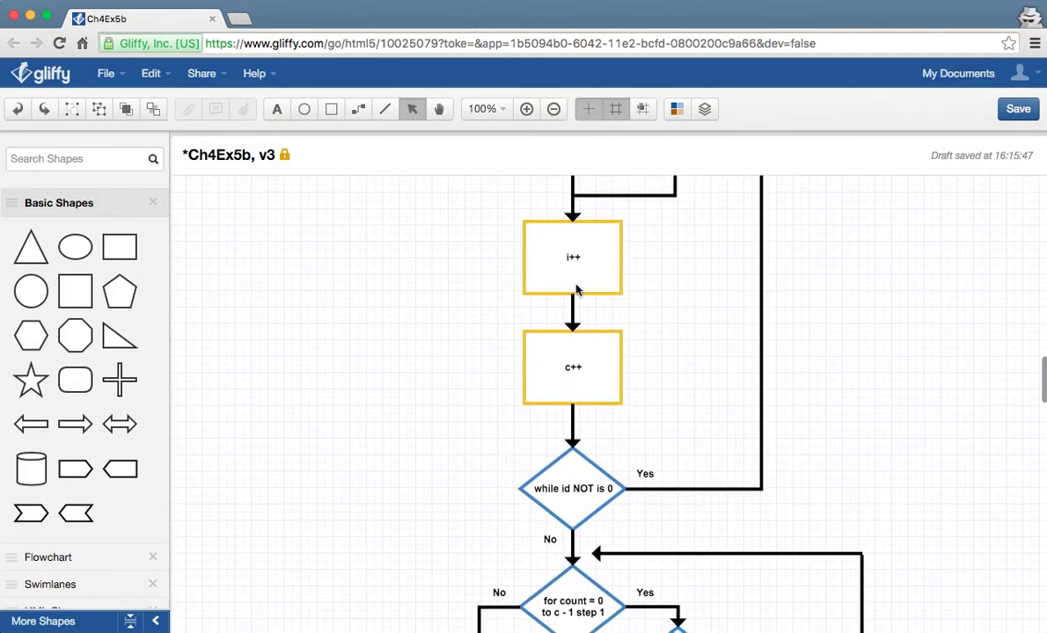
pyautogui.moveTo(596, 373)
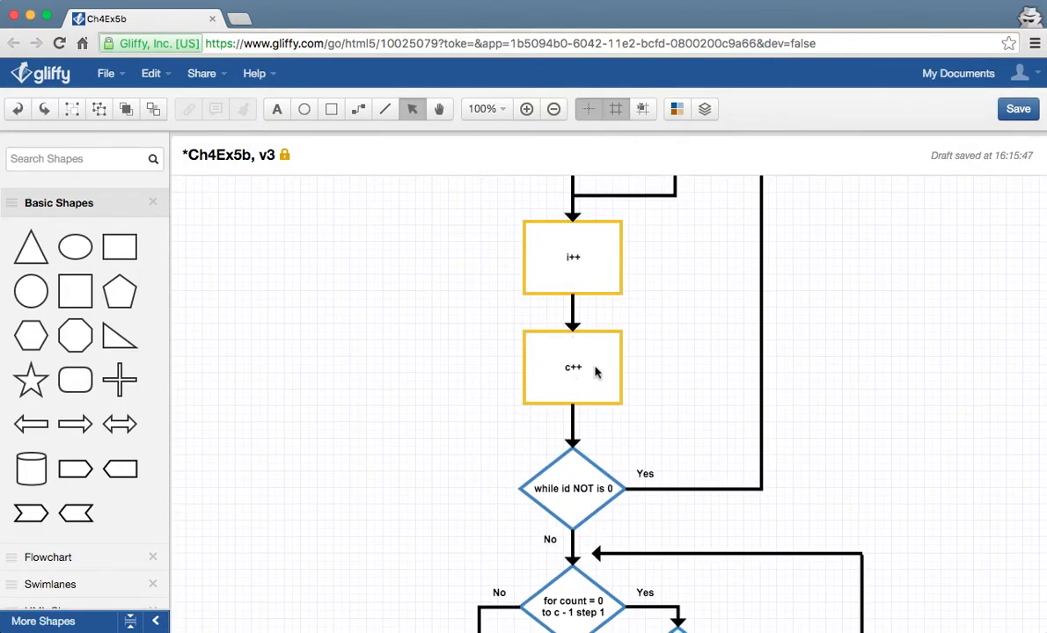
pyautogui.moveTo(579, 256)
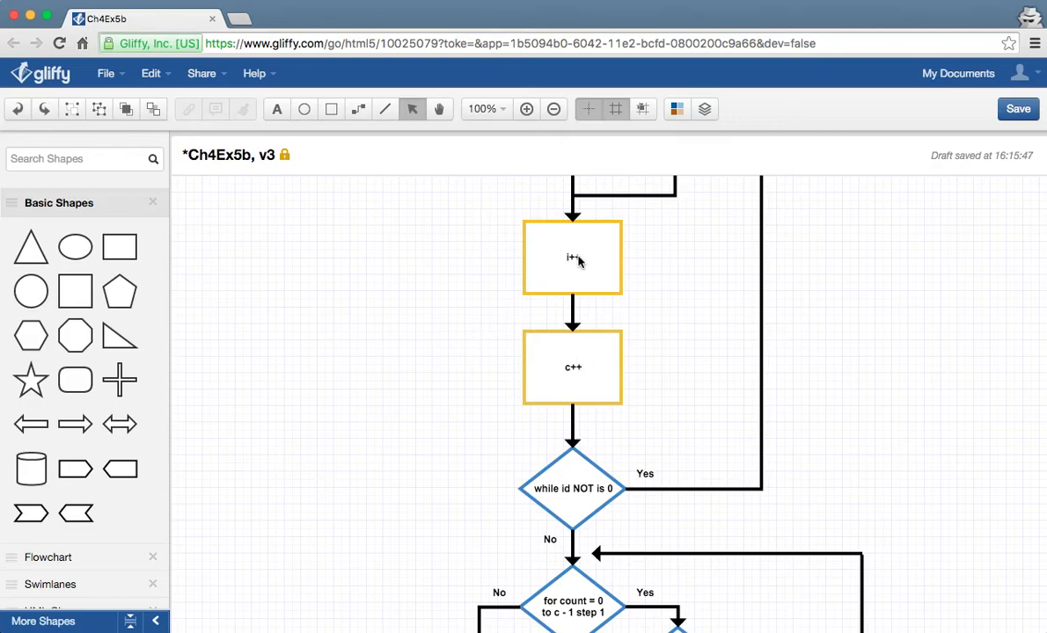
pyautogui.moveTo(575, 313)
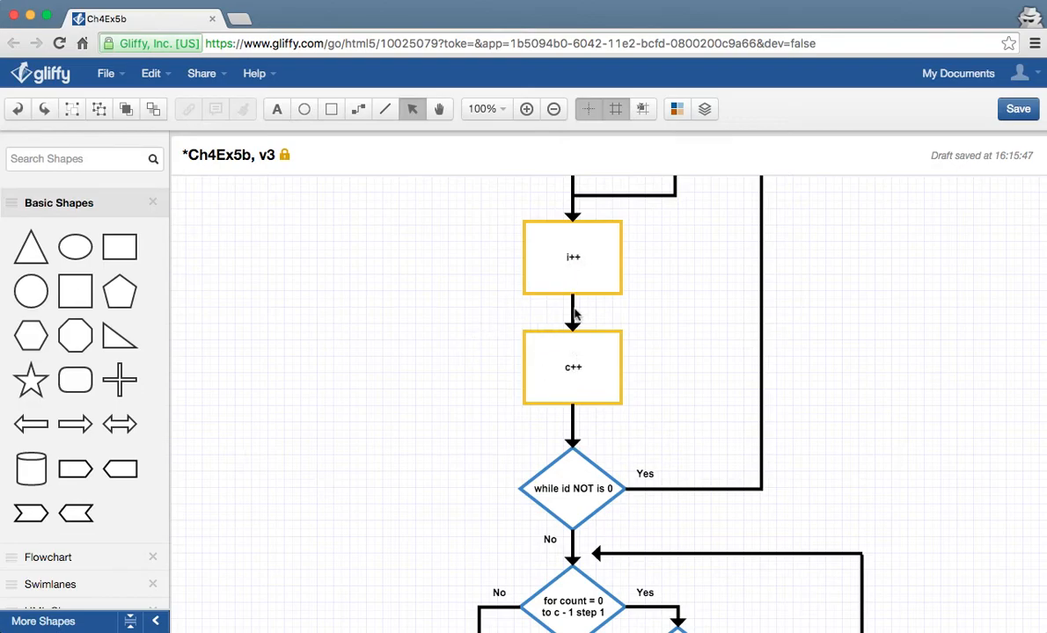
pyautogui.moveTo(458, 385)
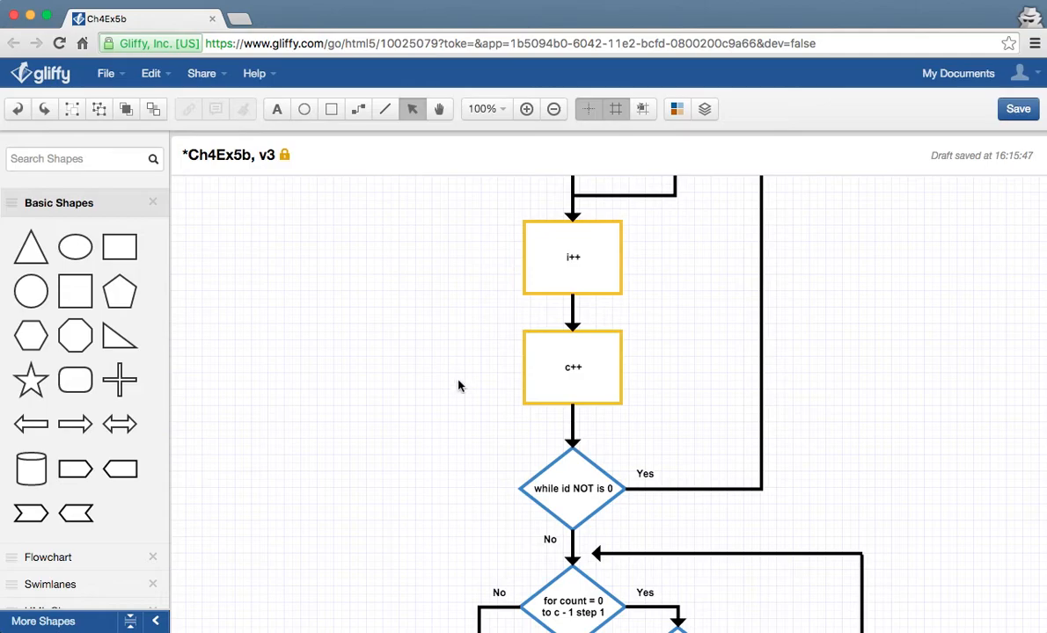
pyautogui.scroll(-3)
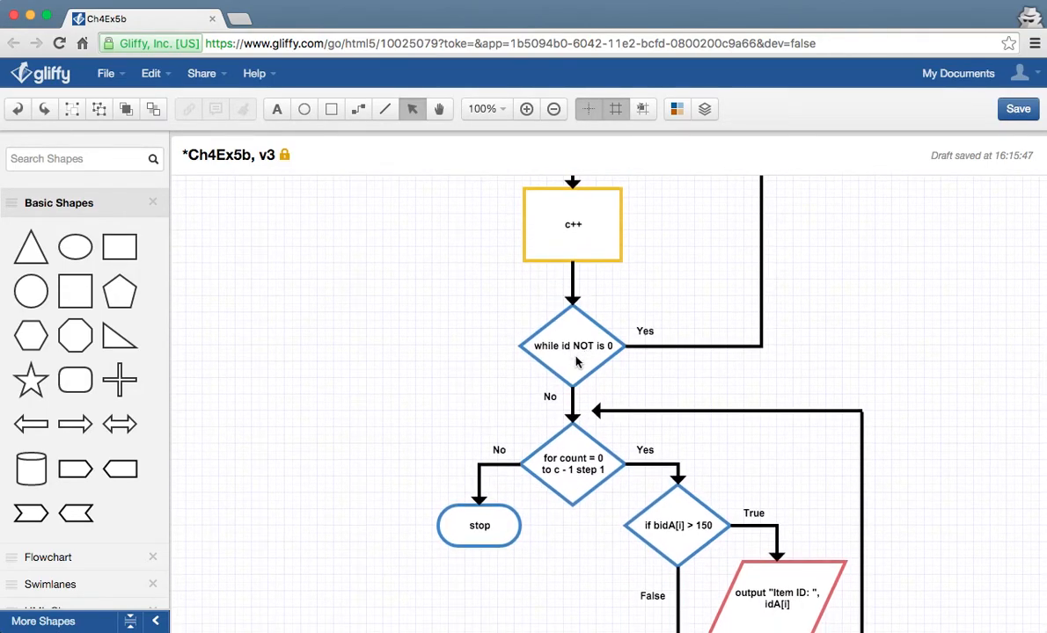
pyautogui.scroll(-3)
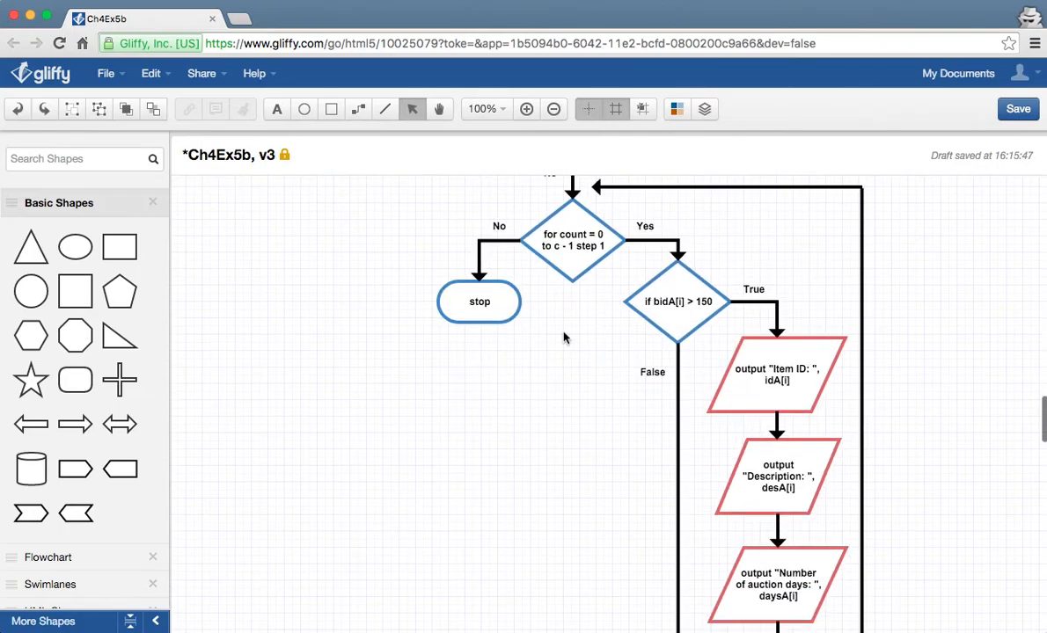
pyautogui.moveTo(590, 344)
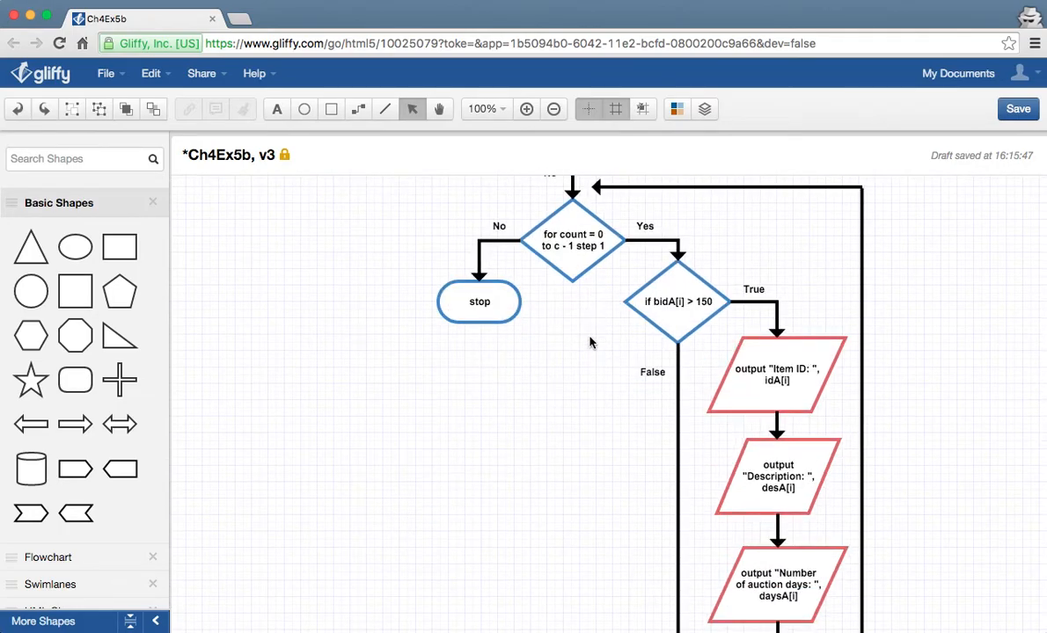
pyautogui.moveTo(598, 437)
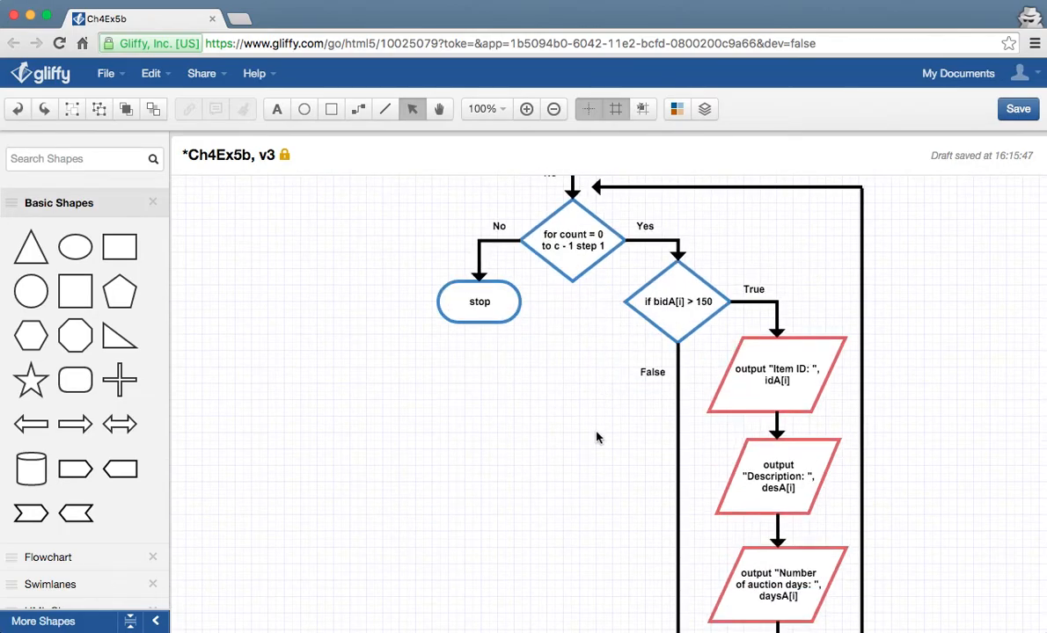
pyautogui.scroll(-3)
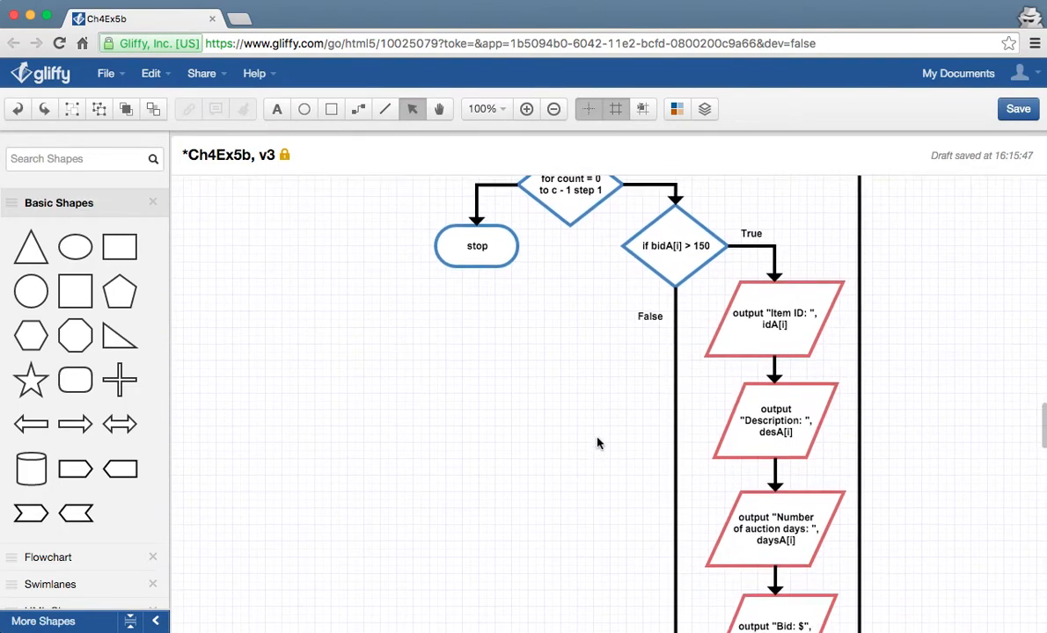
pyautogui.scroll(-3)
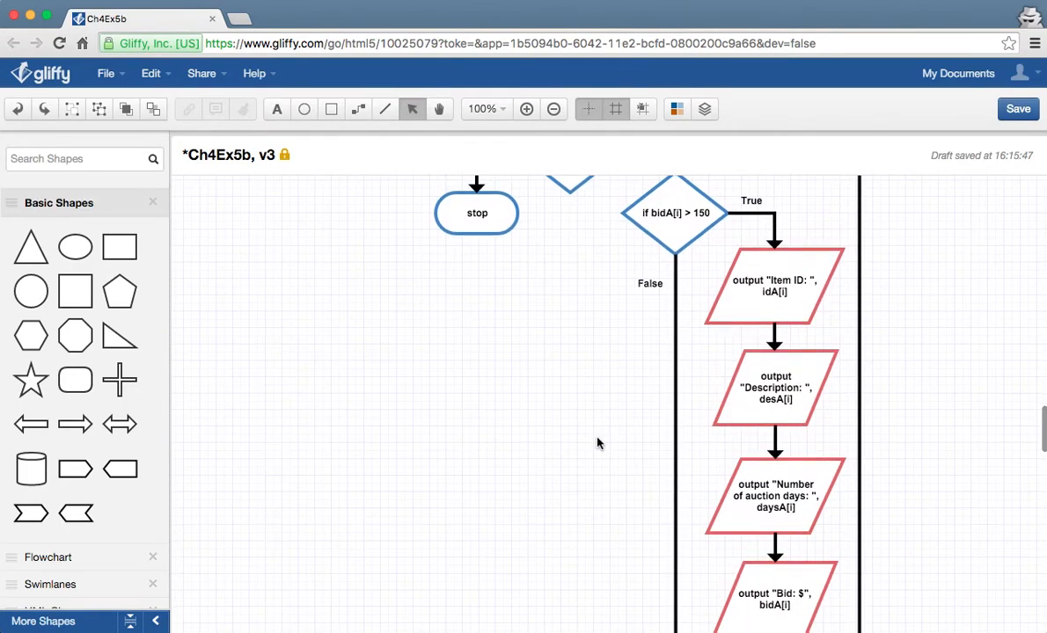
pyautogui.scroll(-3)
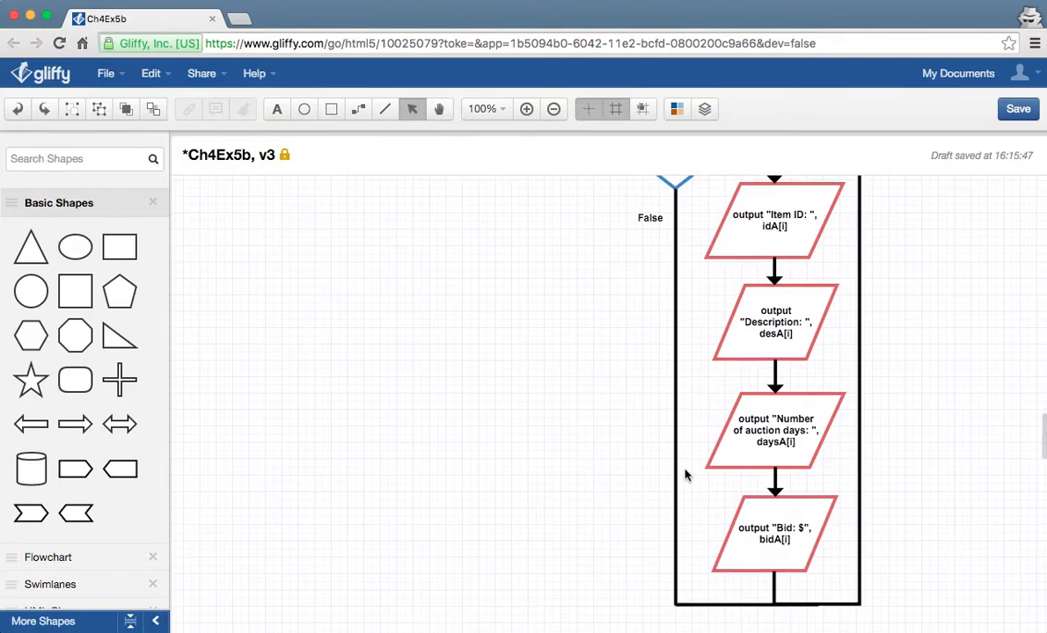
pyautogui.scroll(3)
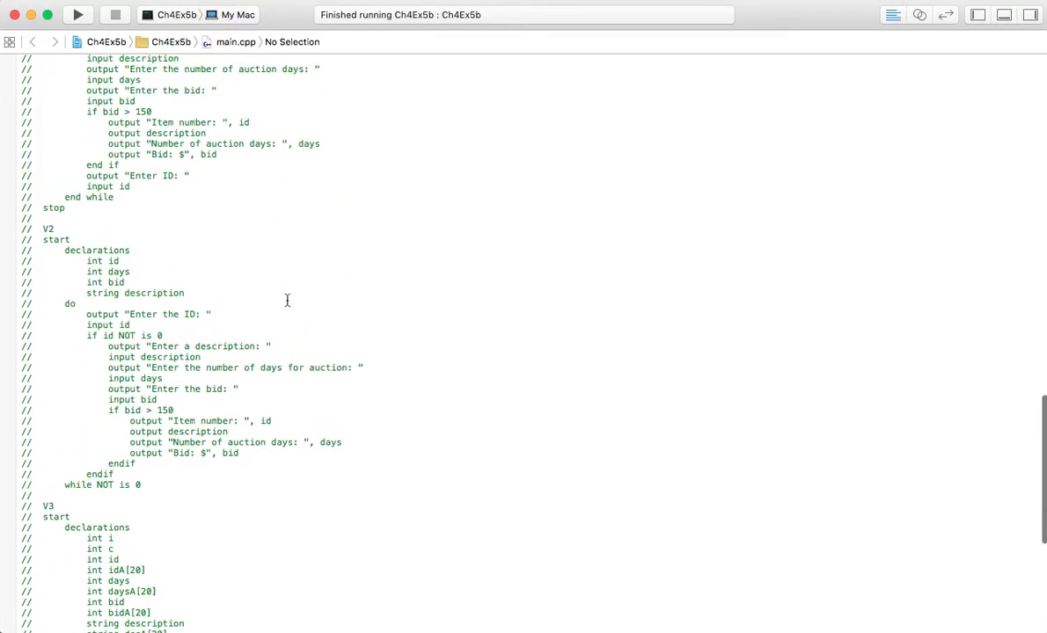
pyautogui.scroll(3)
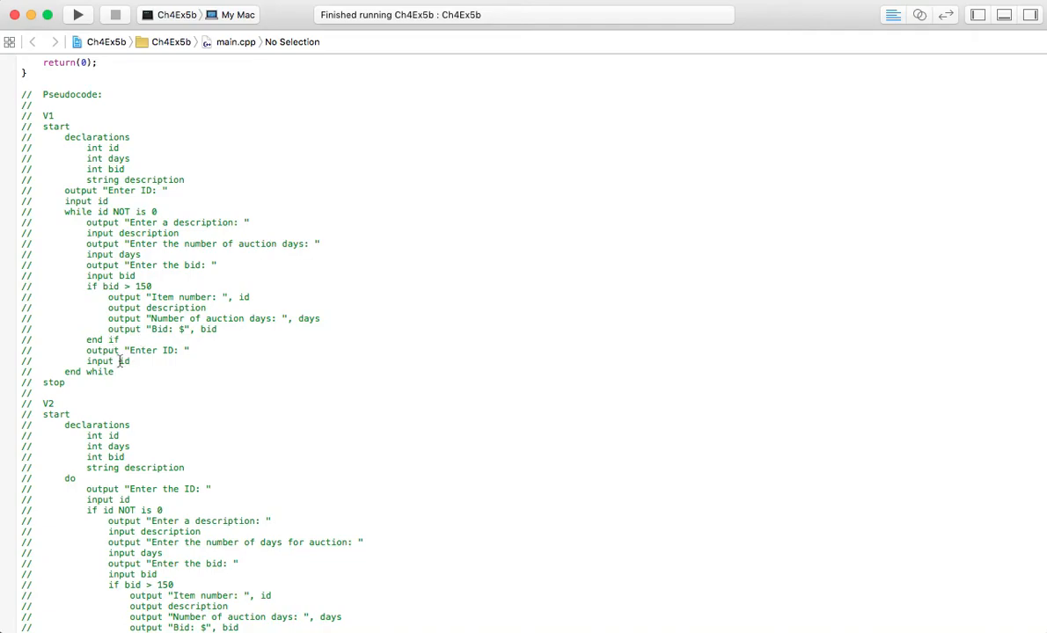
pyautogui.moveTo(81, 250)
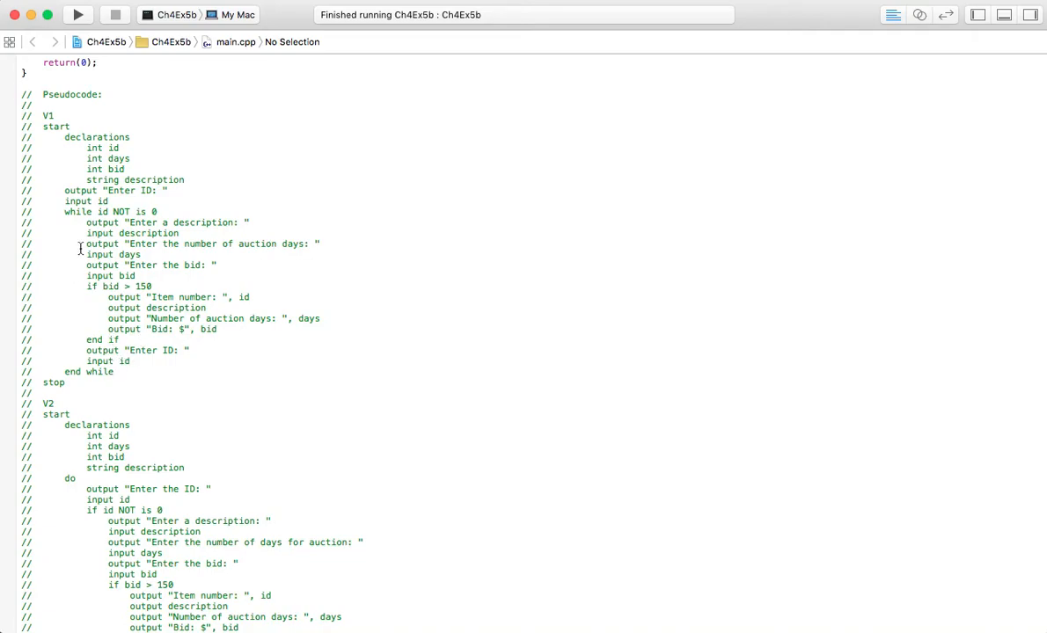
pyautogui.moveTo(250, 412)
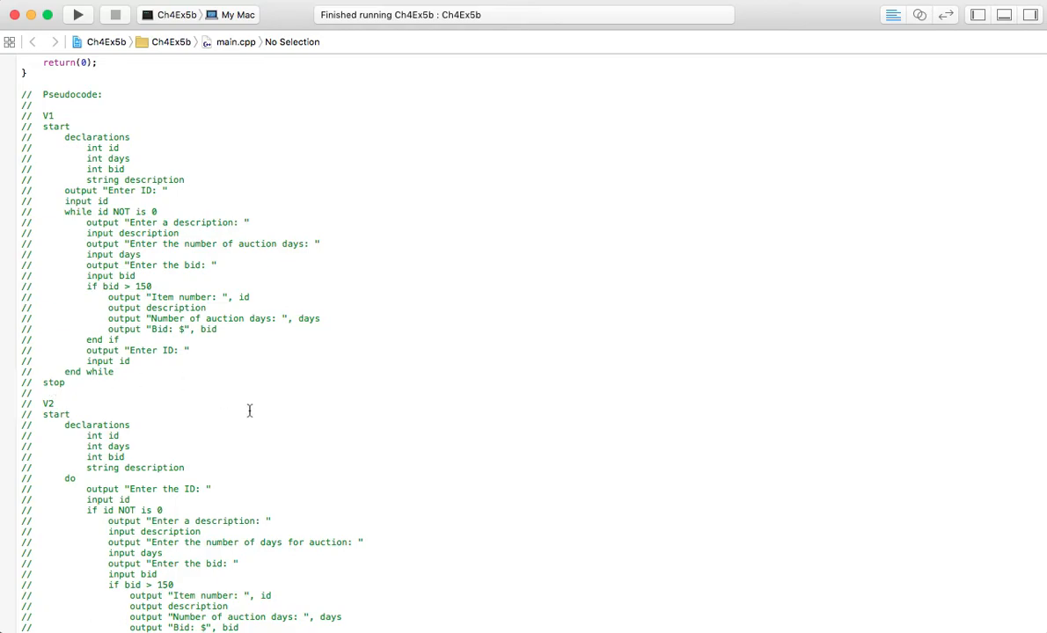
pyautogui.scroll(-3)
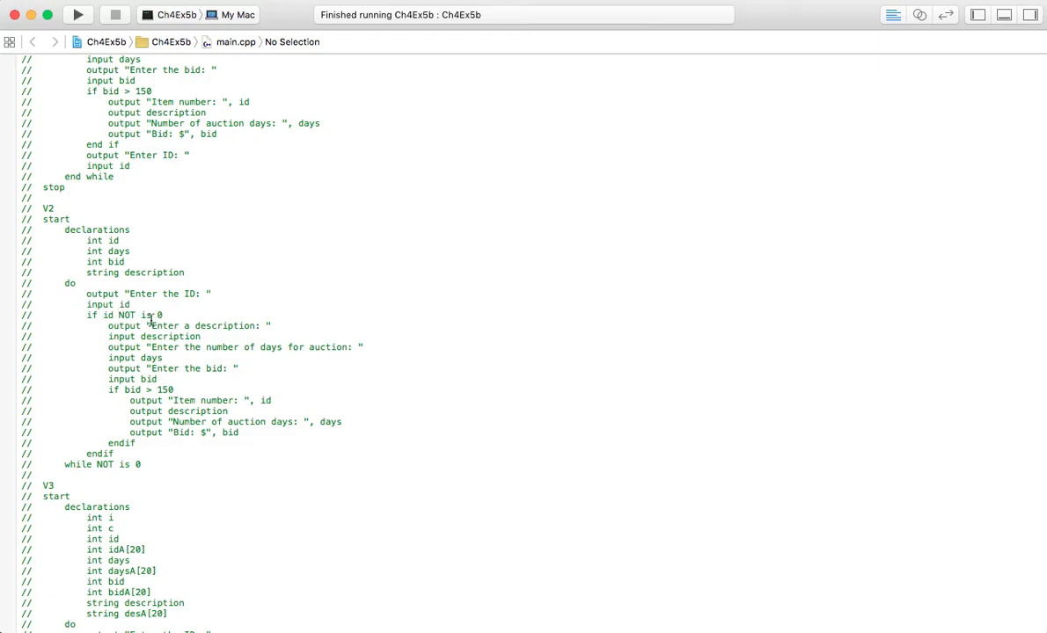
pyautogui.moveTo(81, 418)
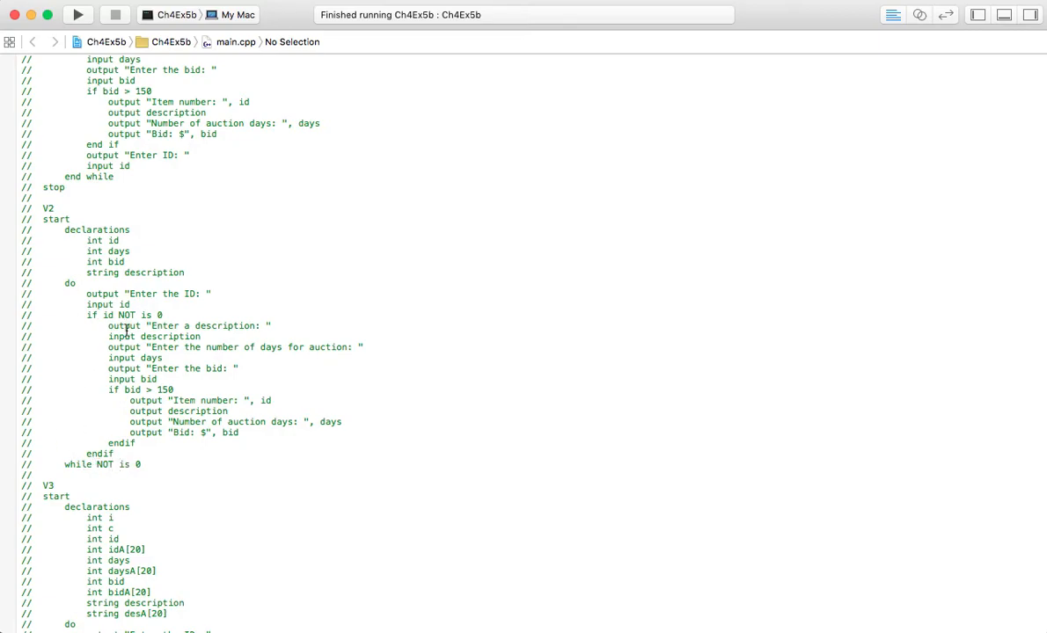
pyautogui.moveTo(165, 390)
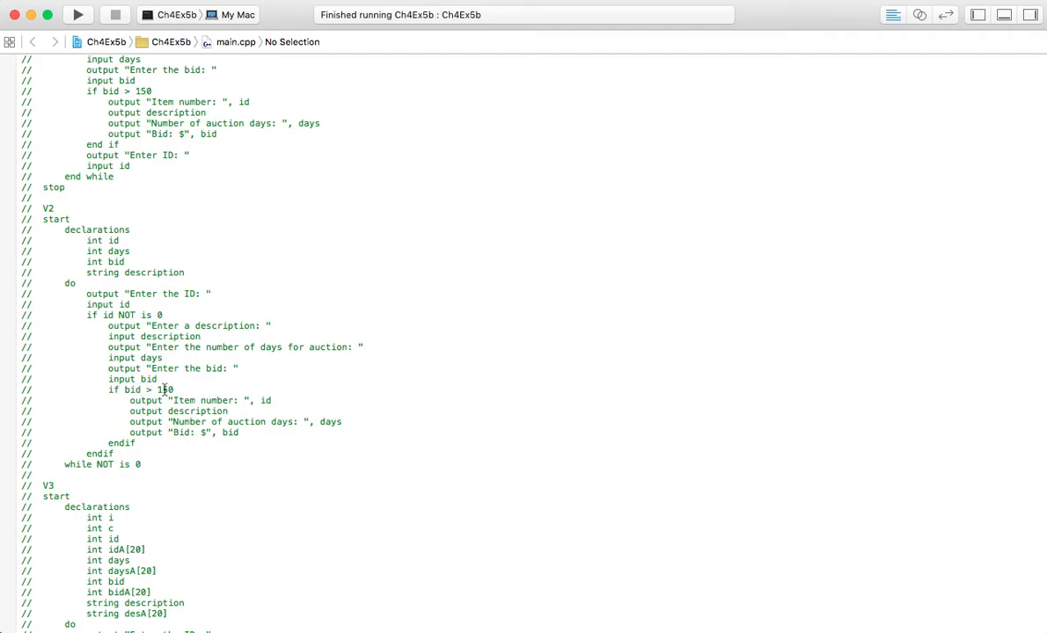
pyautogui.moveTo(195, 440)
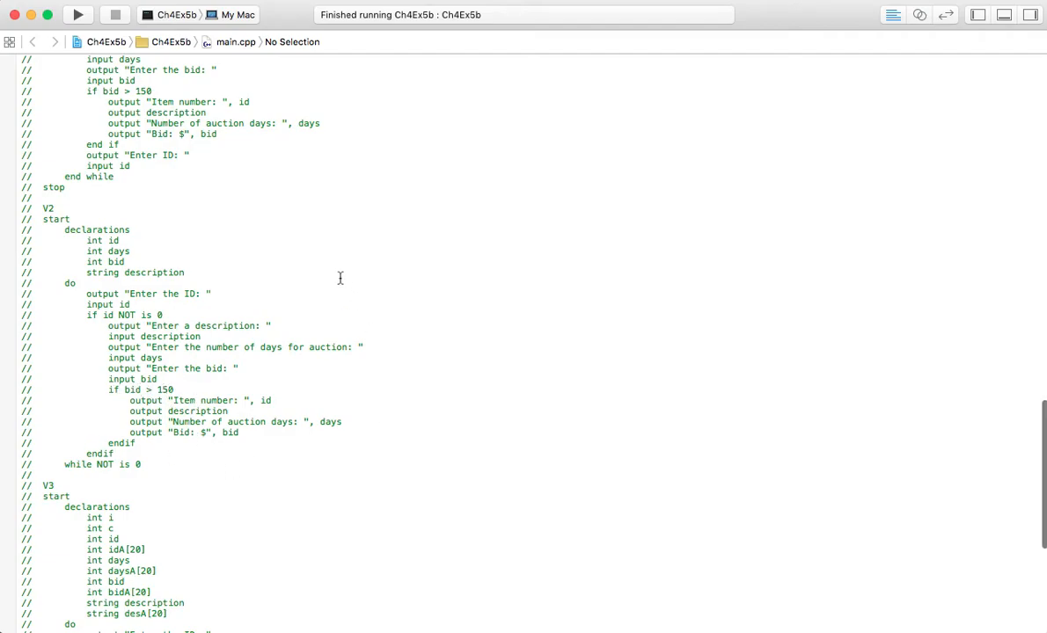
pyautogui.scroll(-3)
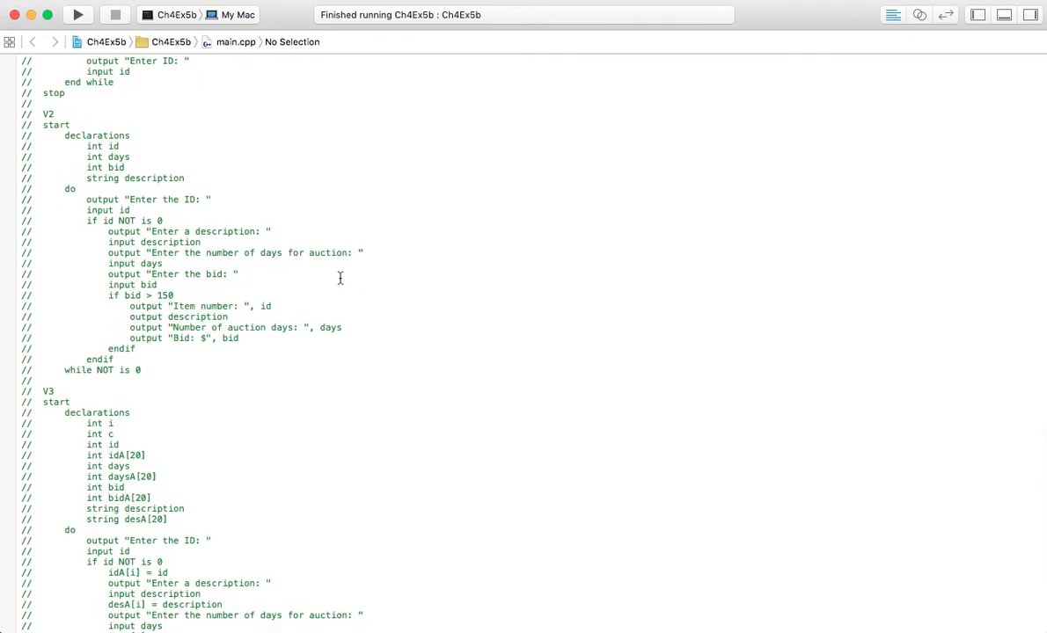
pyautogui.scroll(-3)
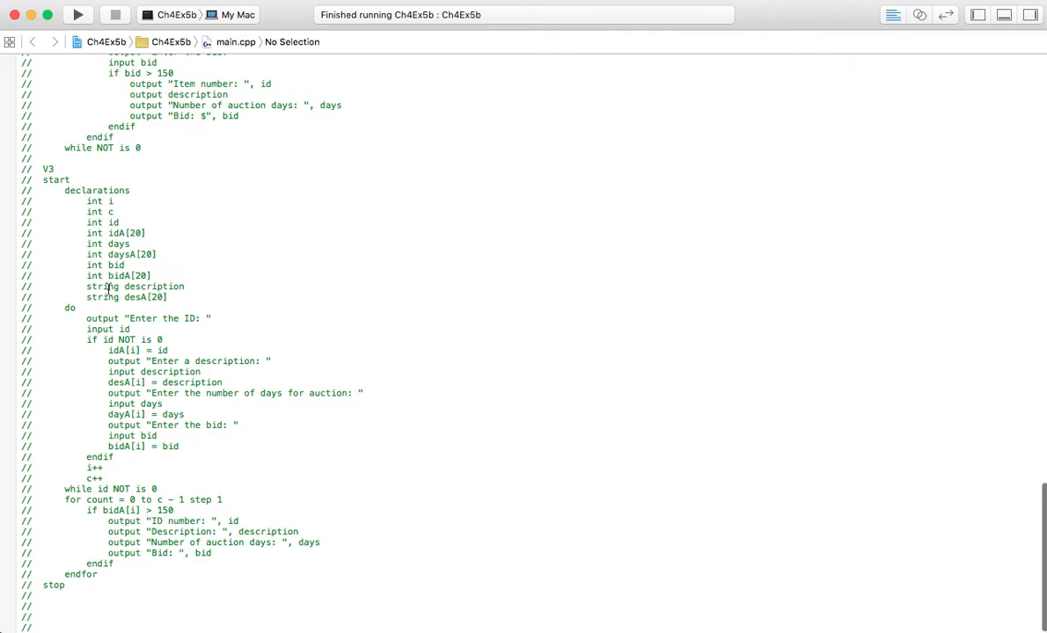
pyautogui.moveTo(112, 201)
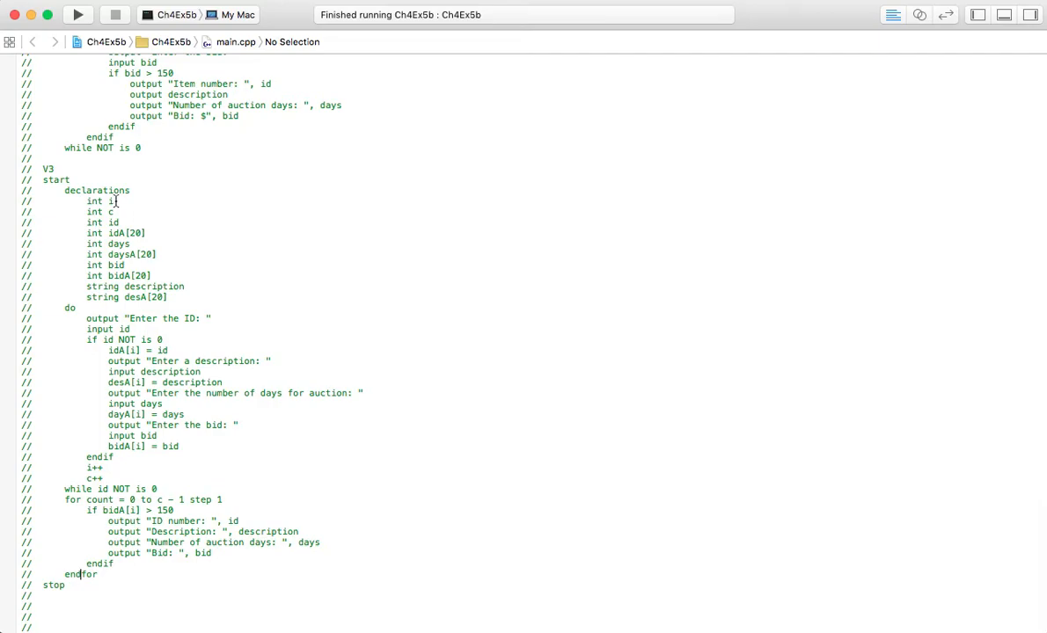
pyautogui.moveTo(113, 211)
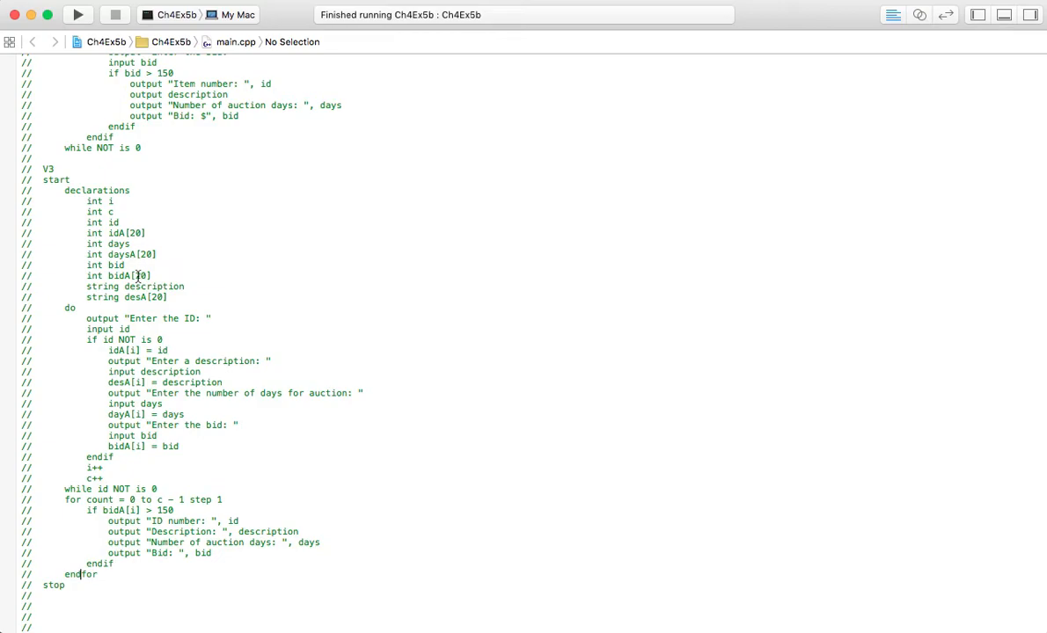
pyautogui.moveTo(167, 300)
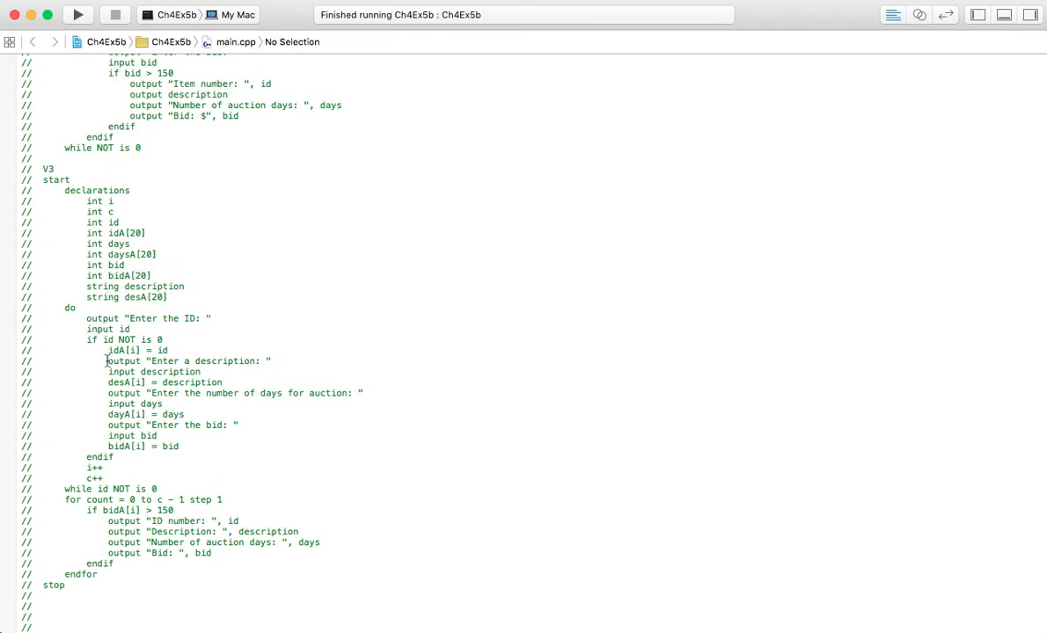
pyautogui.moveTo(204, 361)
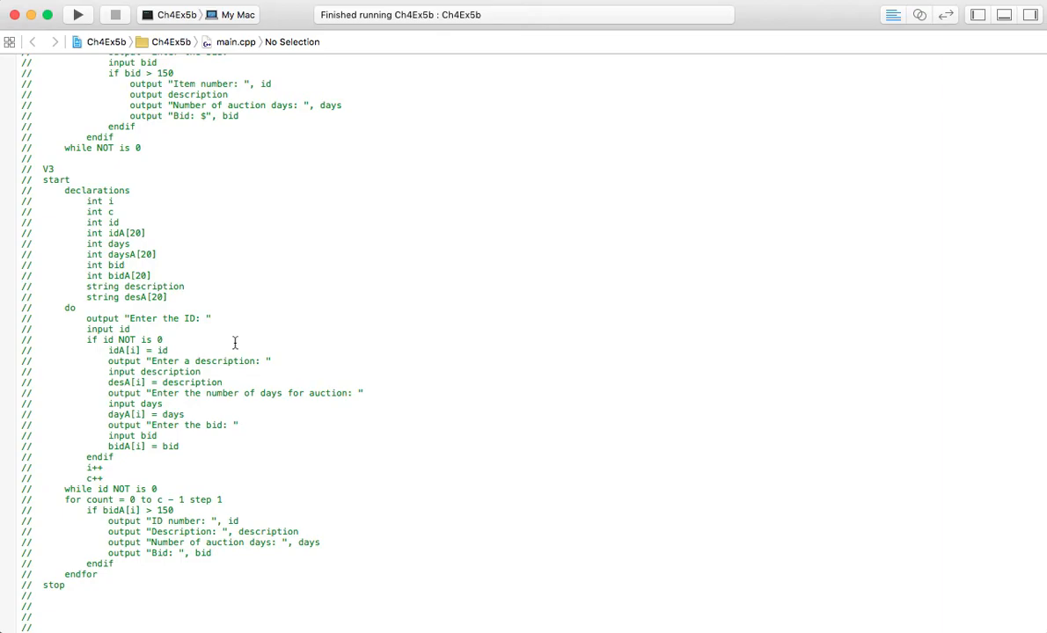
pyautogui.moveTo(197, 343)
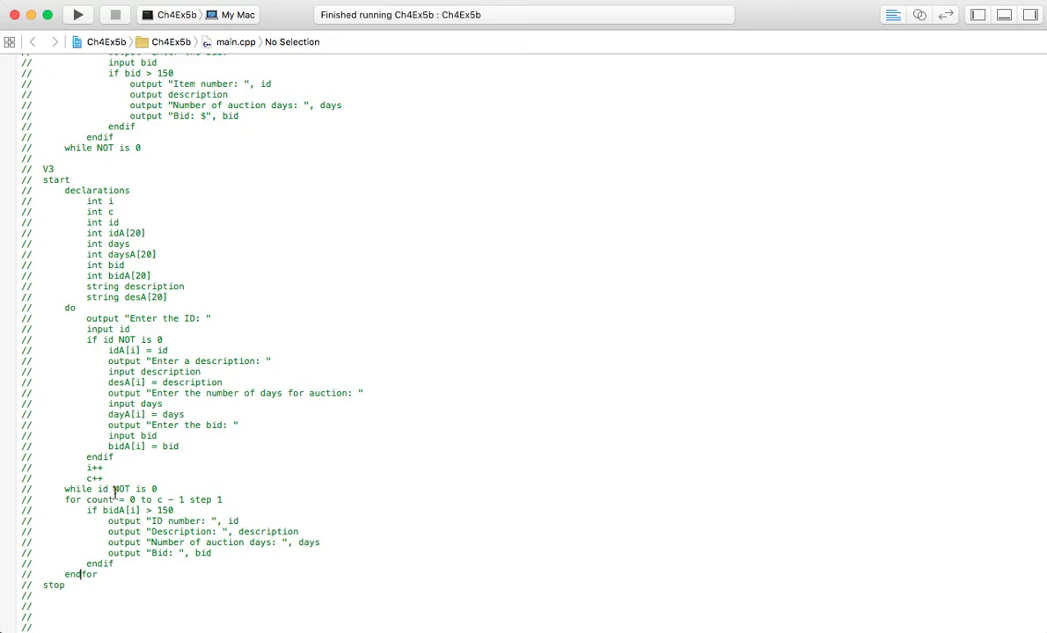
pyautogui.scroll(3)
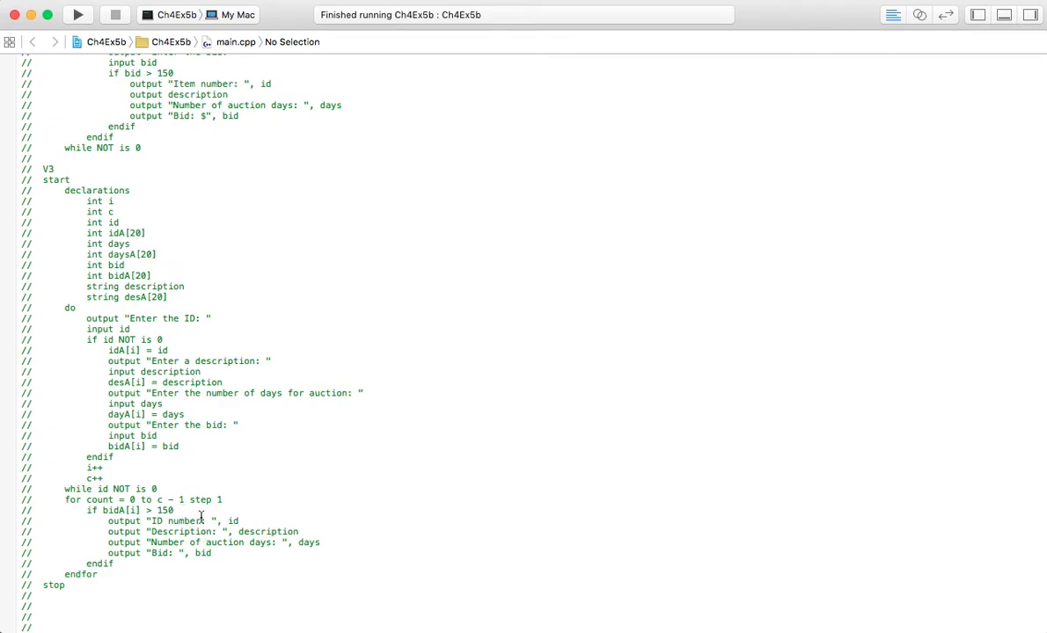
pyautogui.moveTo(358, 415)
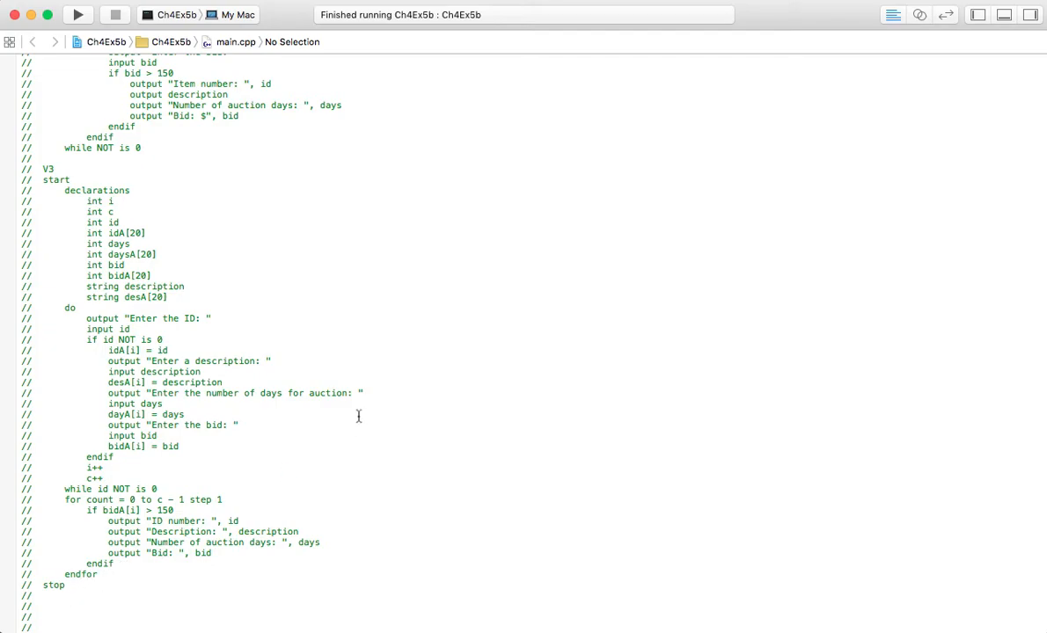
pyautogui.scroll(3)
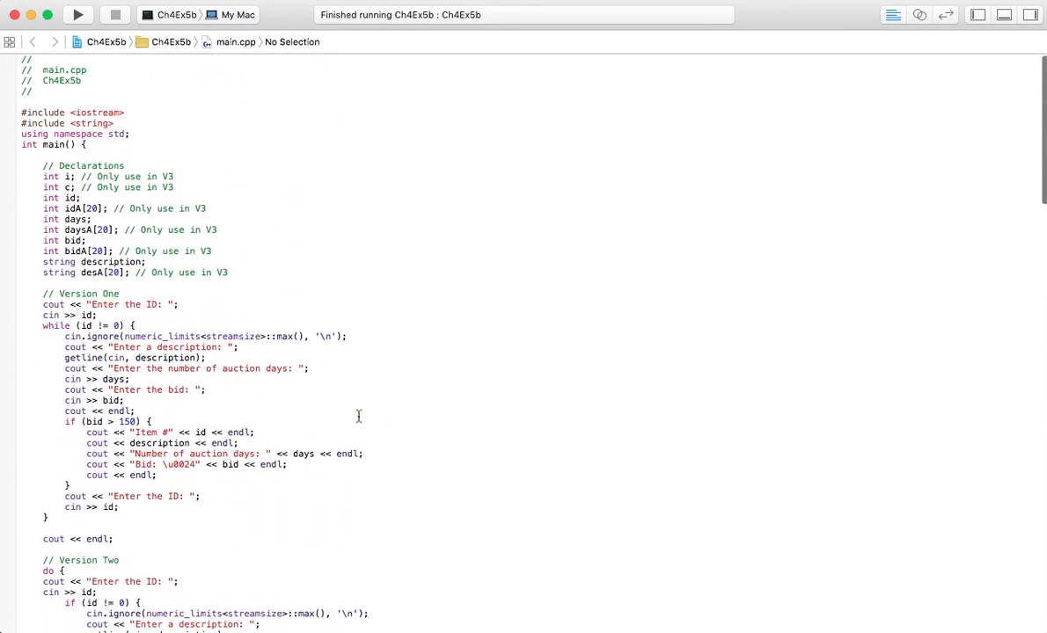
pyautogui.moveTo(401, 427)
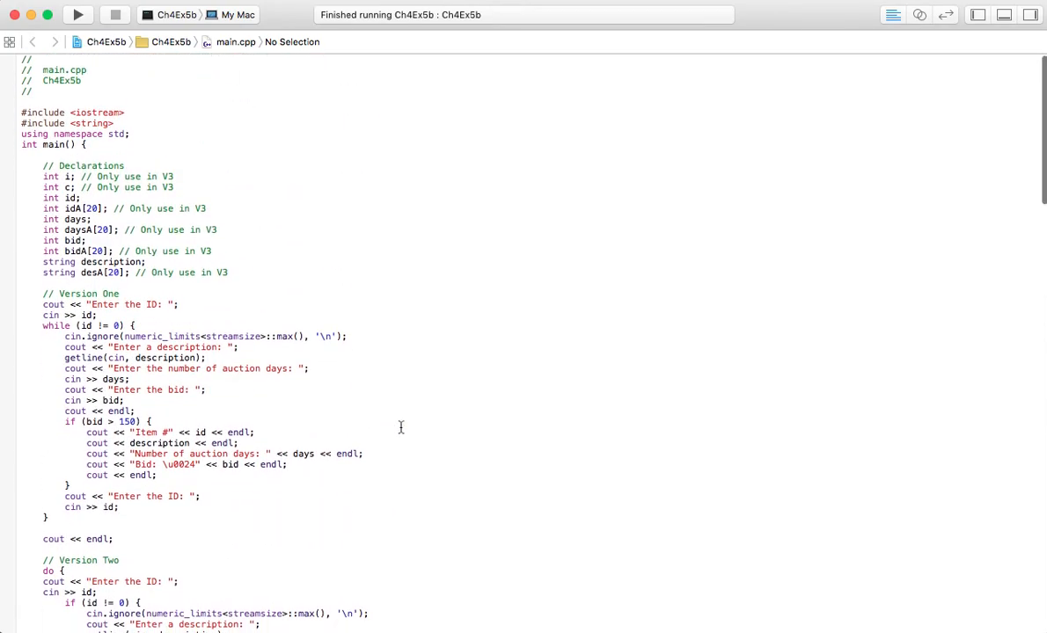
pyautogui.scroll(-3)
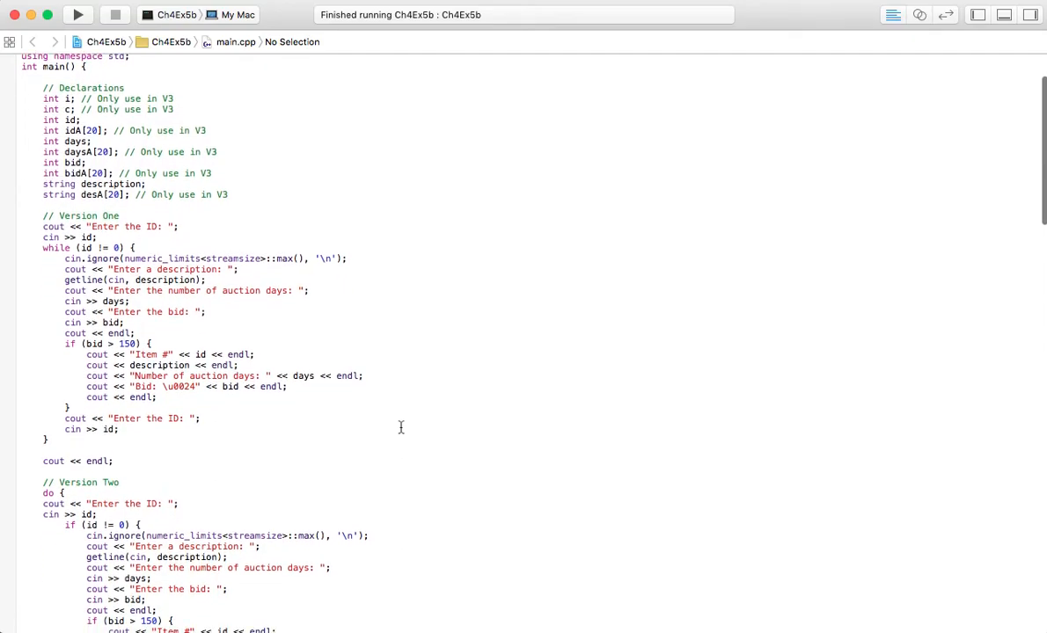
pyautogui.scroll(3)
pyautogui.write('T')
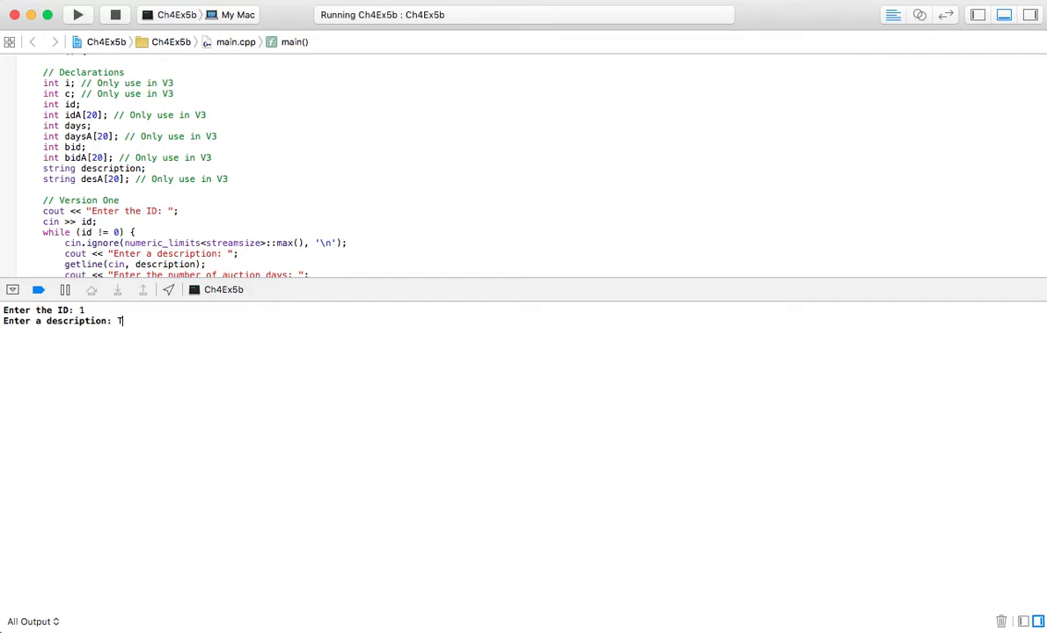
# - Finish item 1 with description 'This is cool.', 10 auction days and a bid of 151
pyautogui.write('his is cool.')
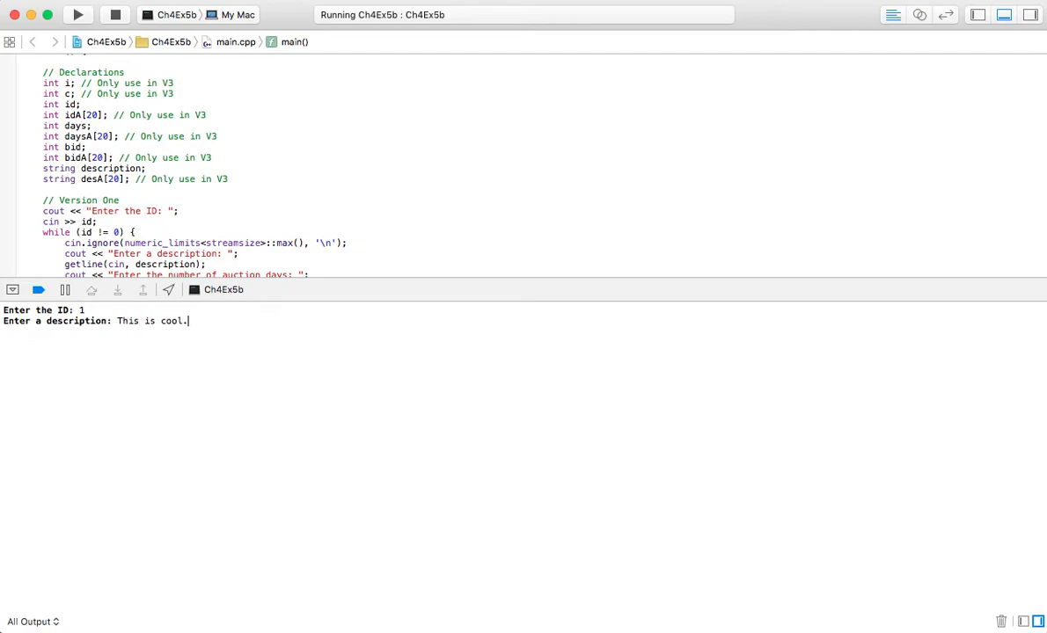
pyautogui.write('10')
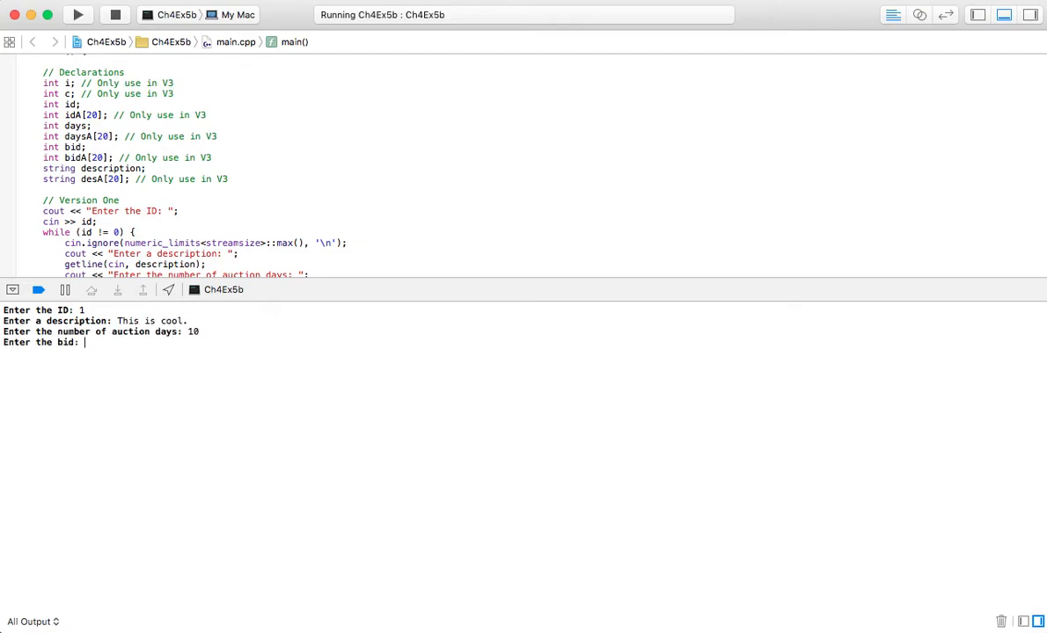
pyautogui.write('1')
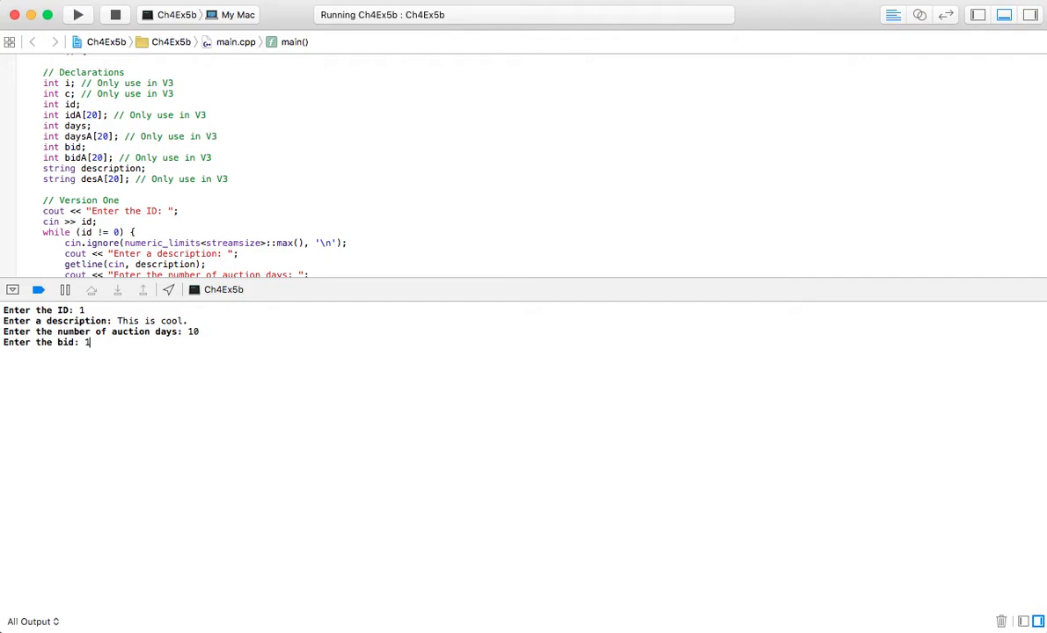
pyautogui.press('Return')
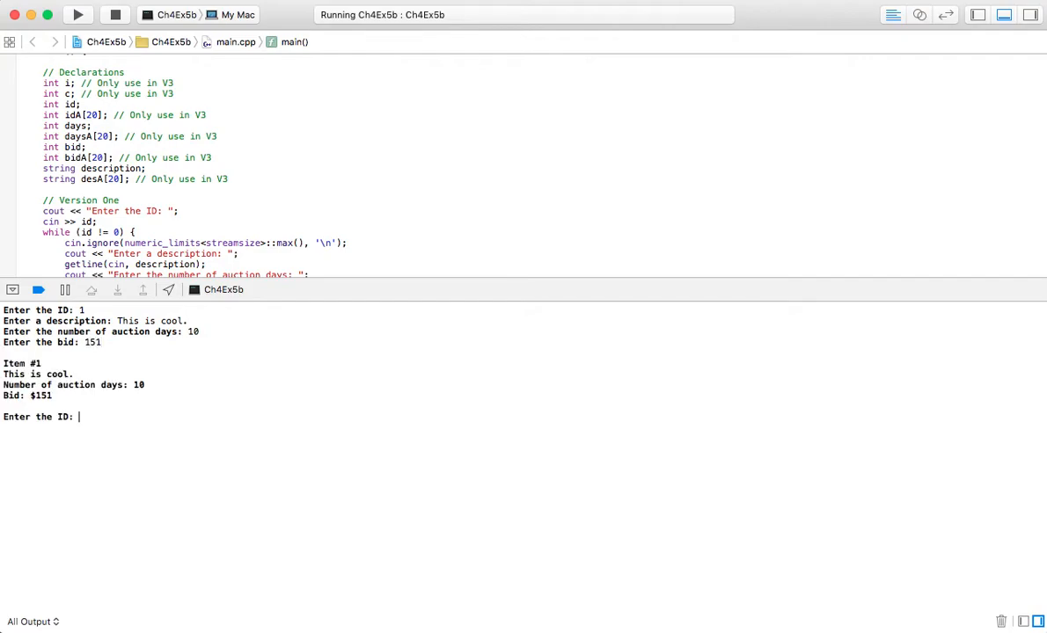
# - Enter a second item 'This is cool', 10 days, bid 120, then end Version One with ID 0
pyautogui.write('1')
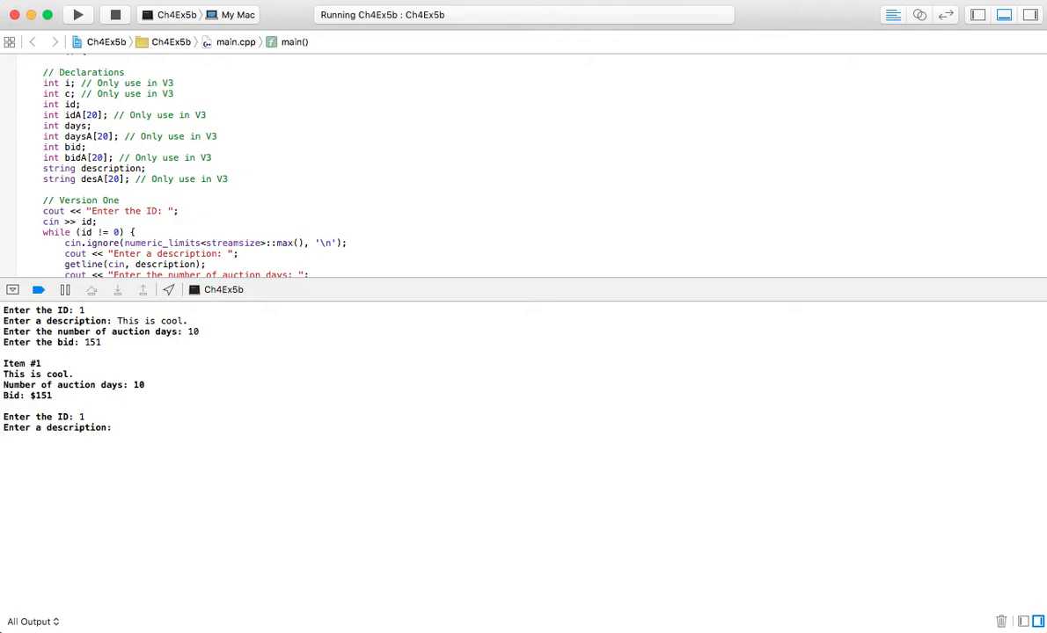
pyautogui.write('This is cool.')
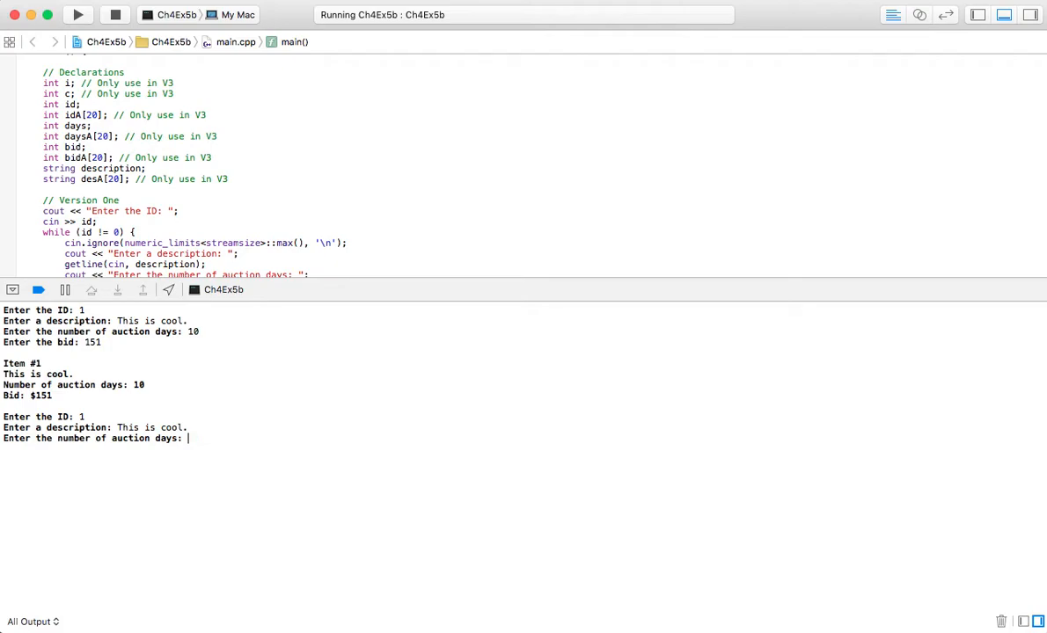
pyautogui.write('10')
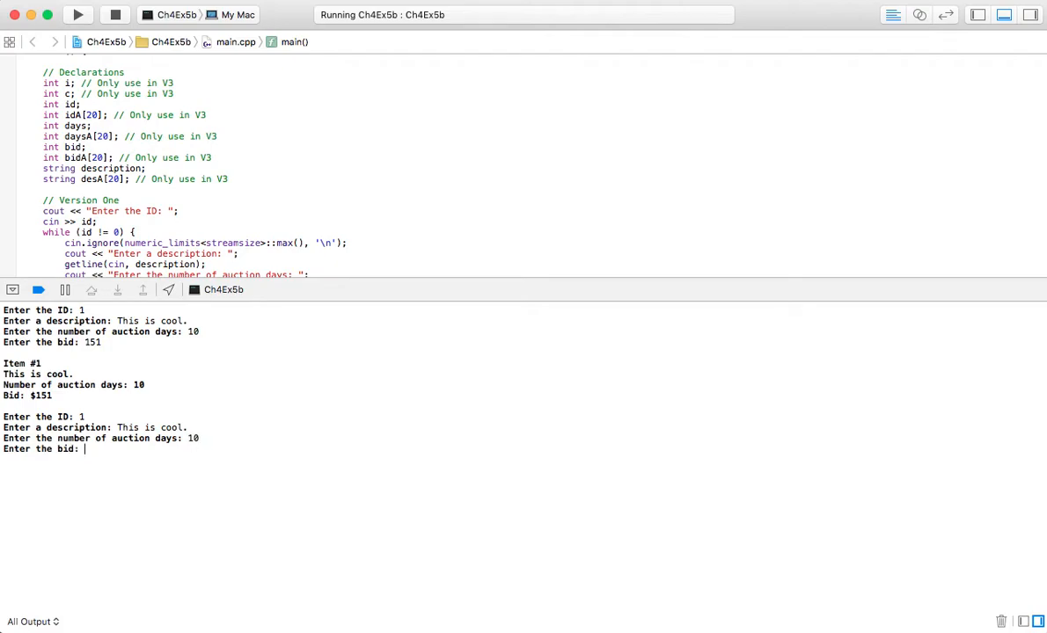
pyautogui.write('120')
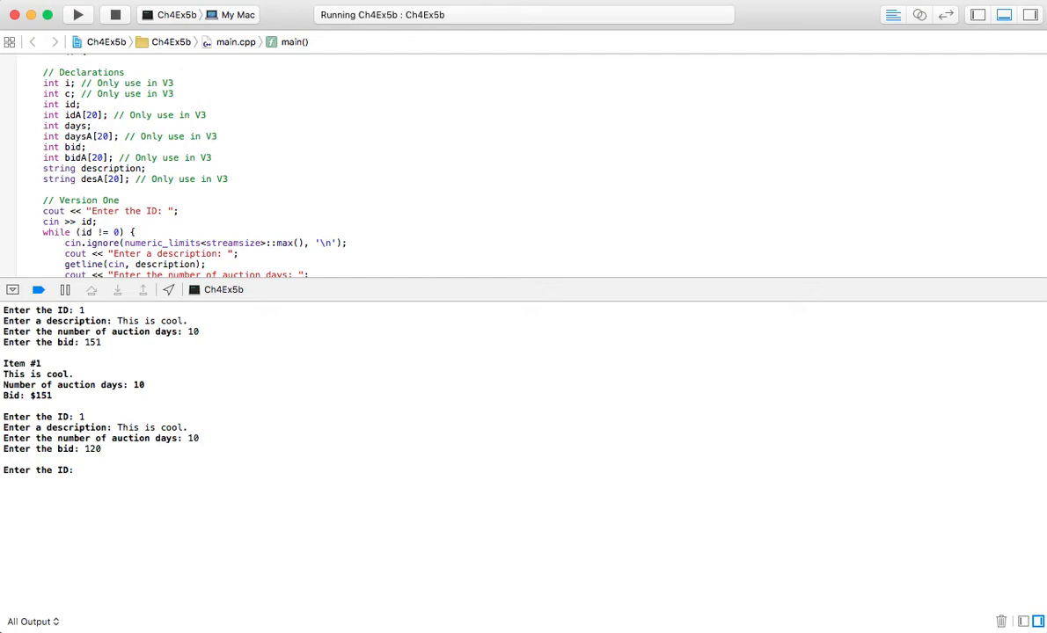
pyautogui.write('0')
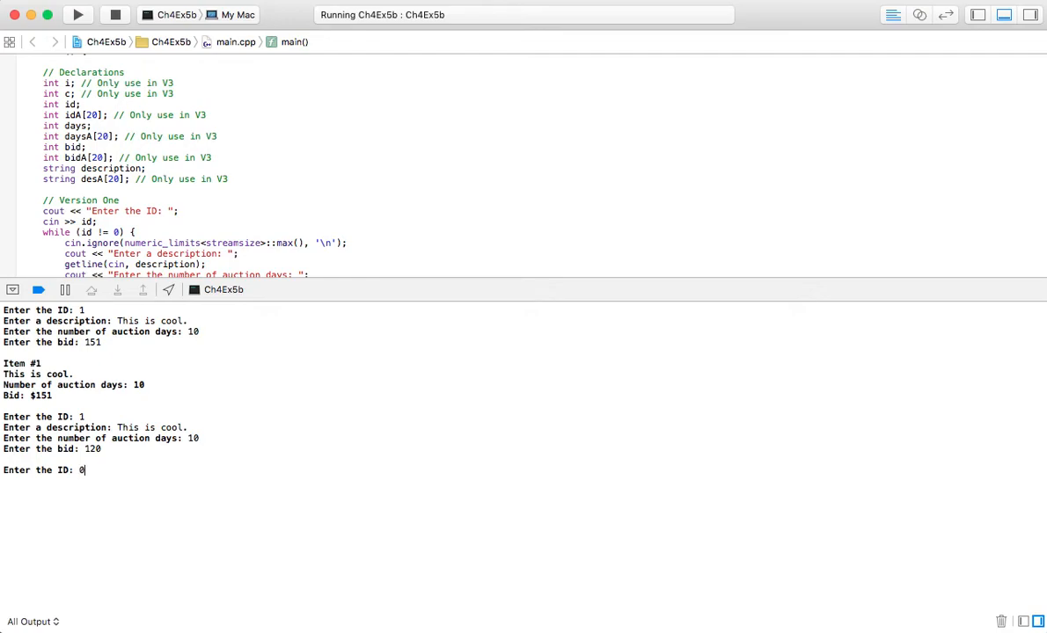
pyautogui.press('Return')
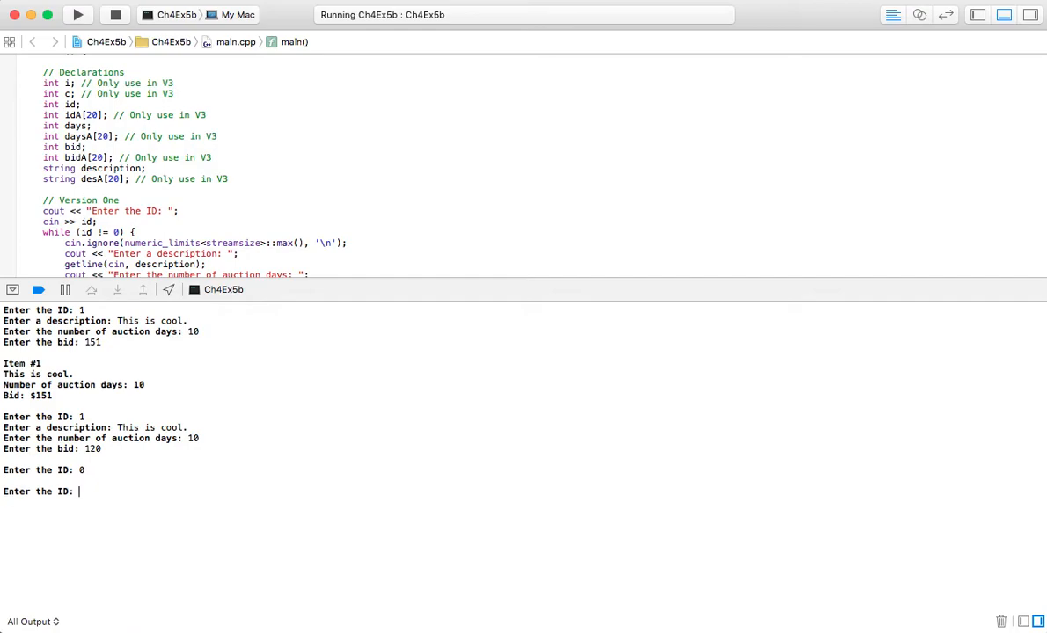
# - Feed Version Two two 'This is...' items bidding 175 and 120, then finish with ID 0
pyautogui.scroll(-3)
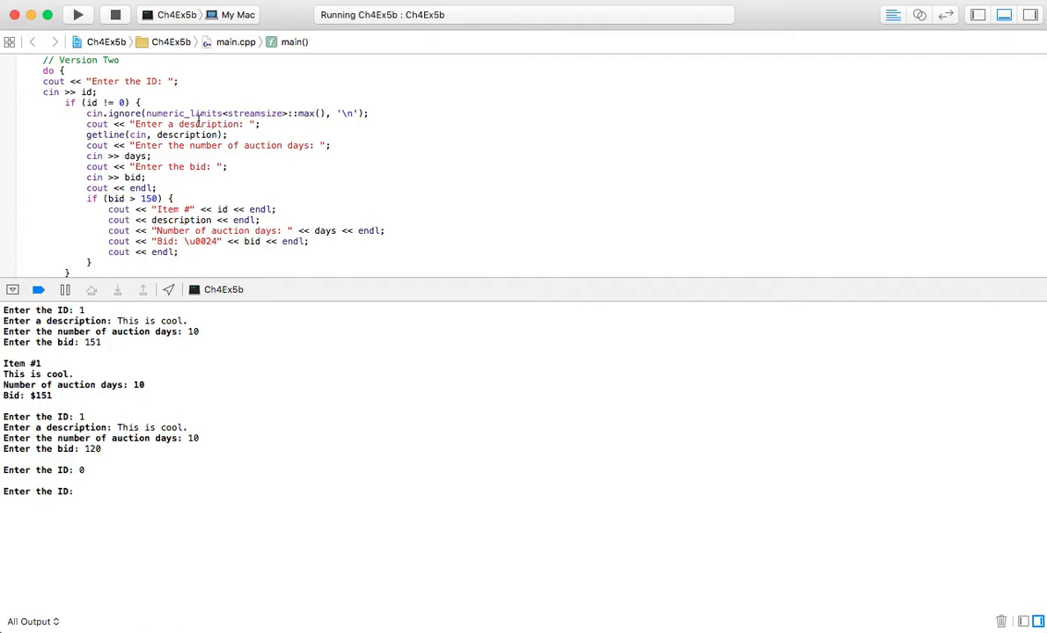
pyautogui.write('1')
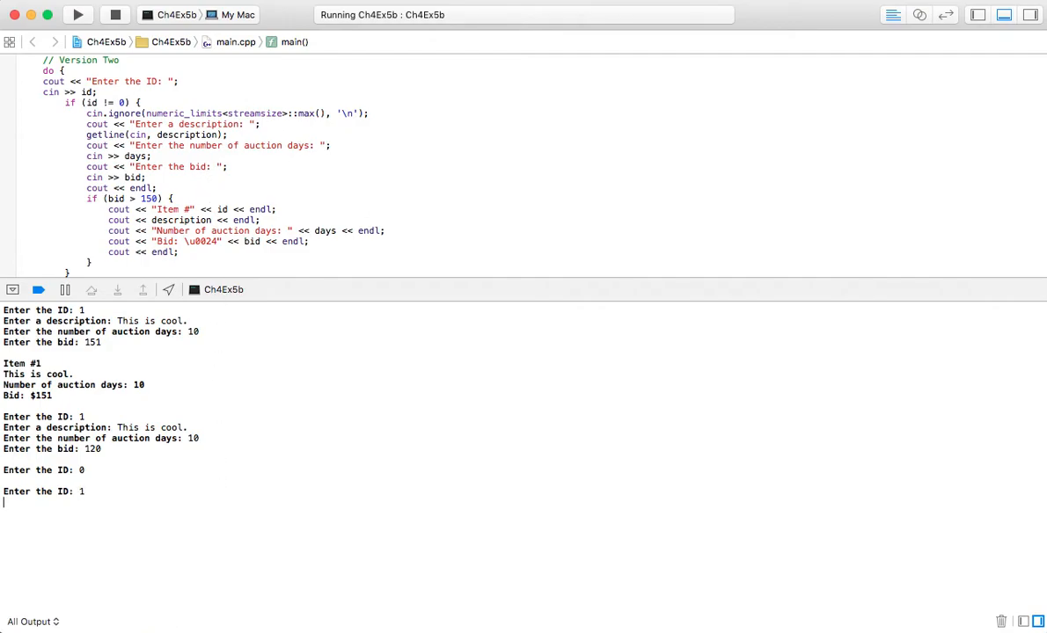
pyautogui.write('This is cool.')
pyautogui.write('175')
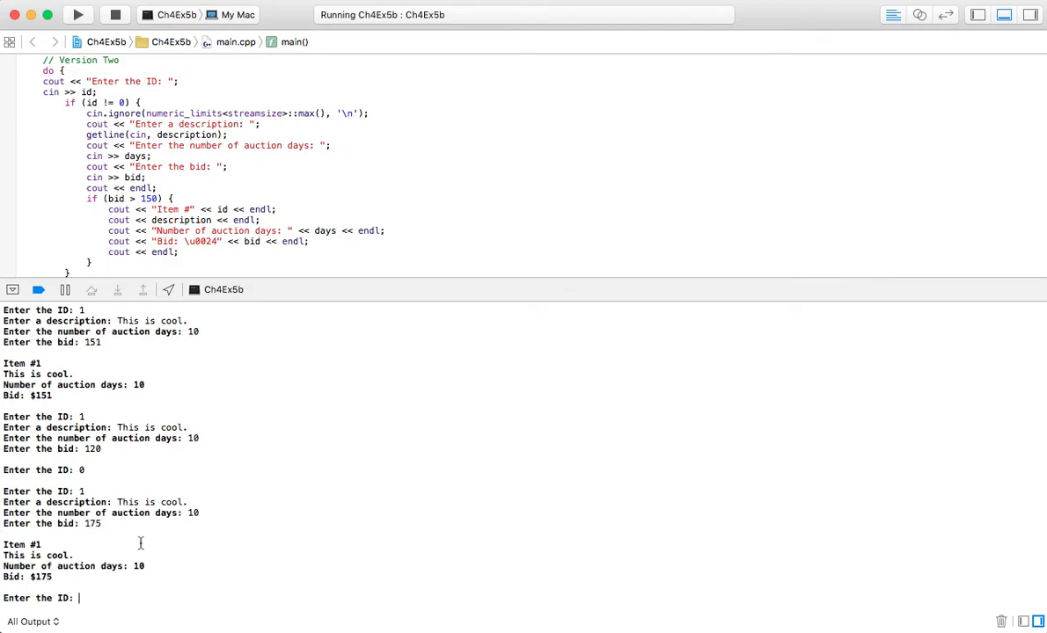
pyautogui.write('1')
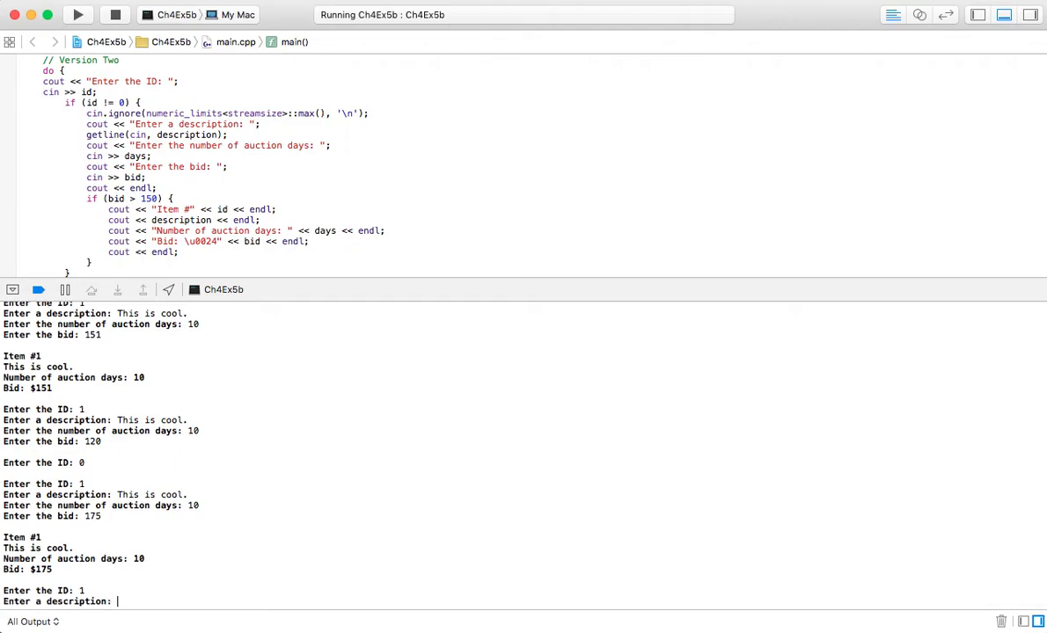
pyautogui.write('This is cool.')
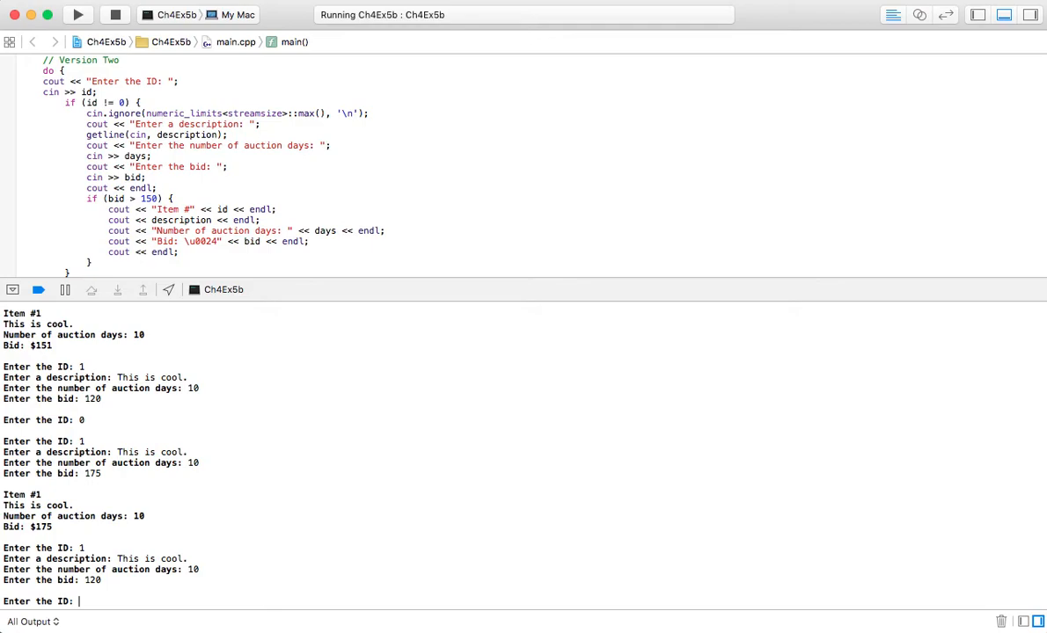
pyautogui.write('0')
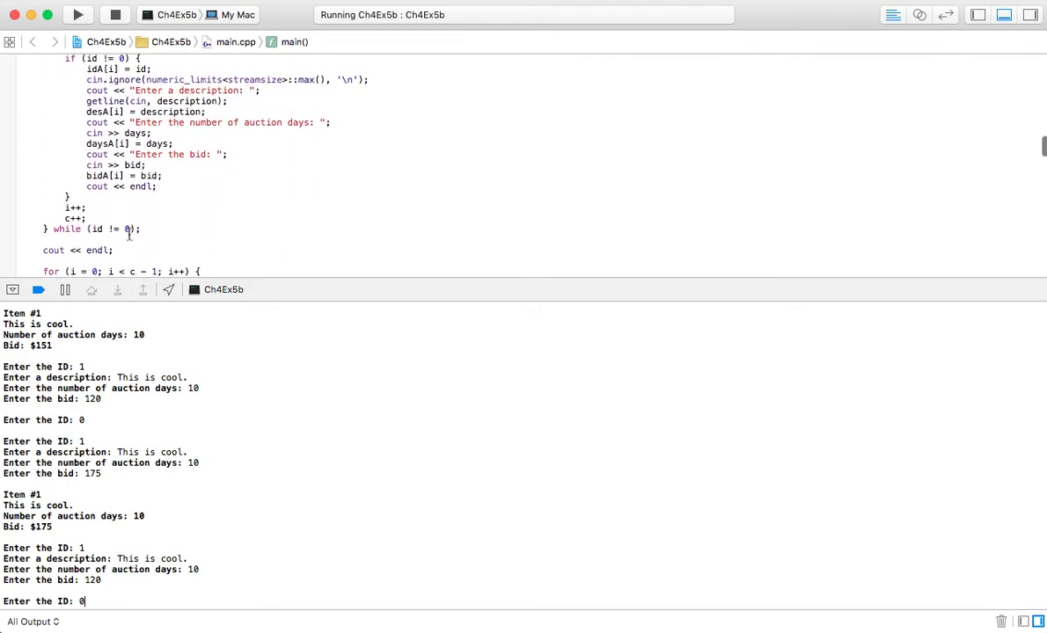
pyautogui.scroll(3)
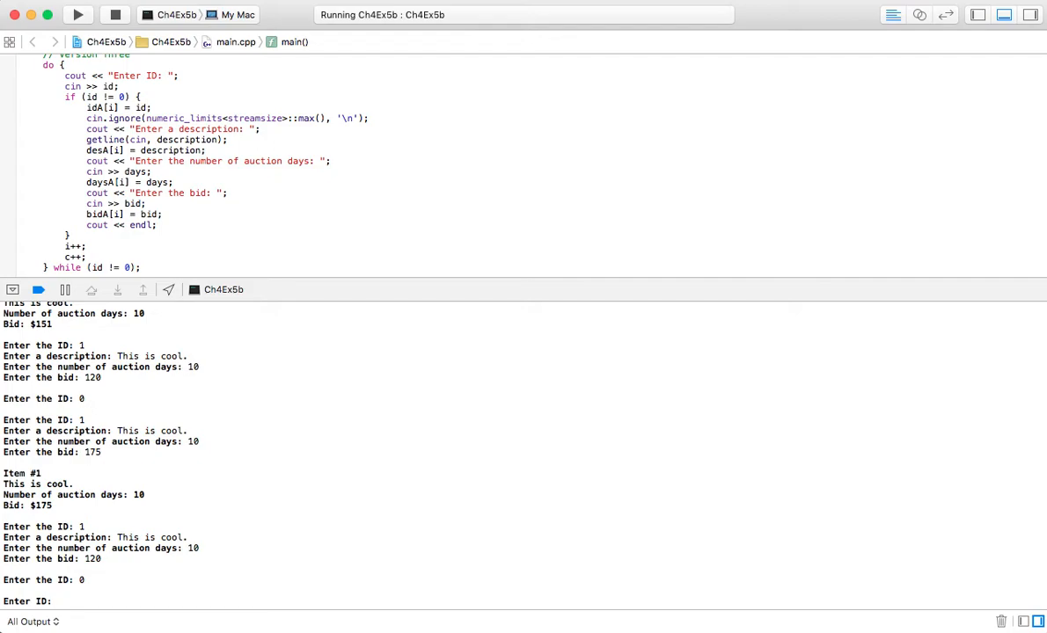
# - Enter Version Three's item 1, 'This is the first item', with a bid of 177
pyautogui.click(1000, 623)
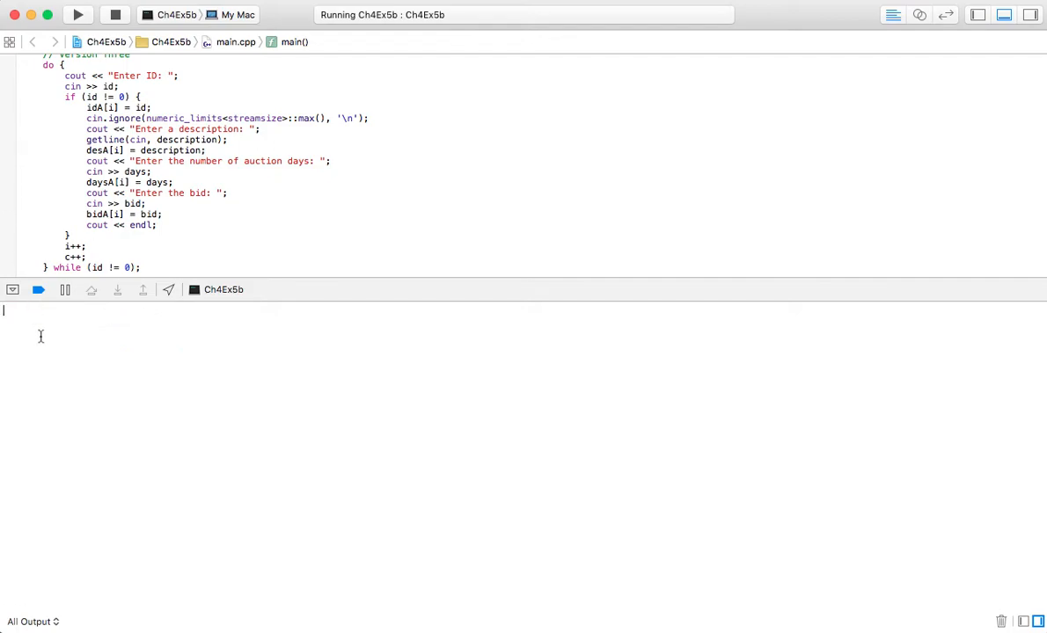
pyautogui.moveTo(39, 323)
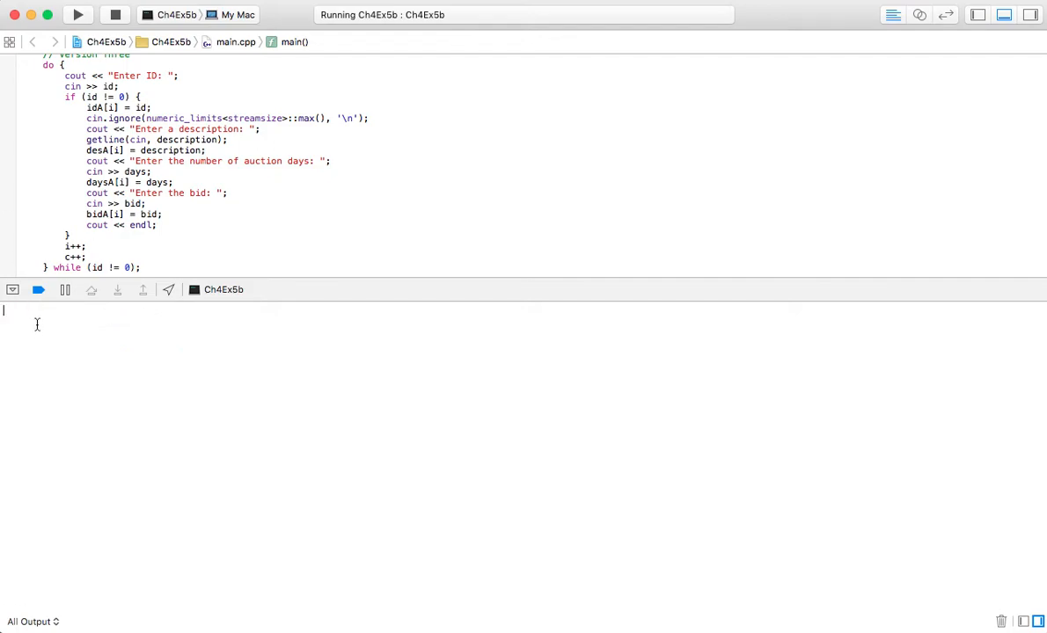
pyautogui.write('1')
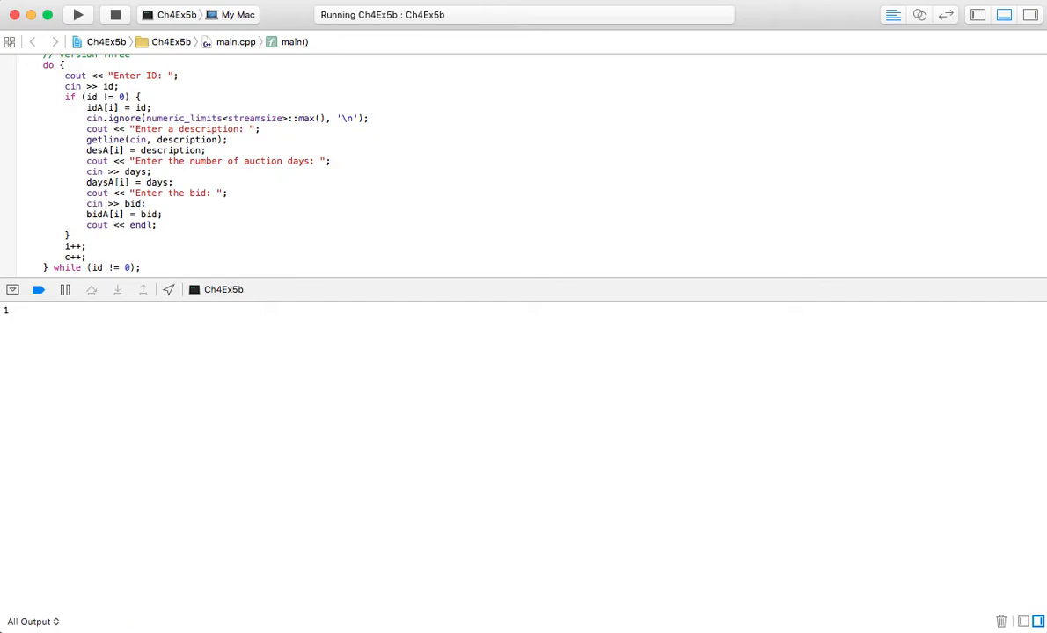
pyautogui.write('Th')
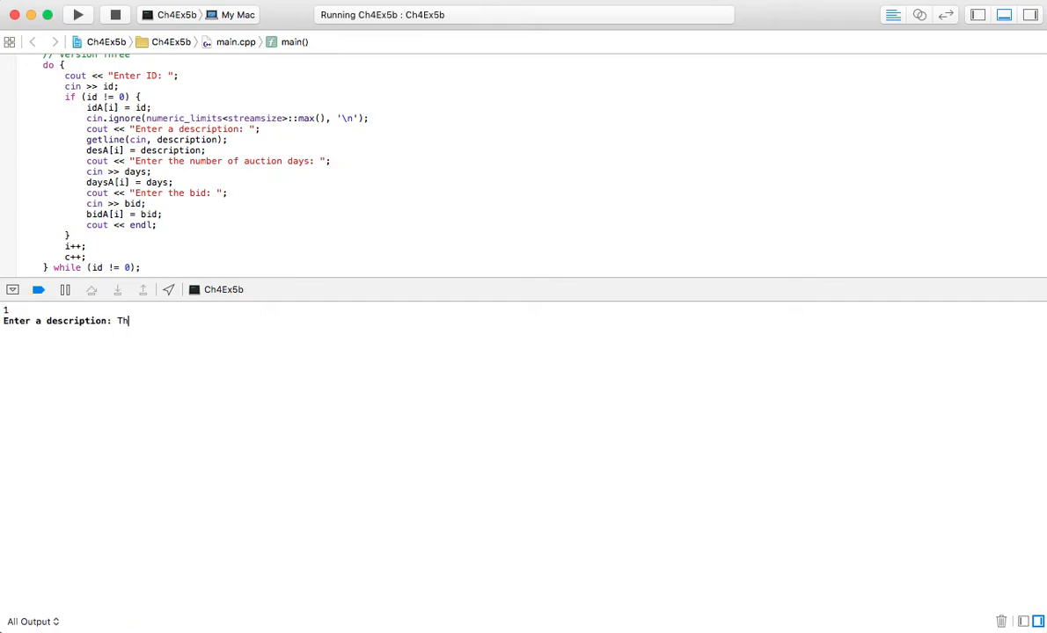
pyautogui.write('is is the f')
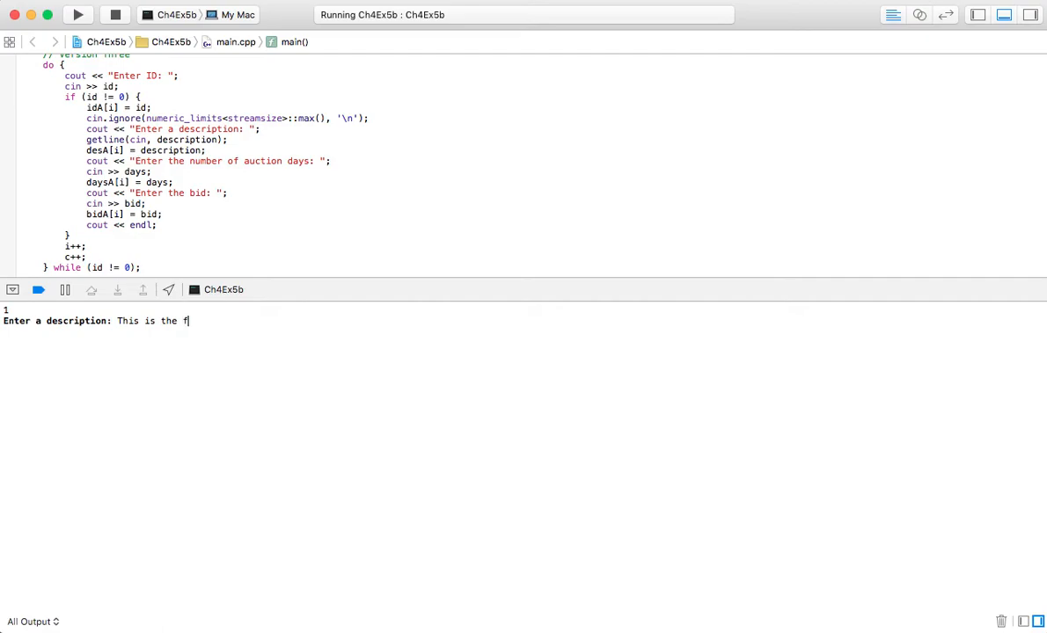
pyautogui.write('irst item.')
pyautogui.write('10')
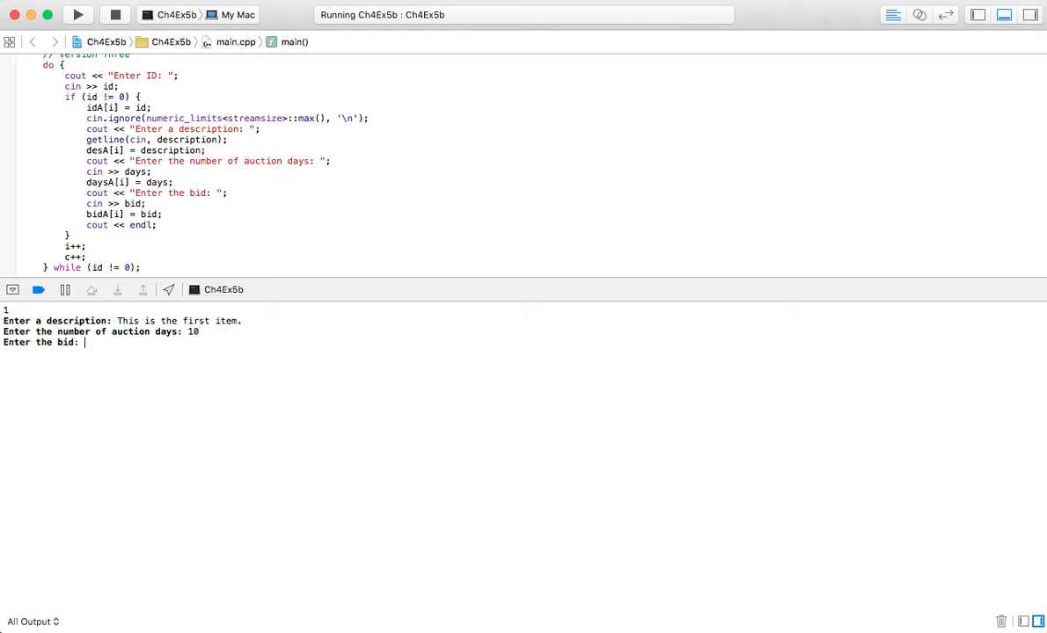
pyautogui.write('177')
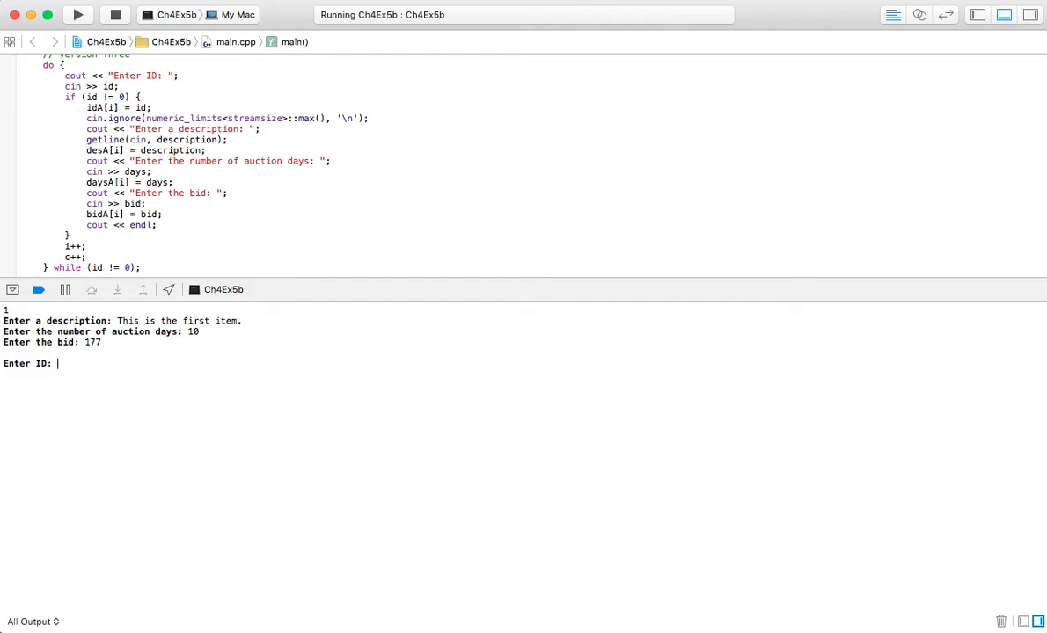
# - Enter item 2, 'This is the second item.', with 12 auction days and a bid of 188
pyautogui.write('2')
pyautogui.write('T')
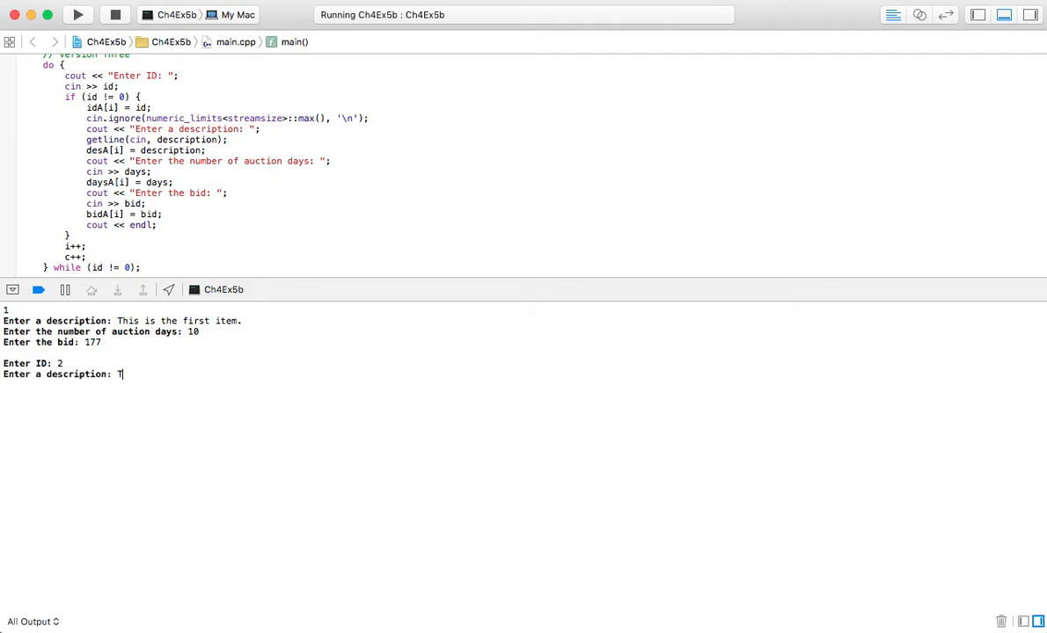
pyautogui.write('his is th')
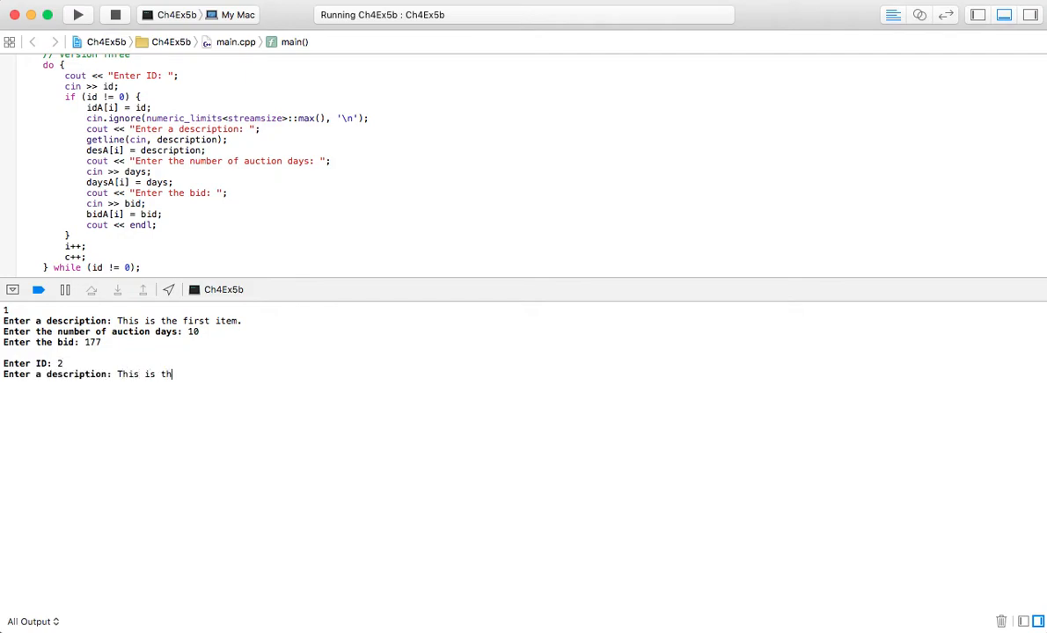
pyautogui.write('e second')
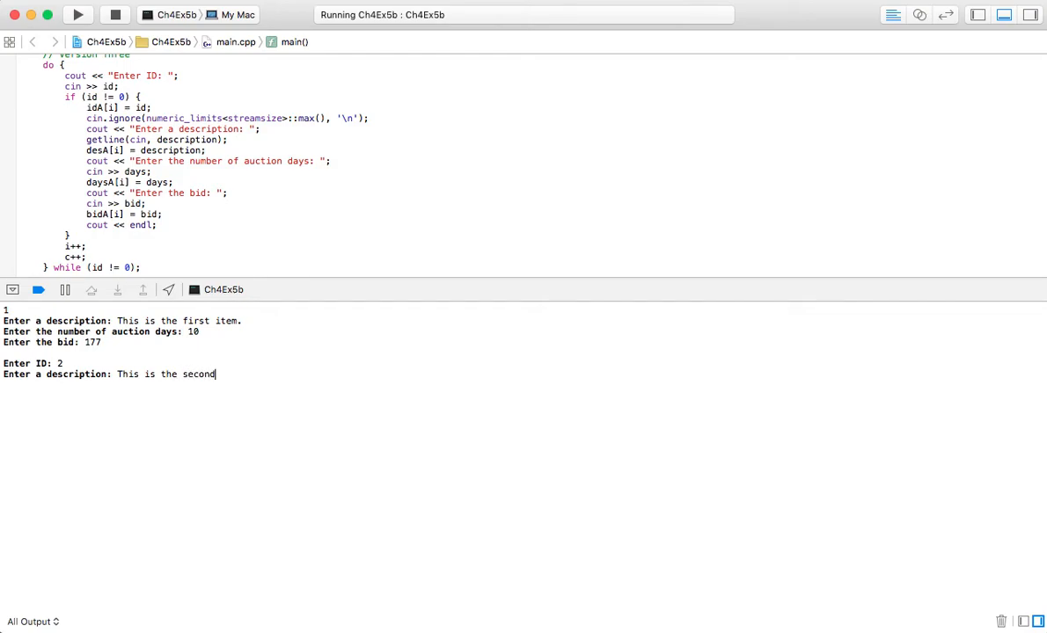
pyautogui.write('item.')
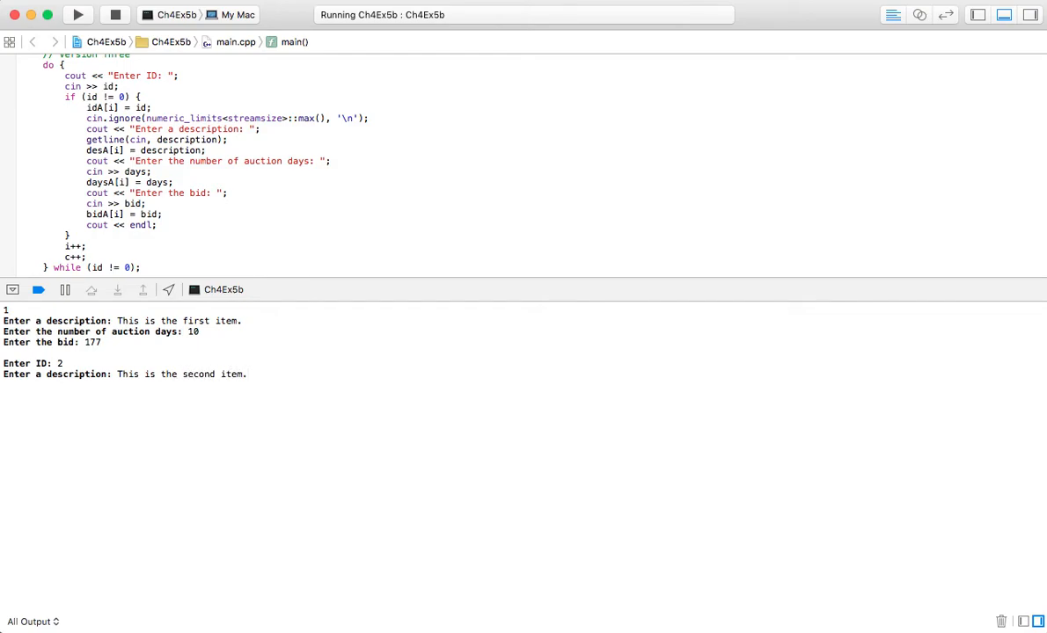
pyautogui.write('12')
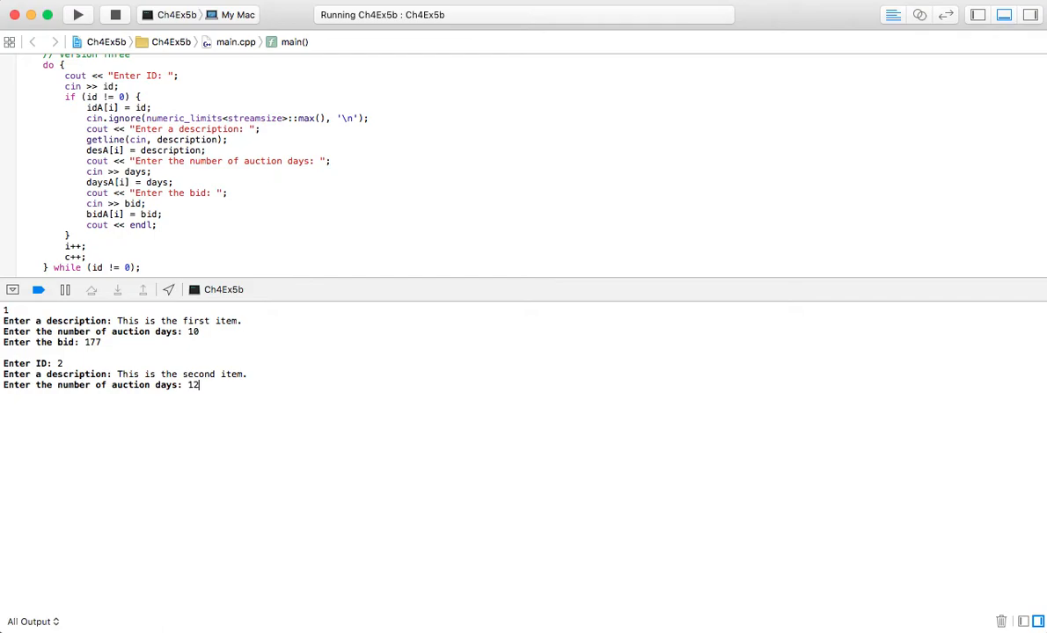
pyautogui.write('188')
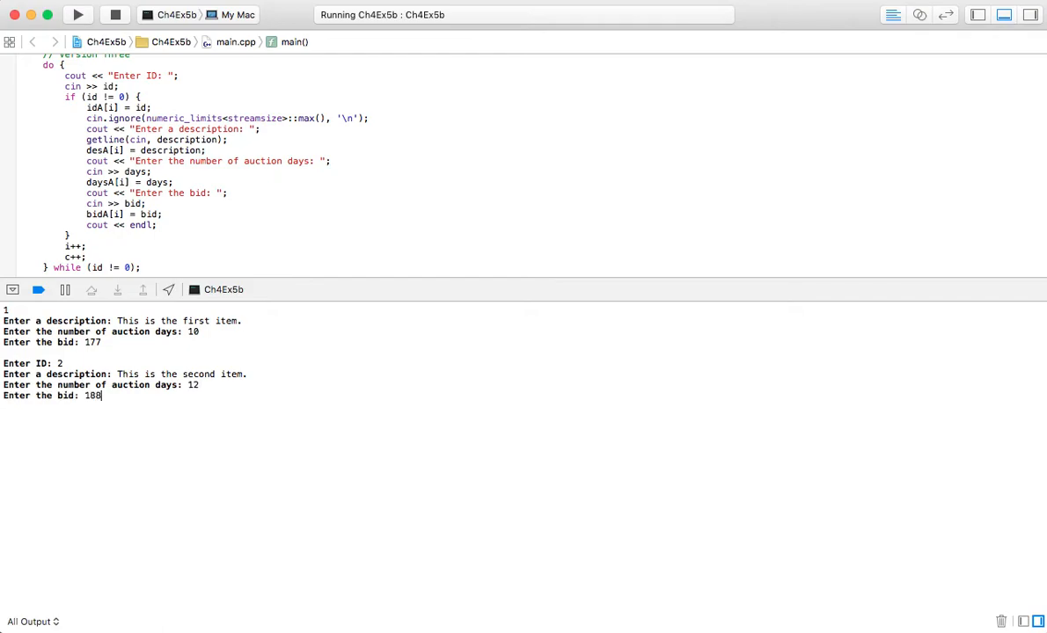
pyautogui.press('Return')
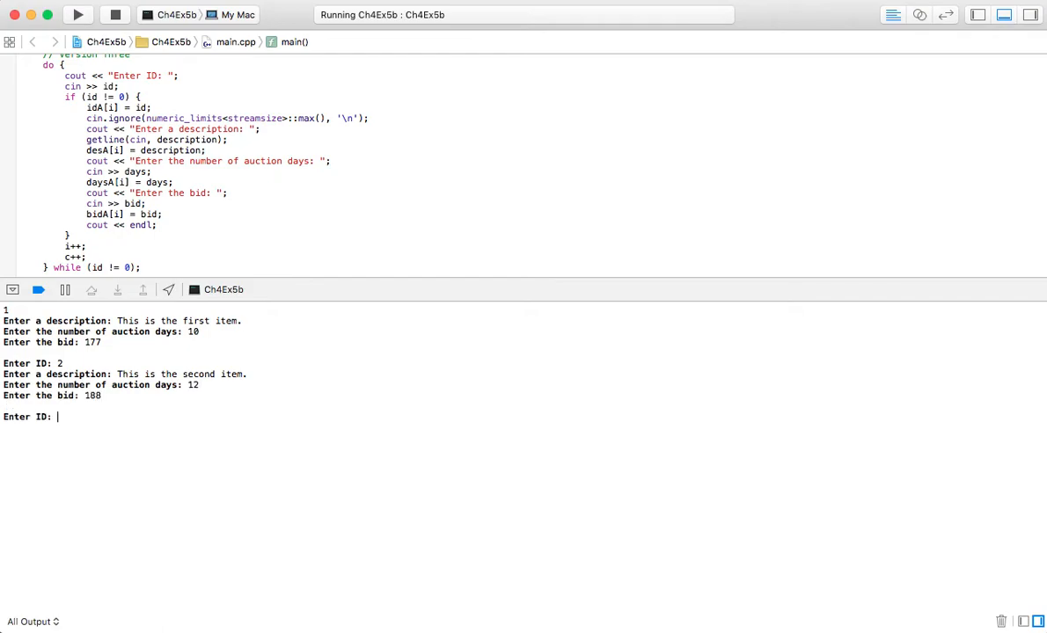
# - Enter item 3, 'This is the third item', with 15 auction days and a bid of 190
pyautogui.write('3')
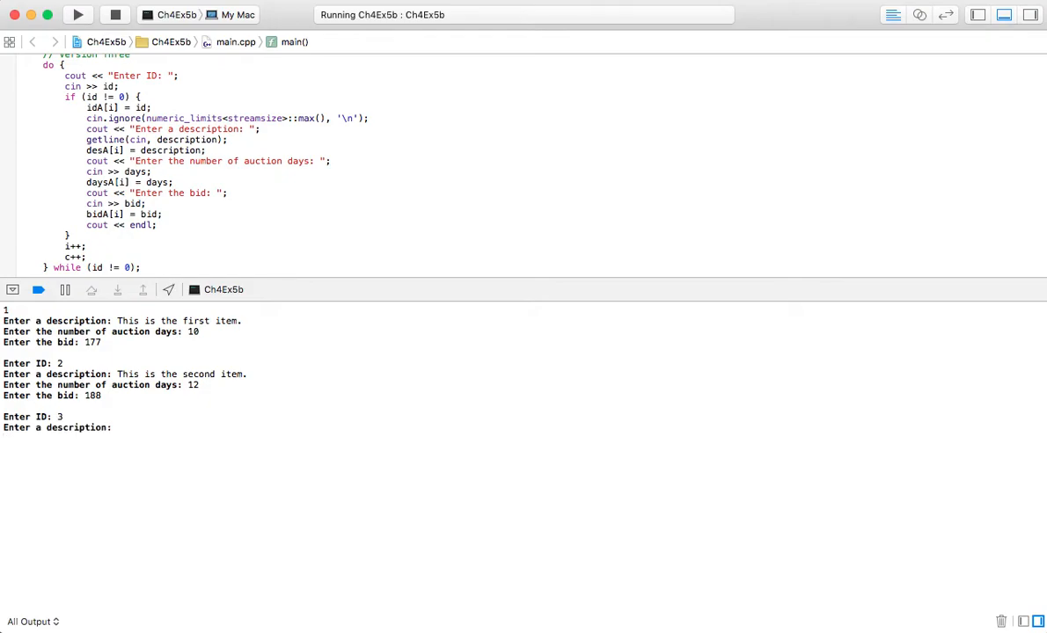
pyautogui.write('This is t')
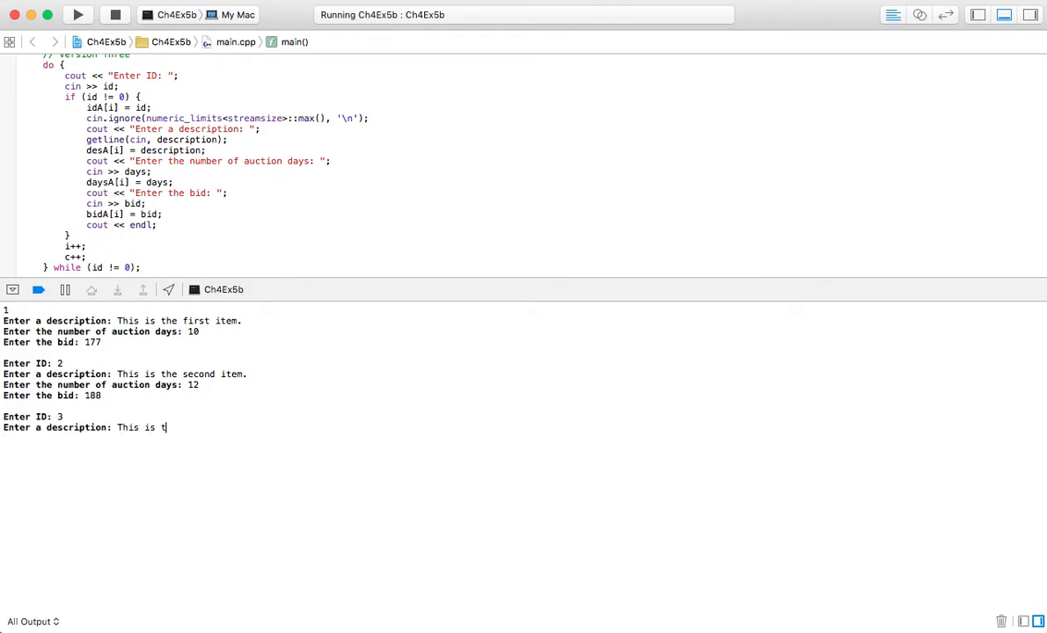
pyautogui.write('he third item.')
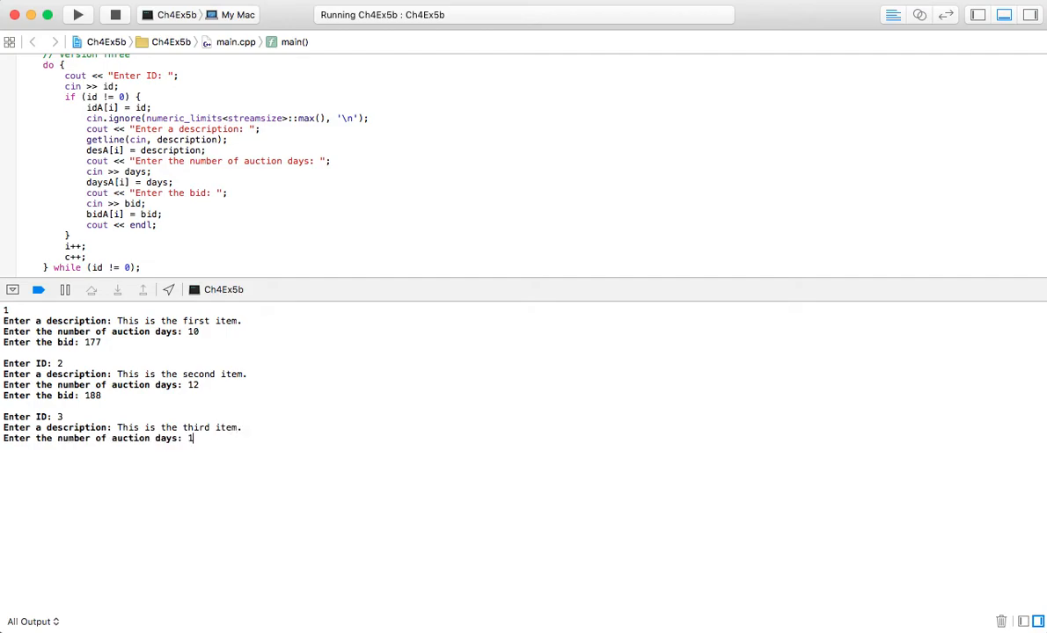
pyautogui.write('15')
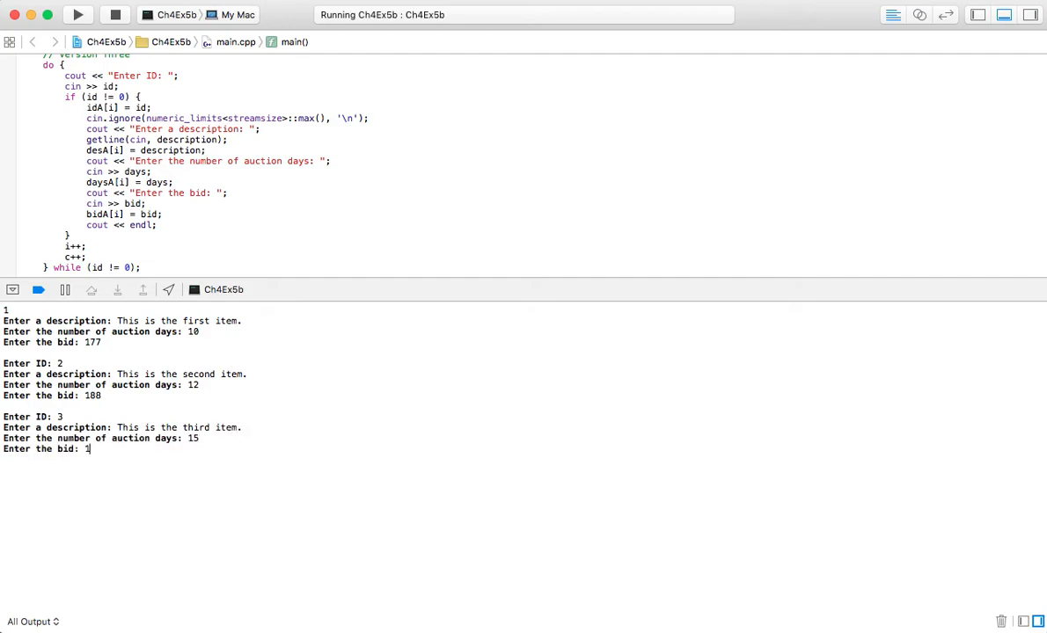
pyautogui.press('Return')
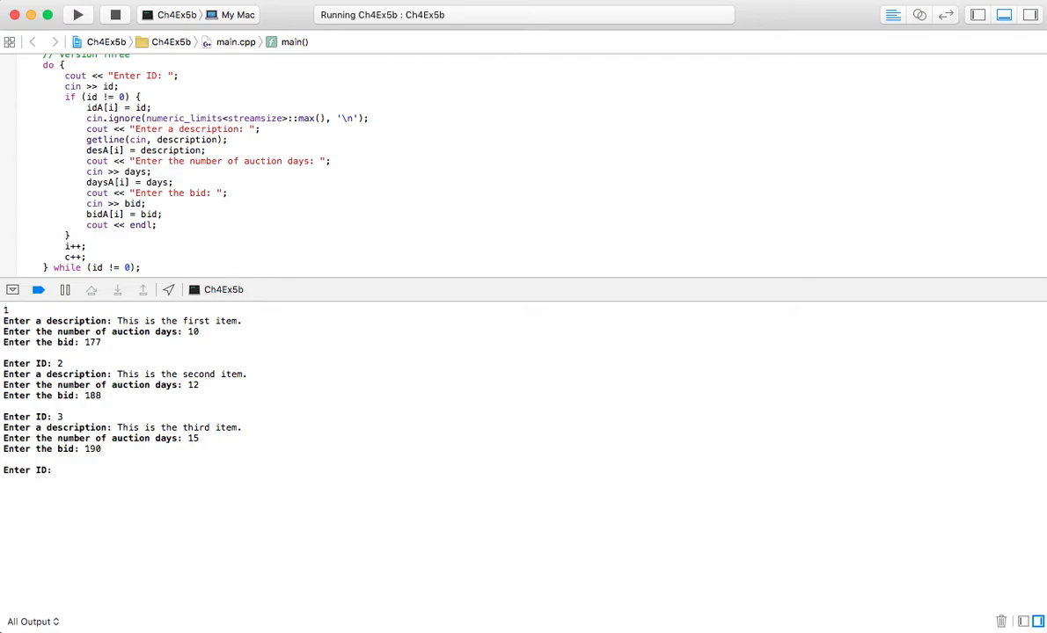
# - Enter item 4, 'This is the next item.' (fixing a typo), with 20 days and a bid of 120
pyautogui.write('4')
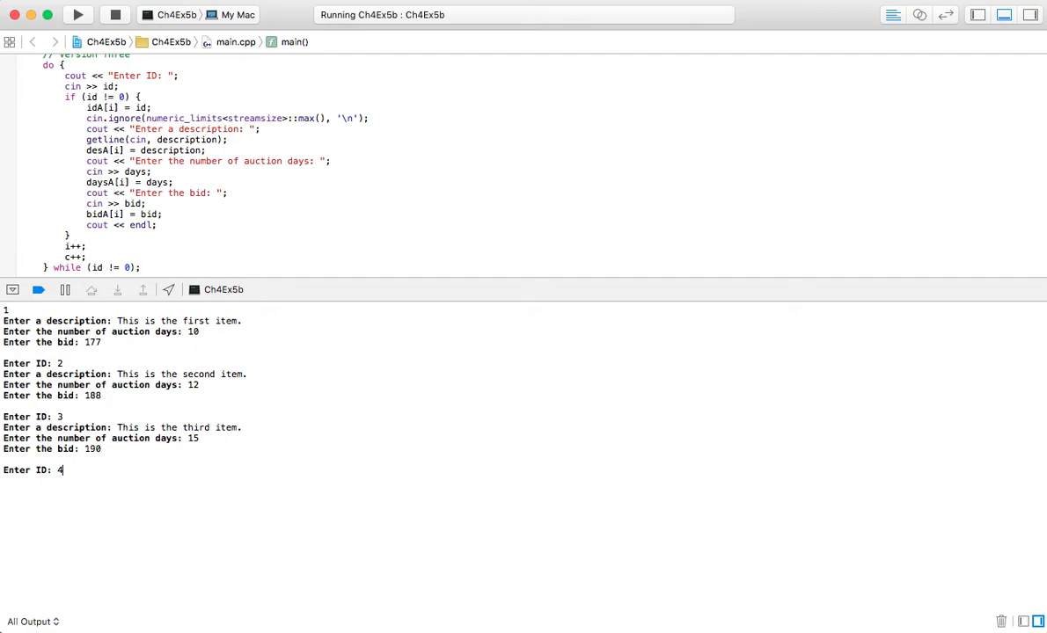
pyautogui.write('This')
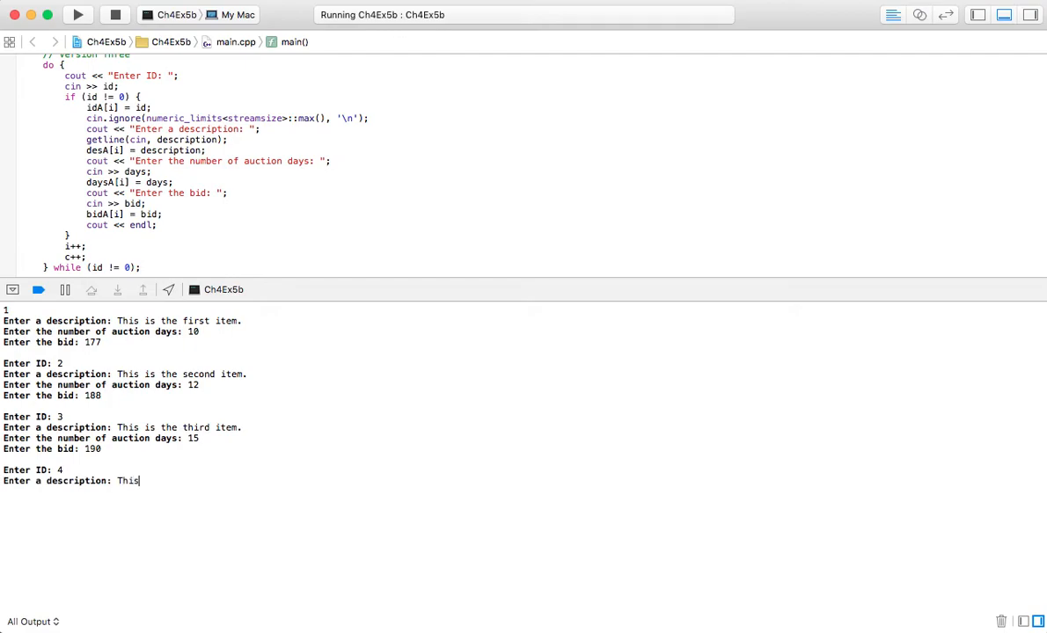
pyautogui.write('is th')
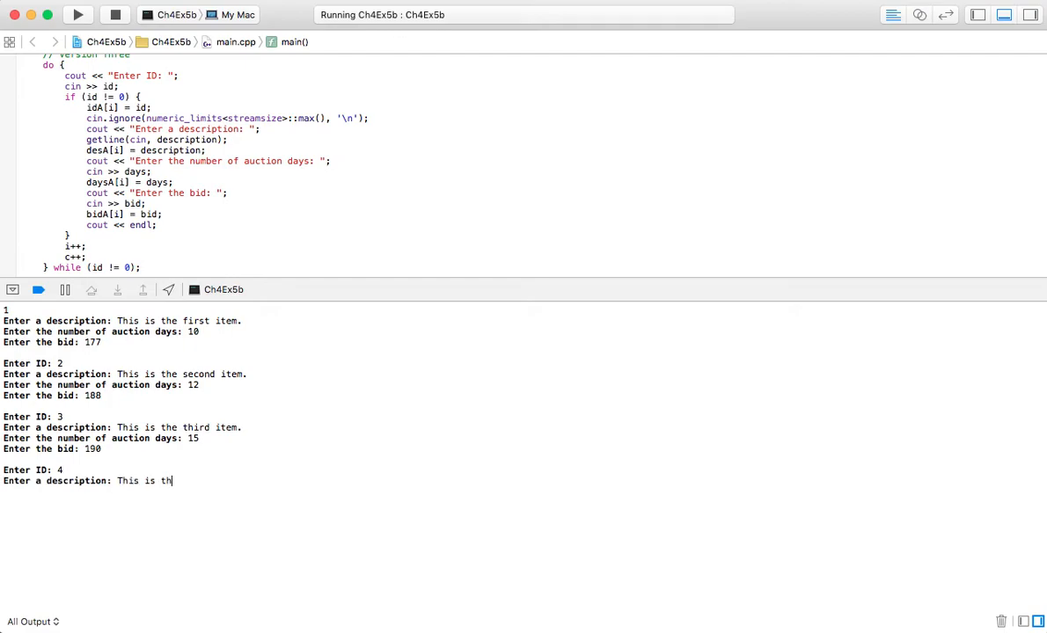
pyautogui.write('e for')
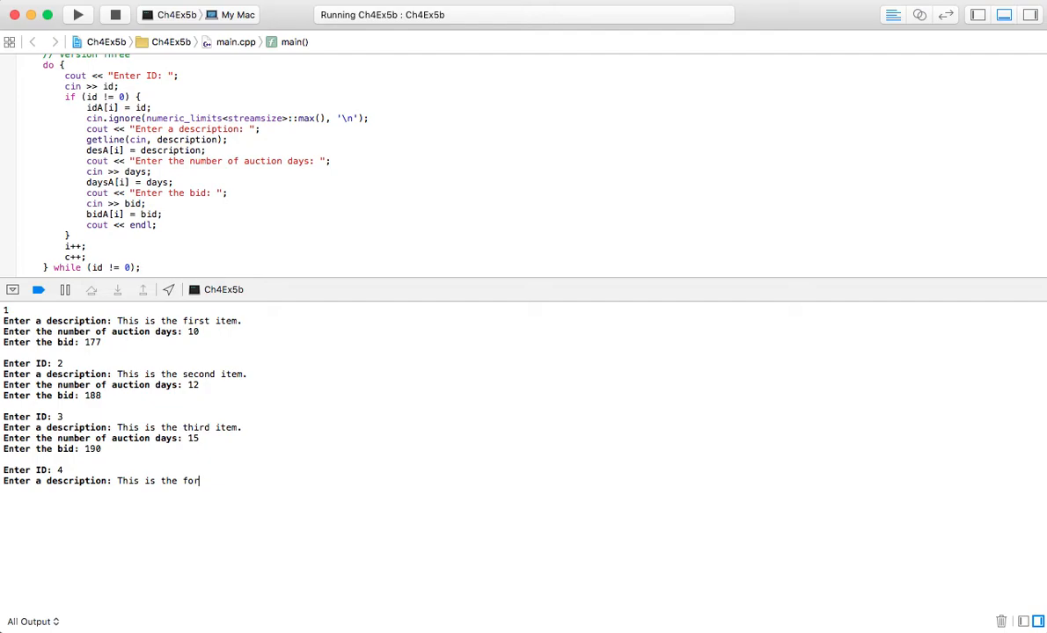
pyautogui.press('Backspace')
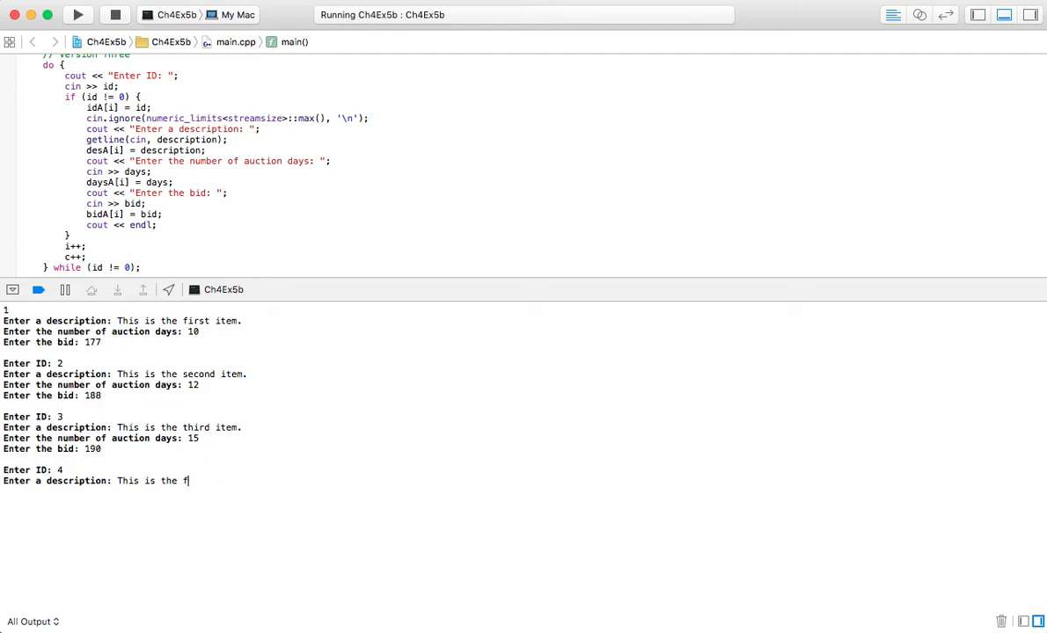
pyautogui.write('4')
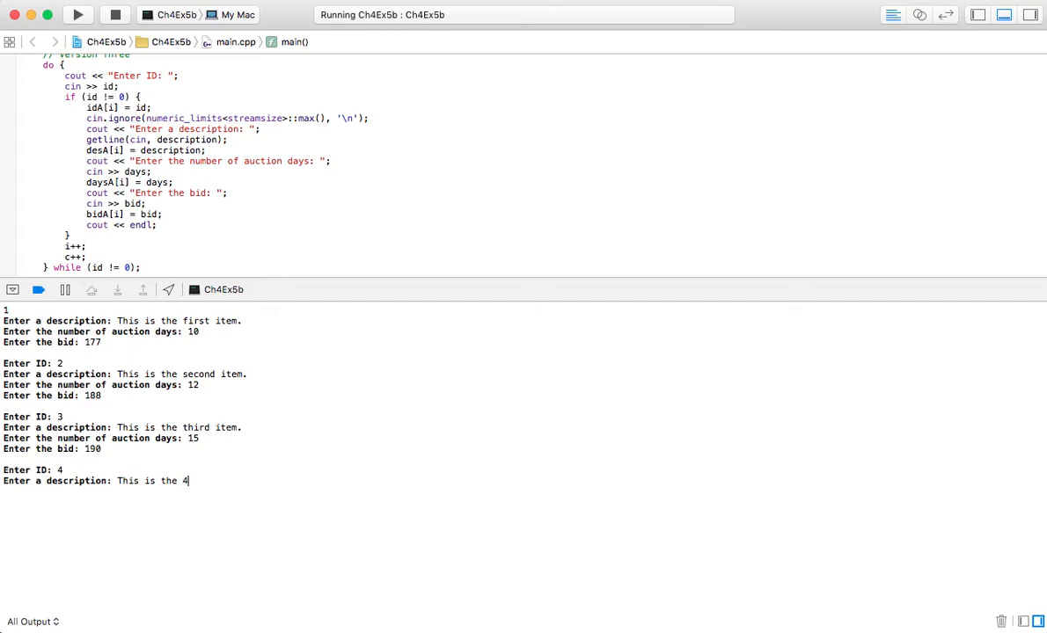
pyautogui.write('next')
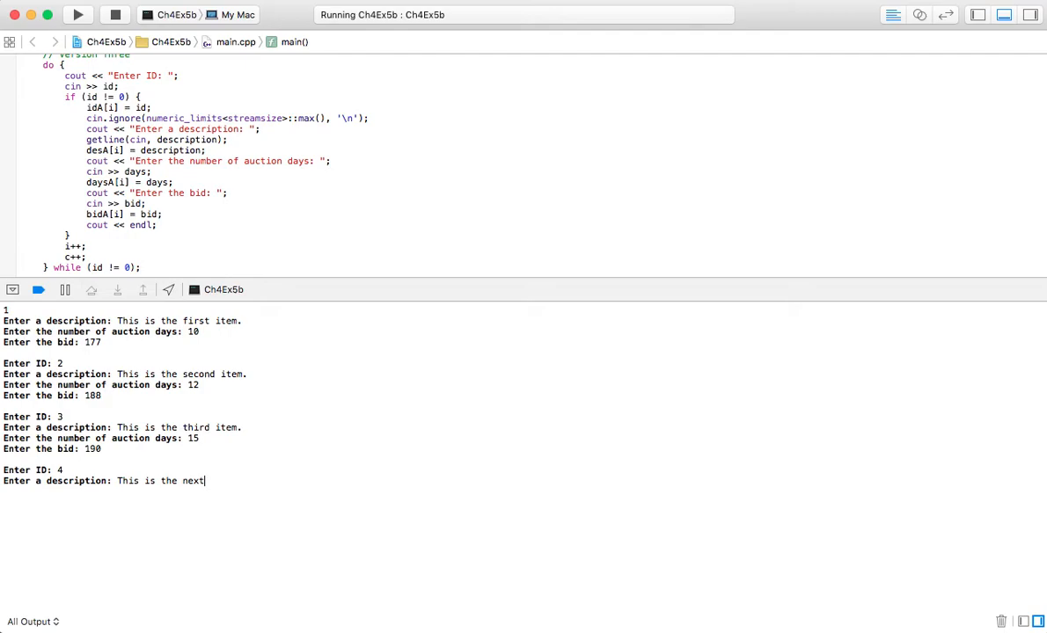
pyautogui.write('item.')
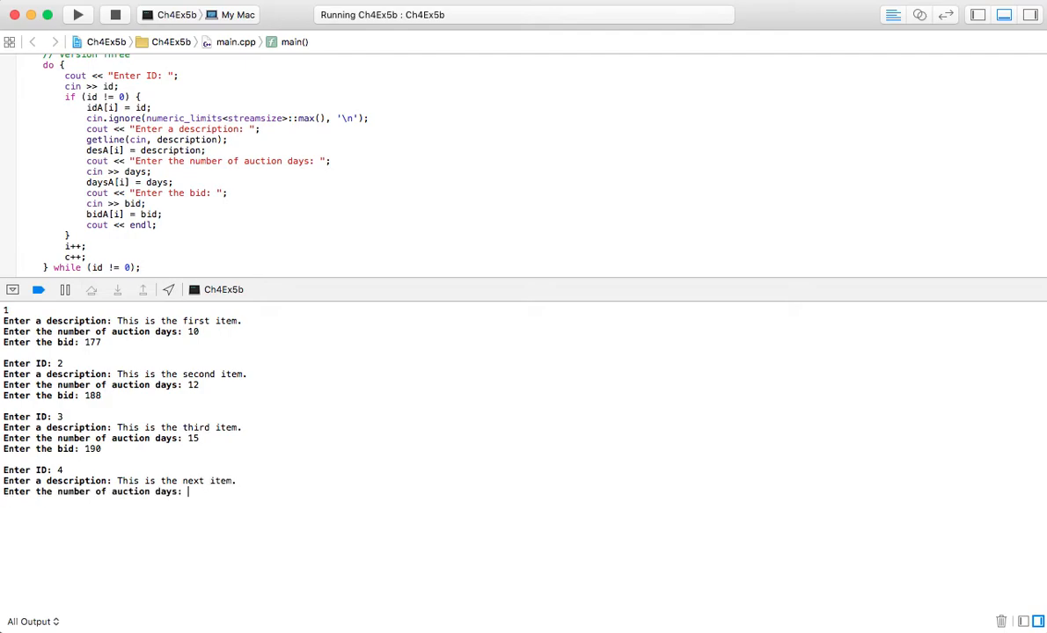
pyautogui.write('20')
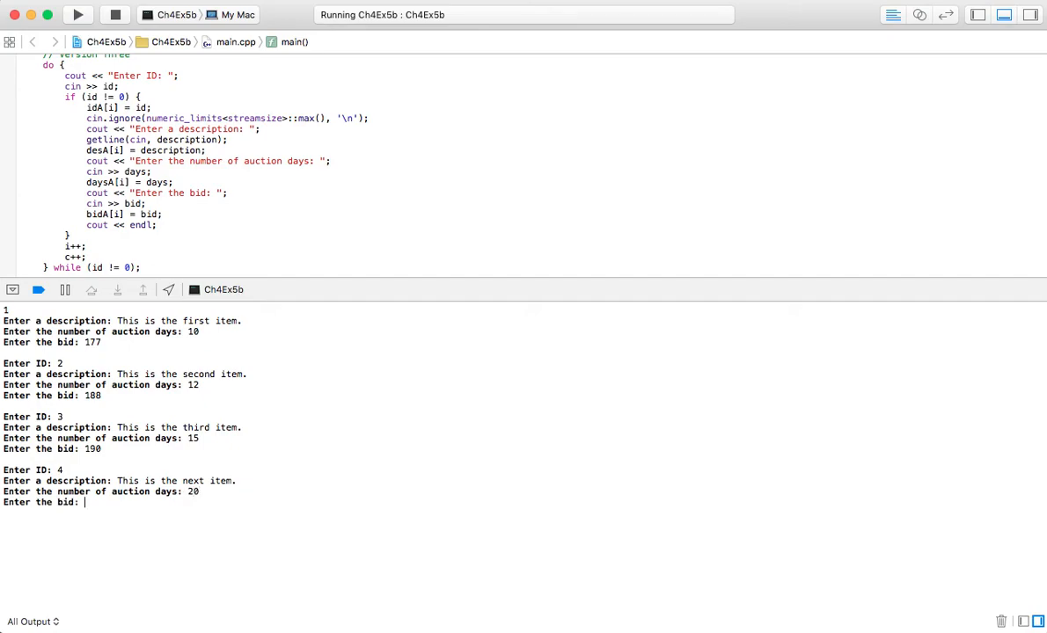
pyautogui.write('120')
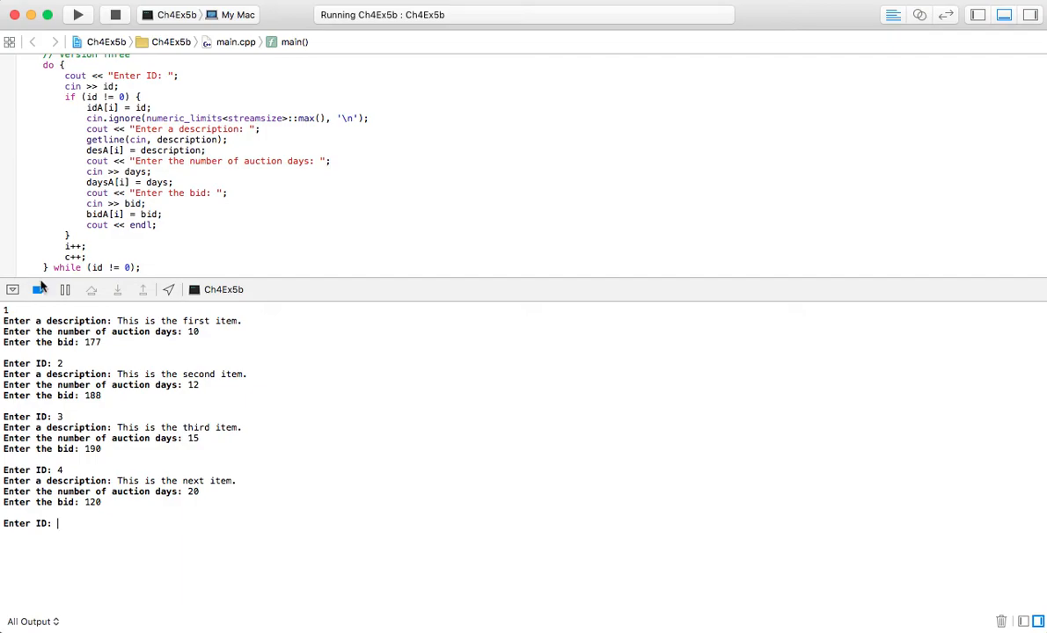
# - Enter ID 0 so Version Three lists items 1–3 (bids 177, 188, 190) and exits with code 0
pyautogui.scroll(-3)
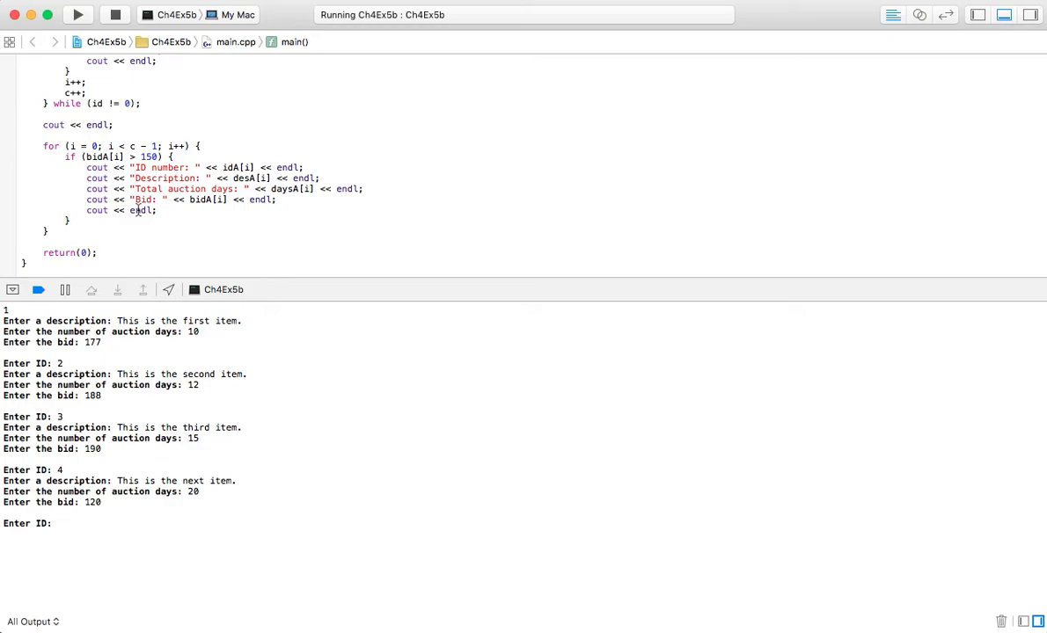
pyautogui.write('0')
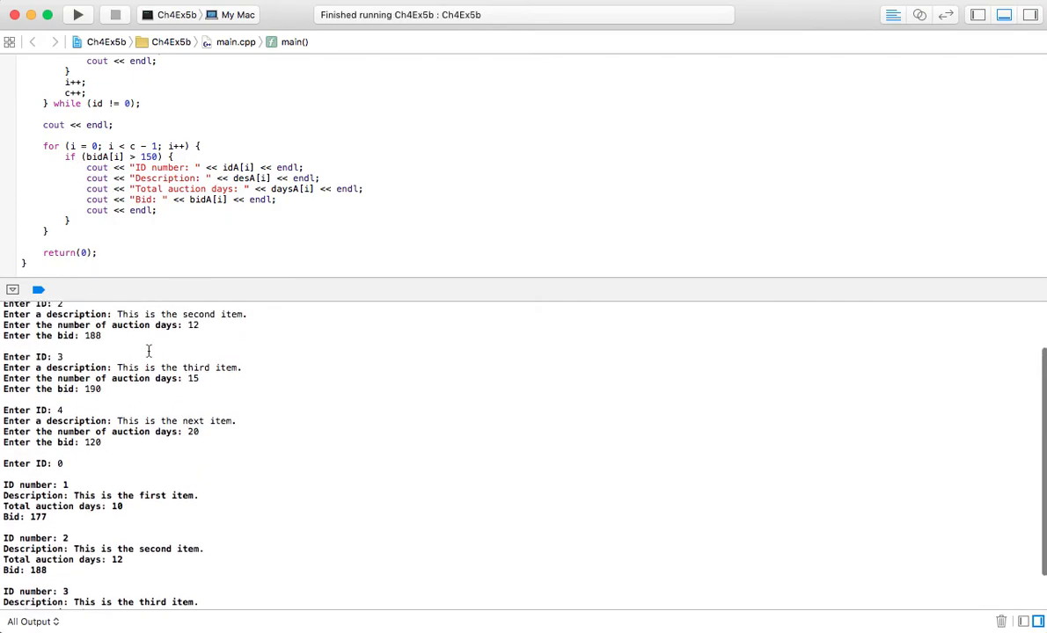
pyautogui.scroll(3)
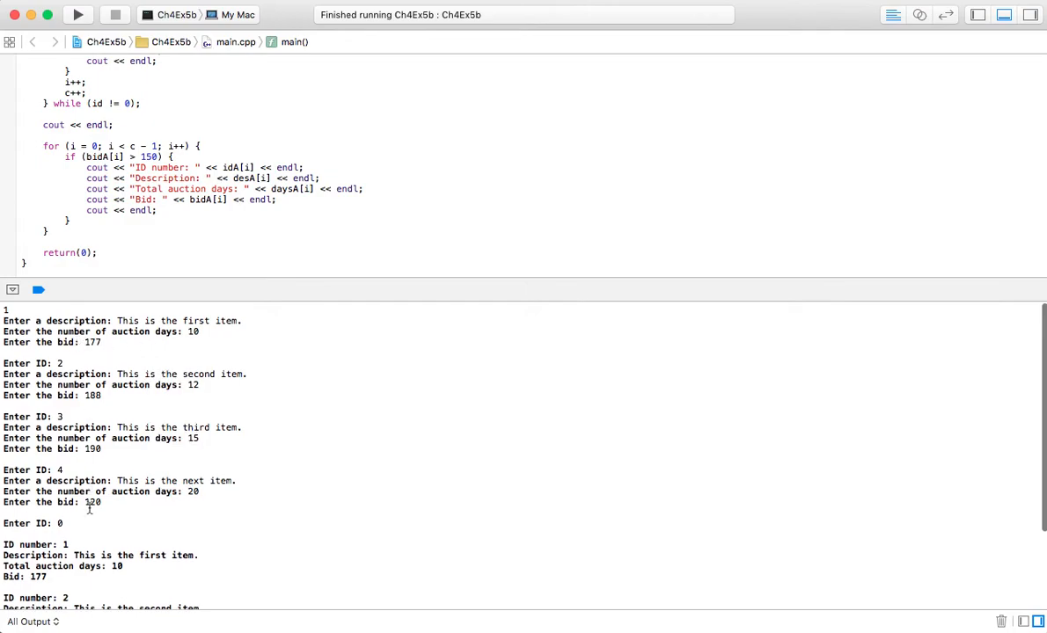
pyautogui.scroll(-3)
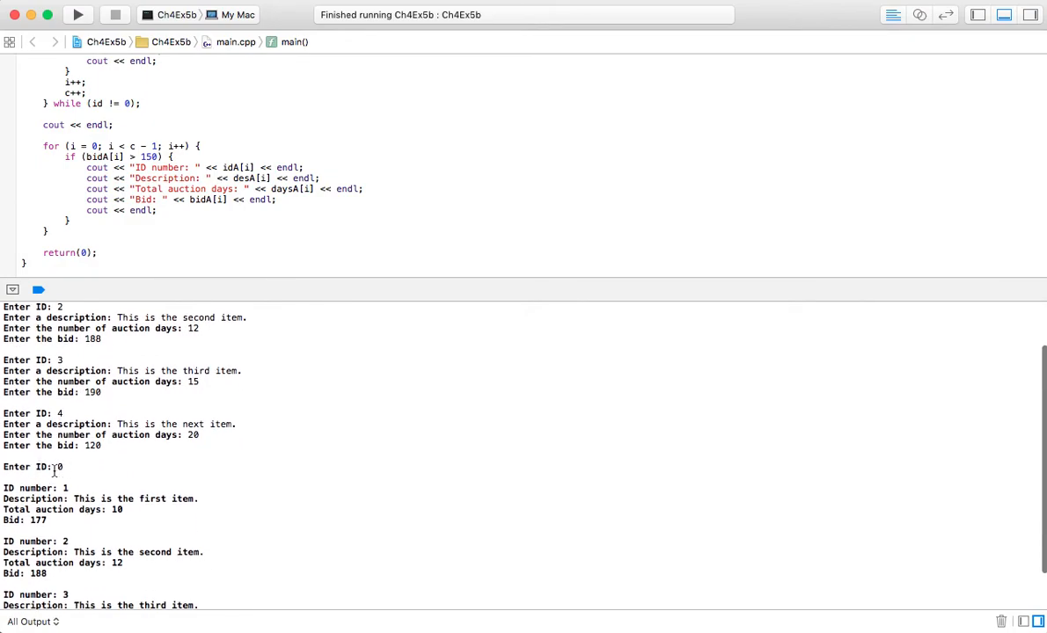
pyautogui.scroll(-3)
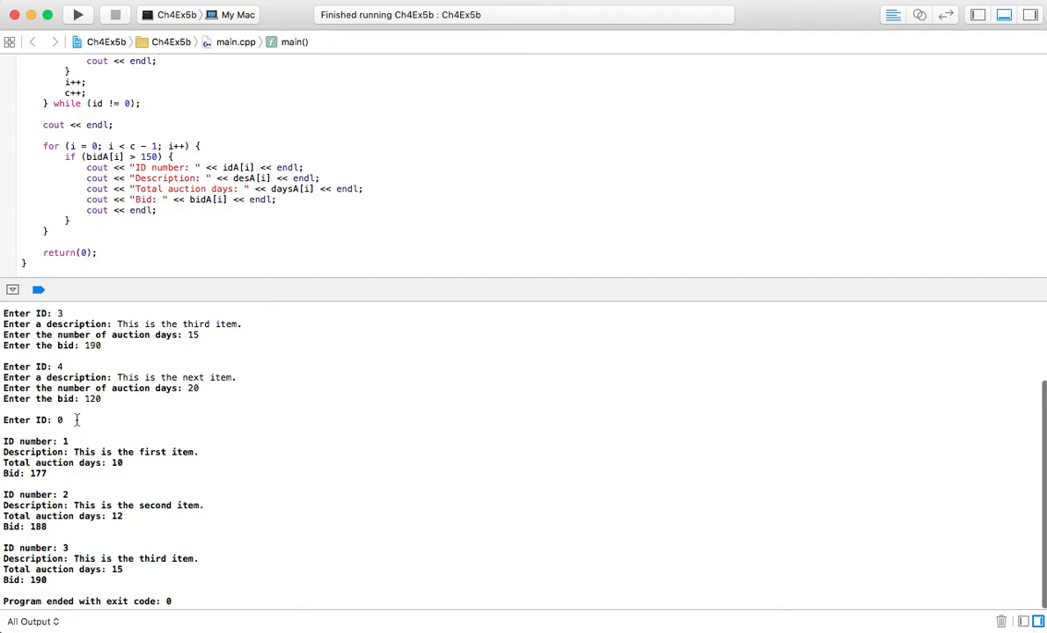
pyautogui.moveTo(53, 420)
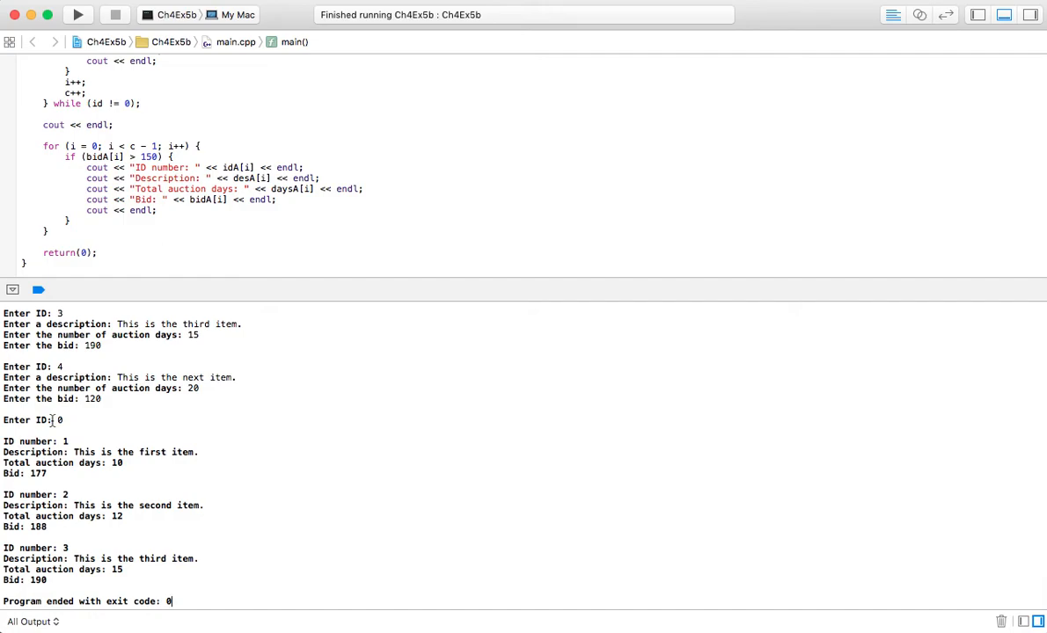
pyautogui.moveTo(57, 454)
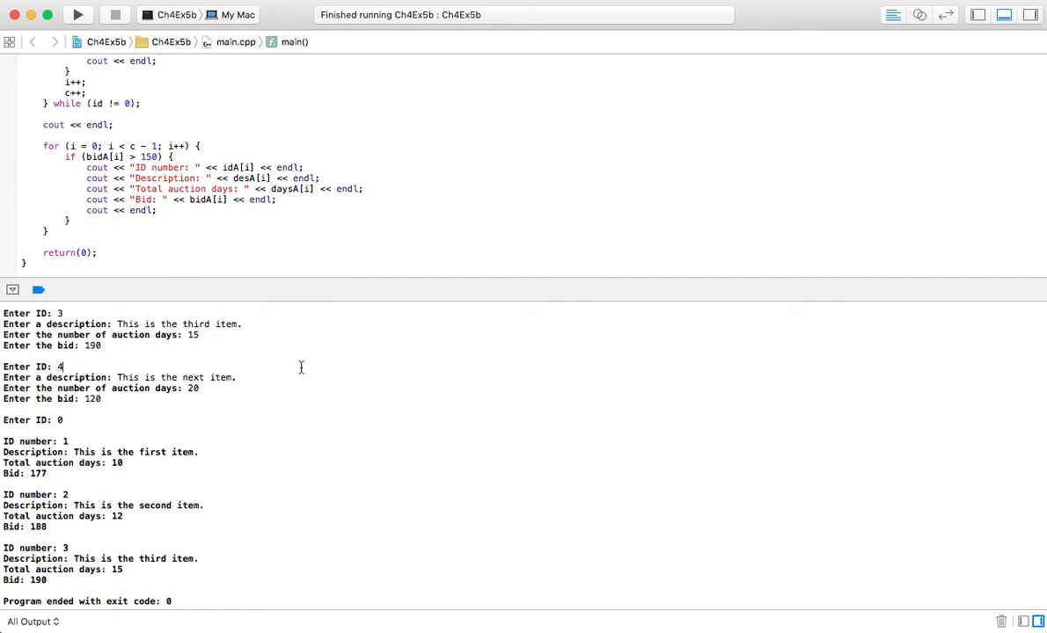
pyautogui.moveTo(331, 309)
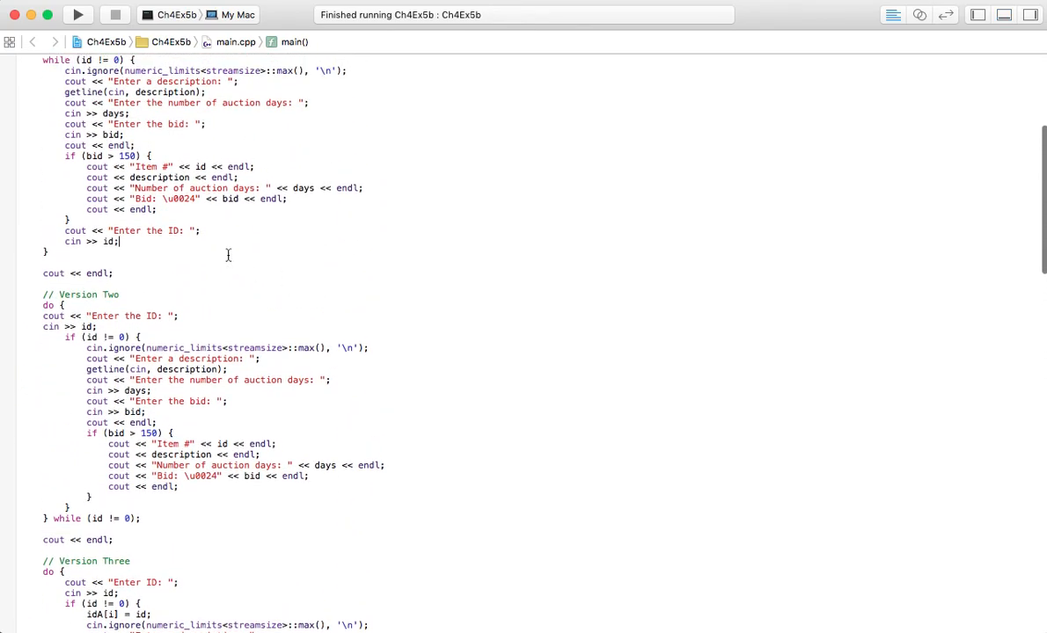
pyautogui.scroll(-3)
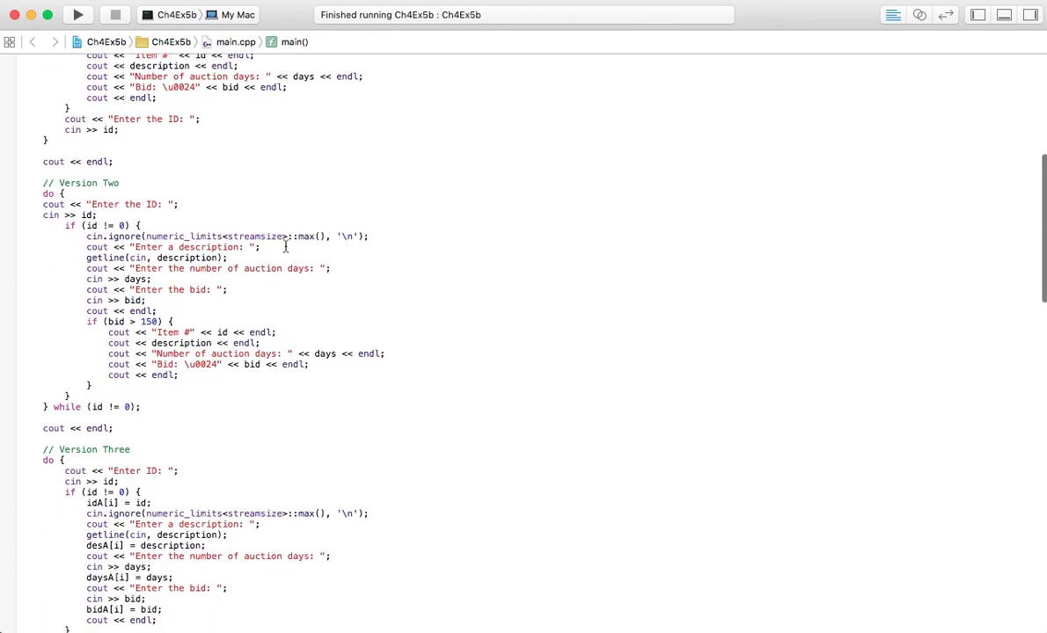
pyautogui.scroll(-3)
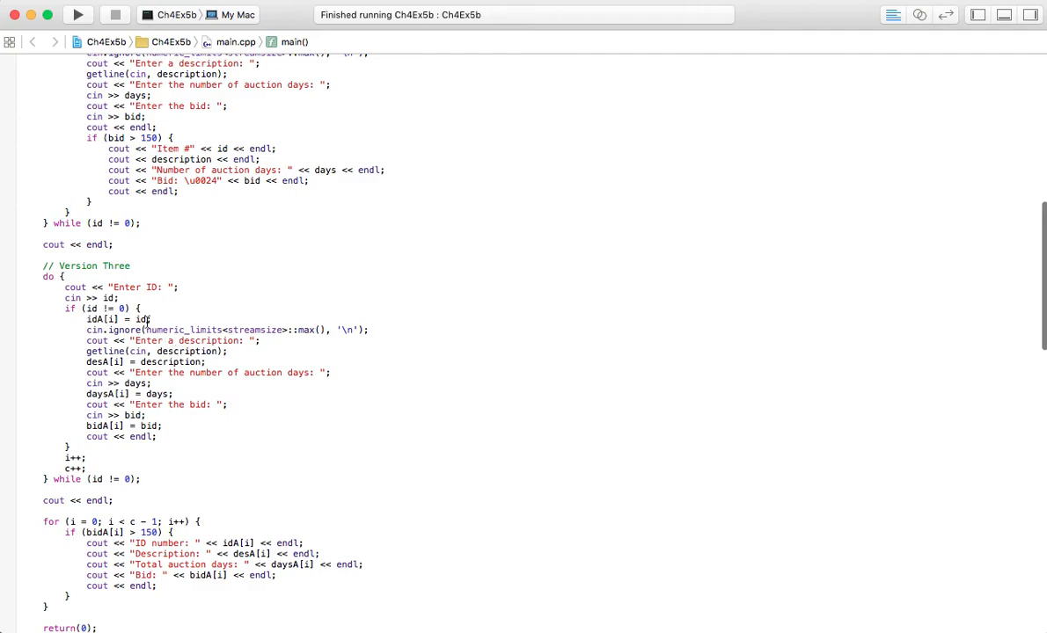
pyautogui.moveTo(155, 342)
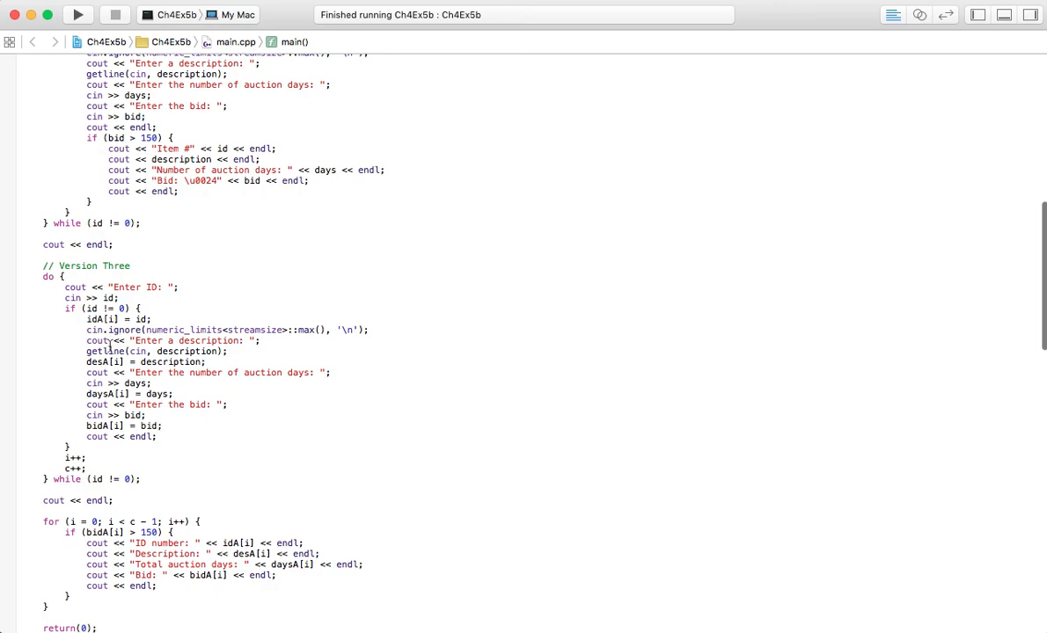
pyautogui.moveTo(195, 343)
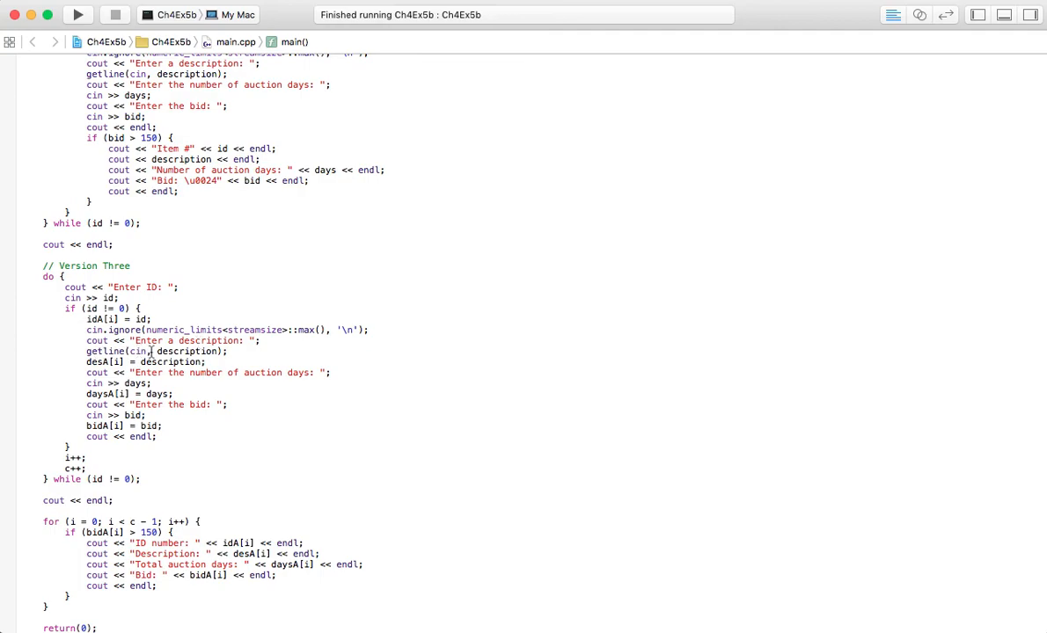
pyautogui.moveTo(180, 341)
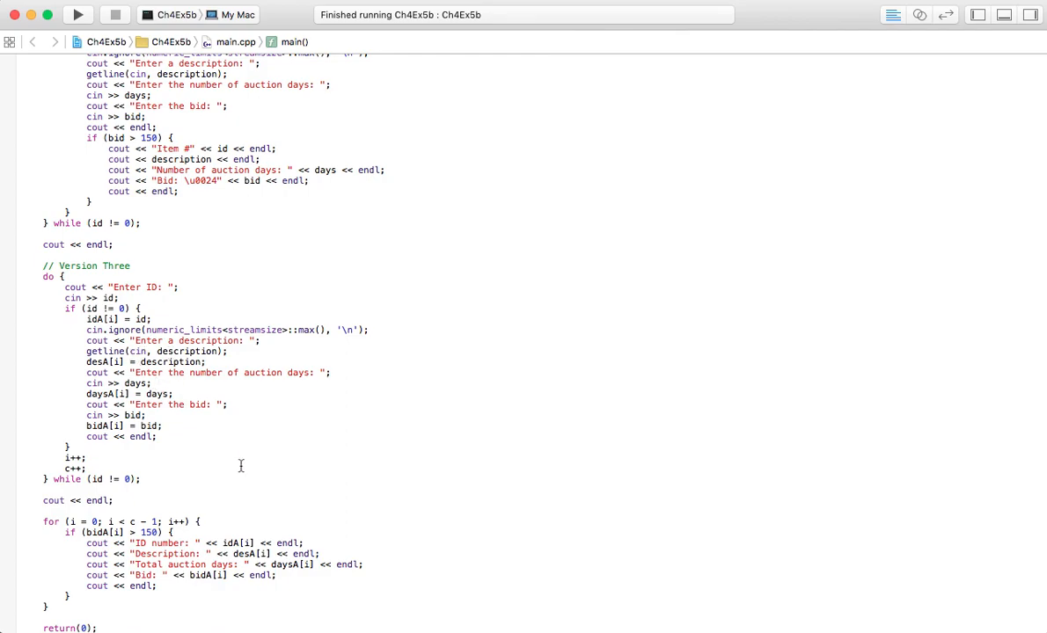
pyautogui.scroll(-3)
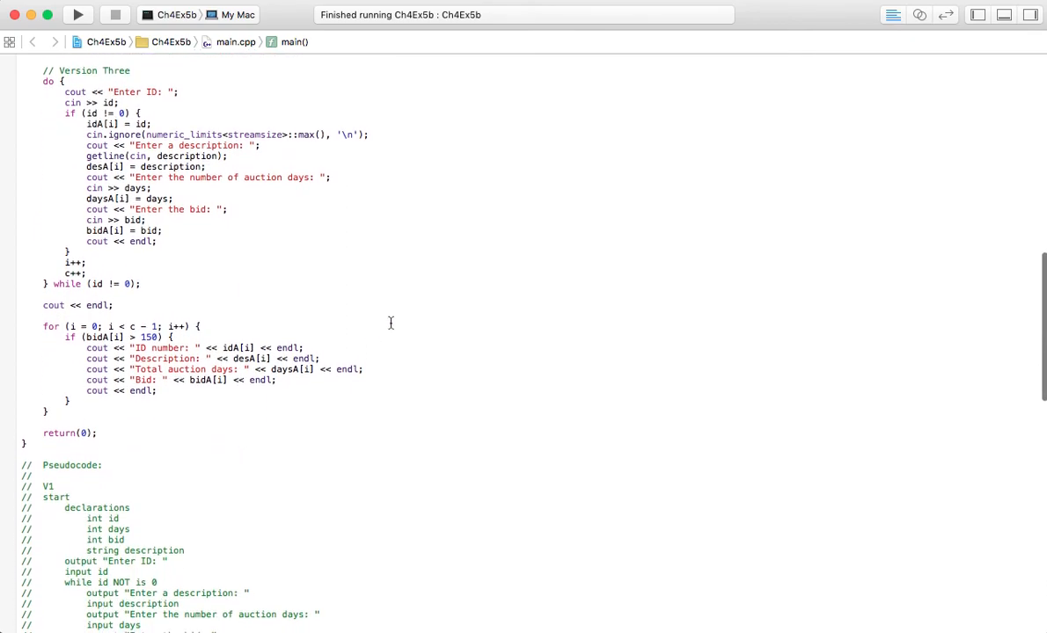
pyautogui.scroll(3)
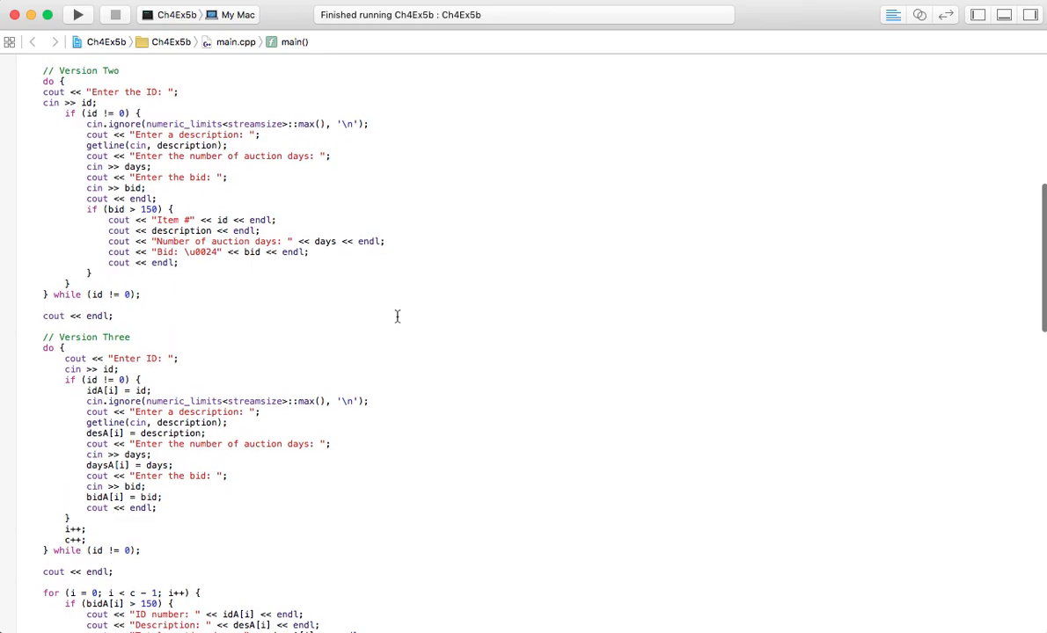